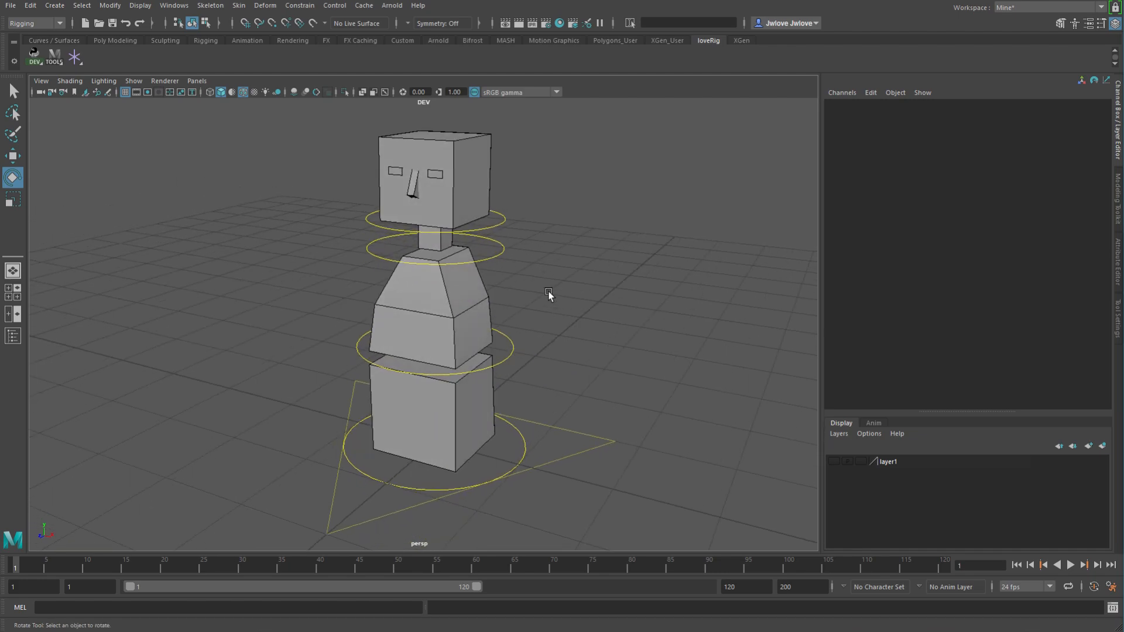
mouse_move(527, 275)
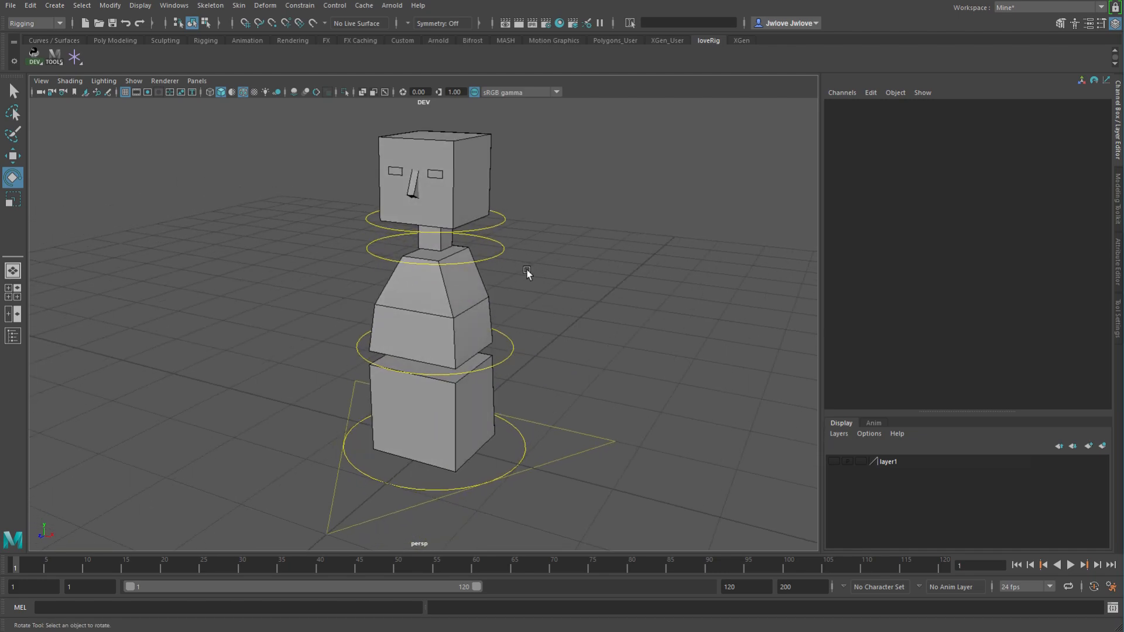
mouse_move(523, 271)
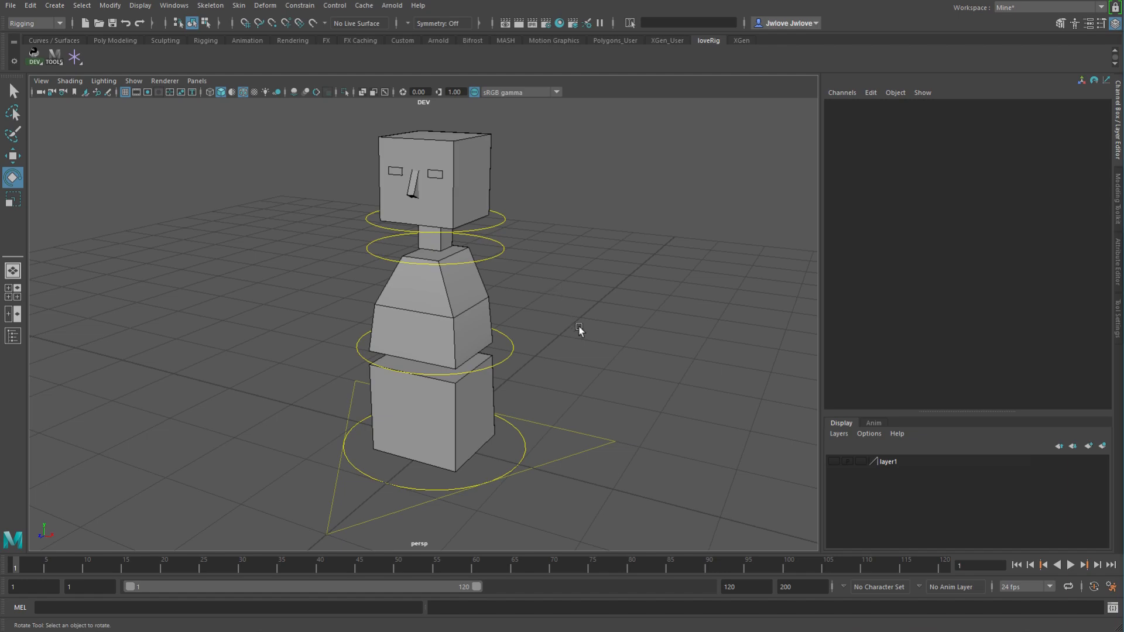
- Orbit around the character and rotate the head control to a new angle
drag(580, 331, 540, 300)
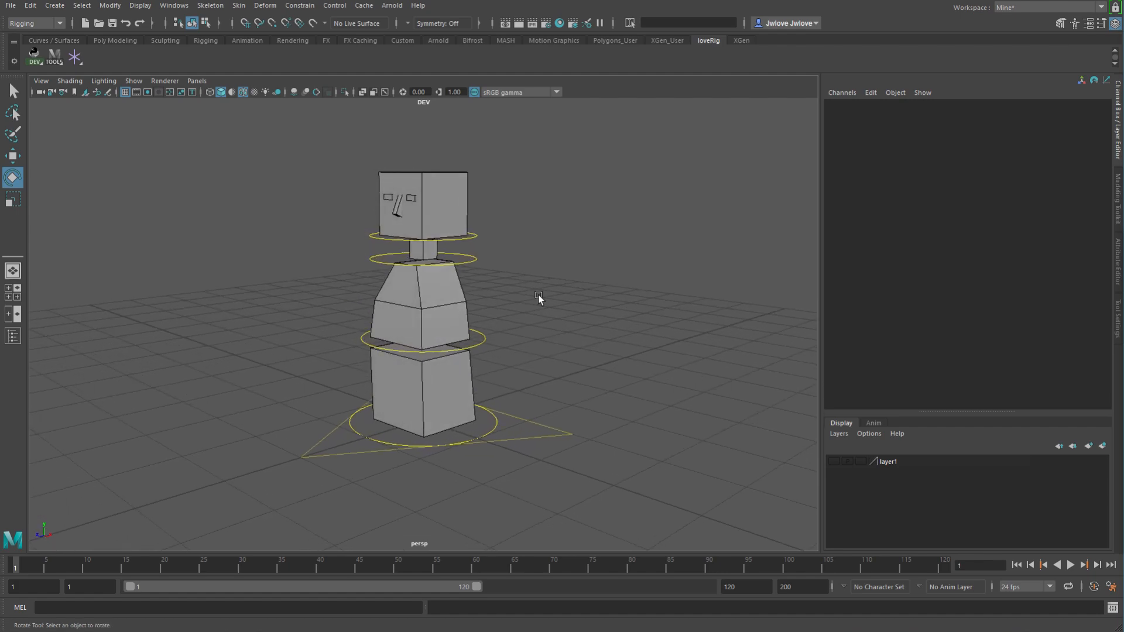
mouse_move(536, 249)
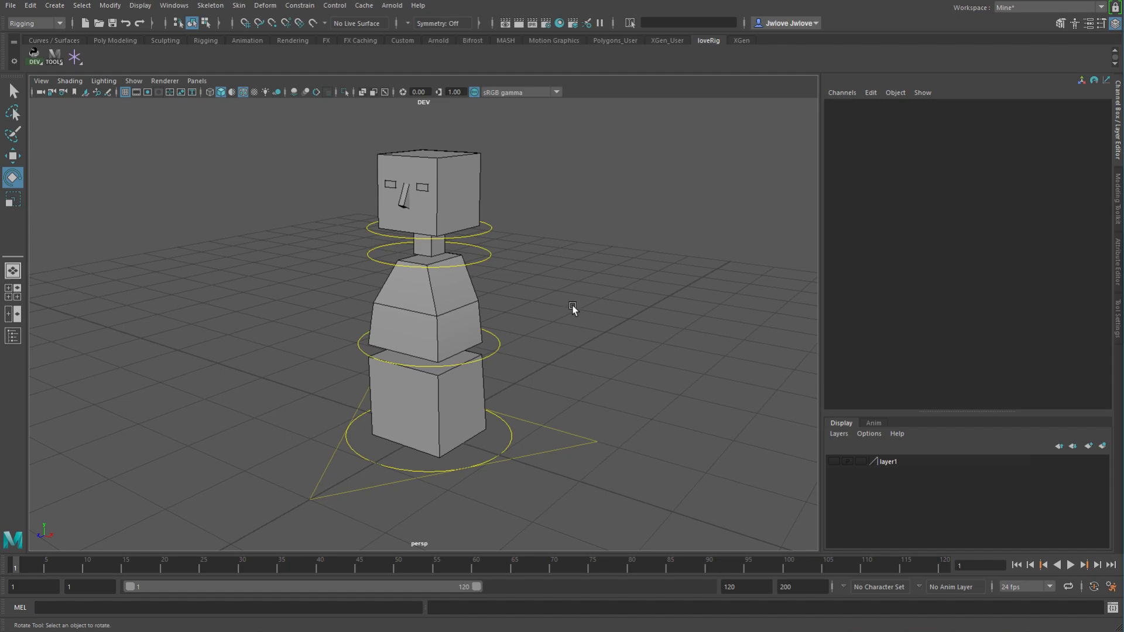
mouse_move(561, 277)
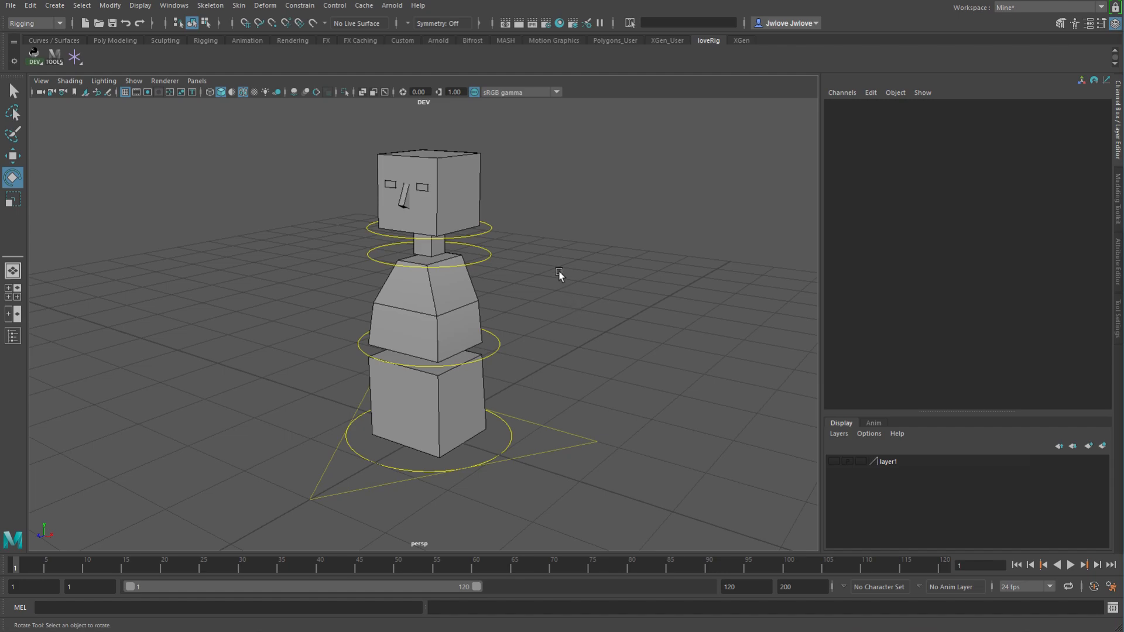
mouse_move(623, 278)
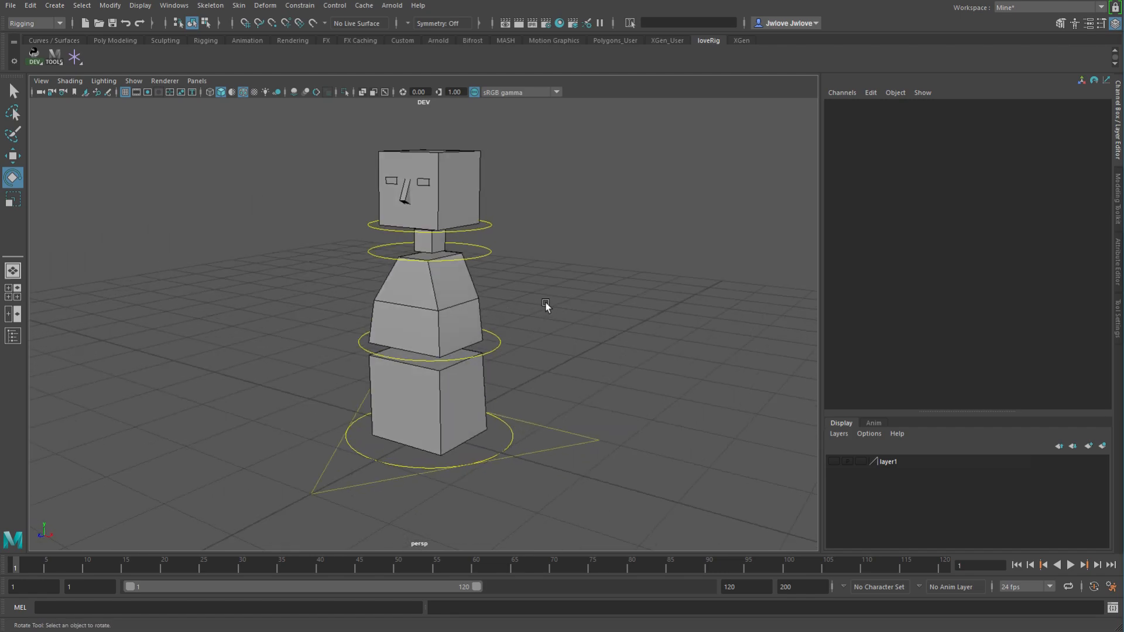
click(428, 343)
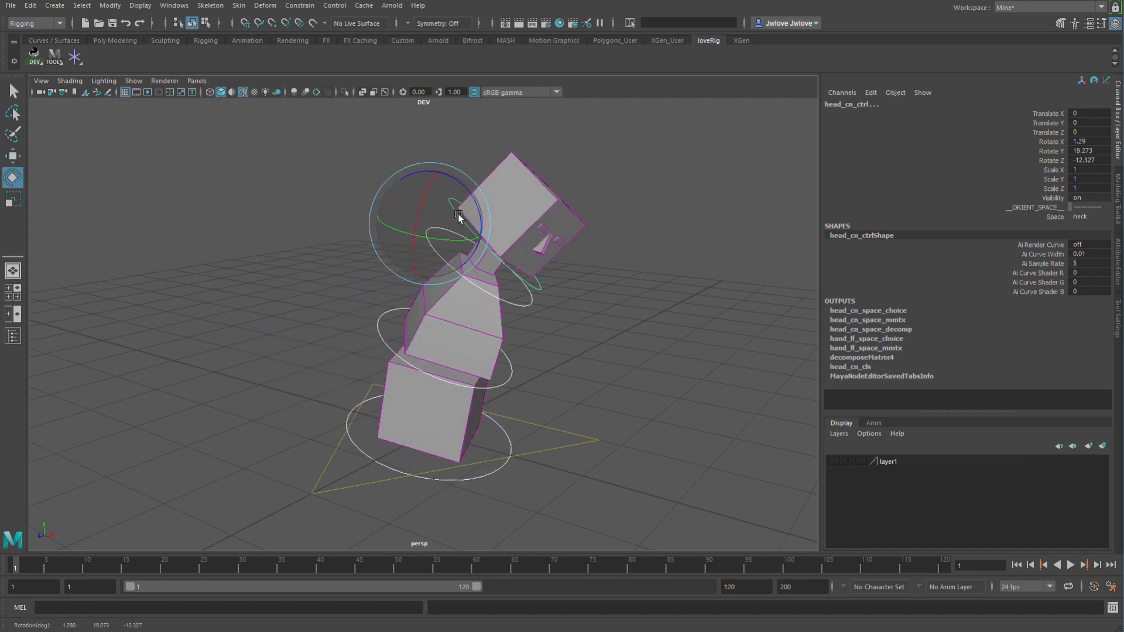
drag(459, 215, 419, 211)
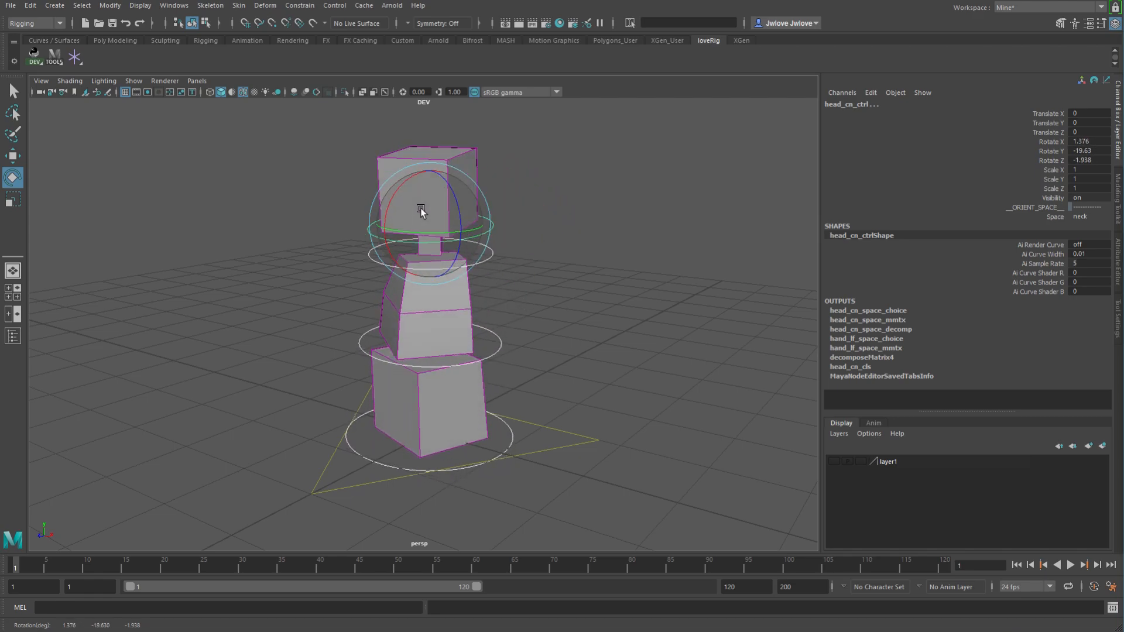
click(529, 277)
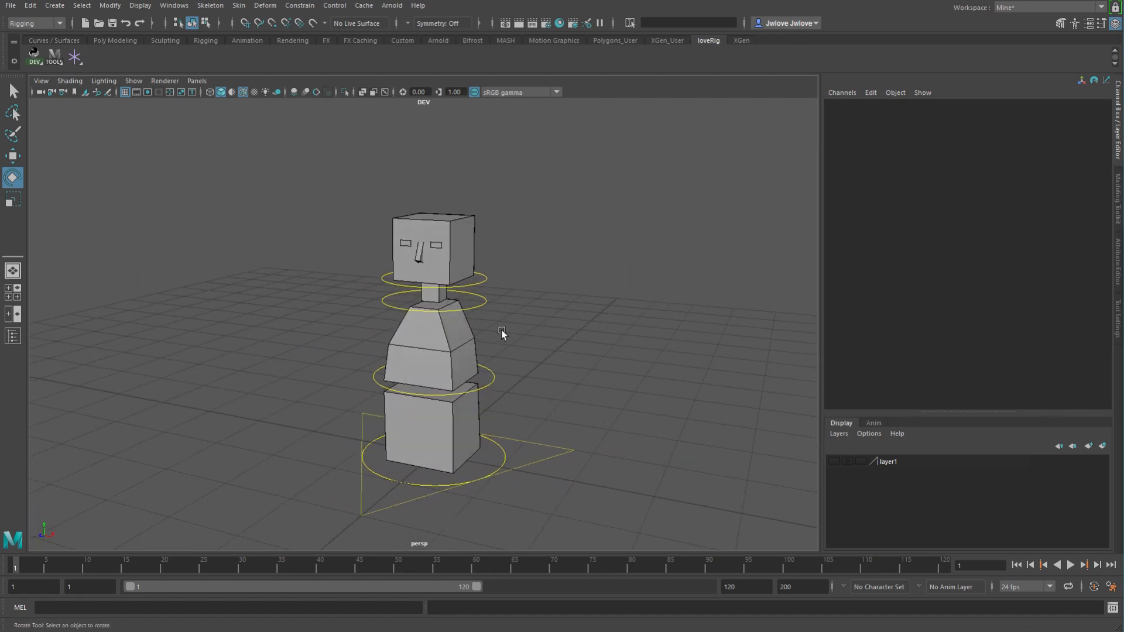
- Select the neck control, then the head control, from a higher viewing angle
drag(502, 333, 480, 317)
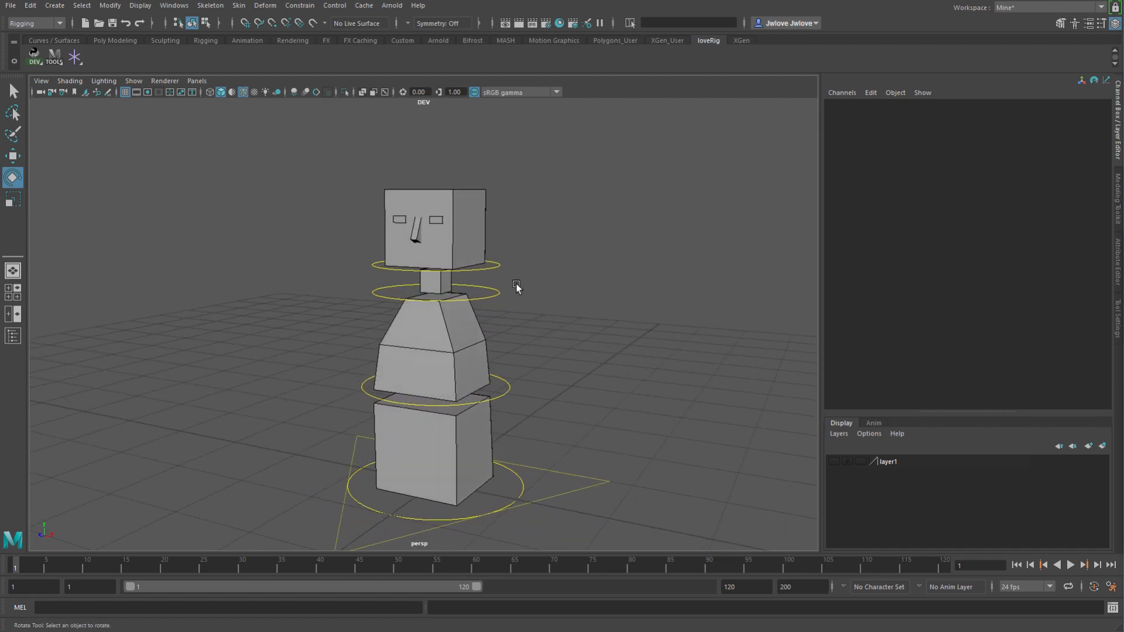
click(434, 268)
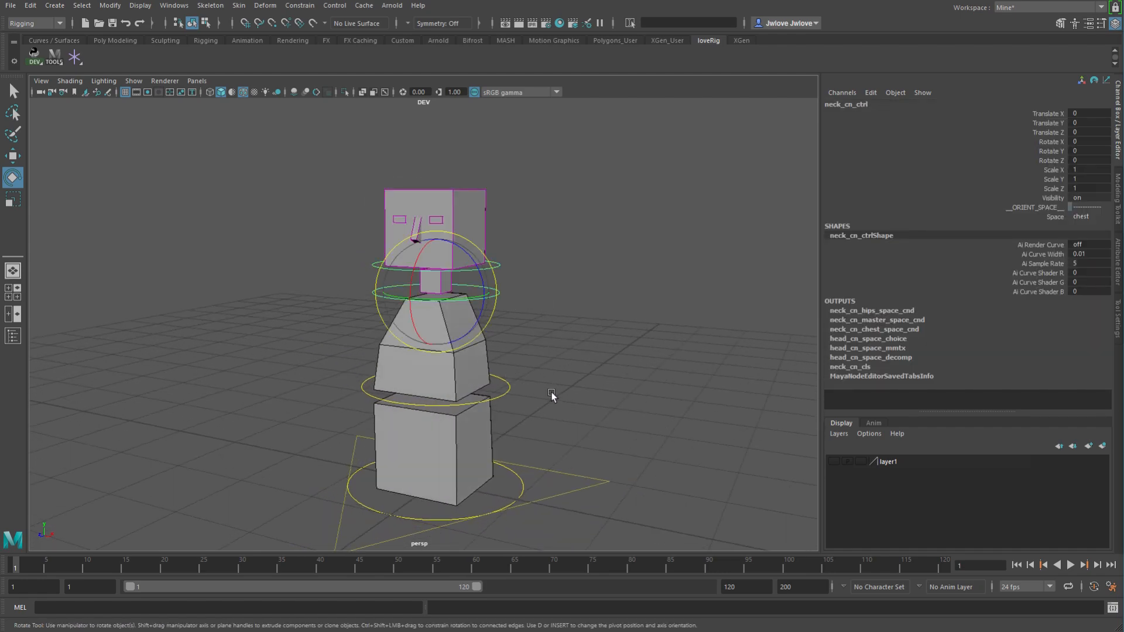
click(552, 398)
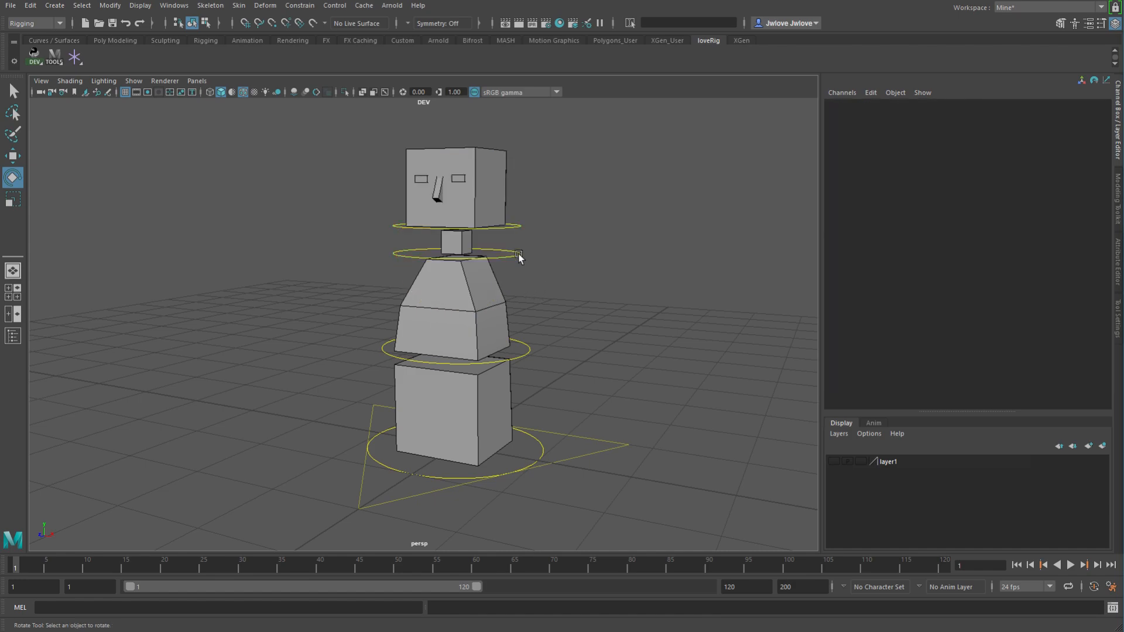
click(520, 256)
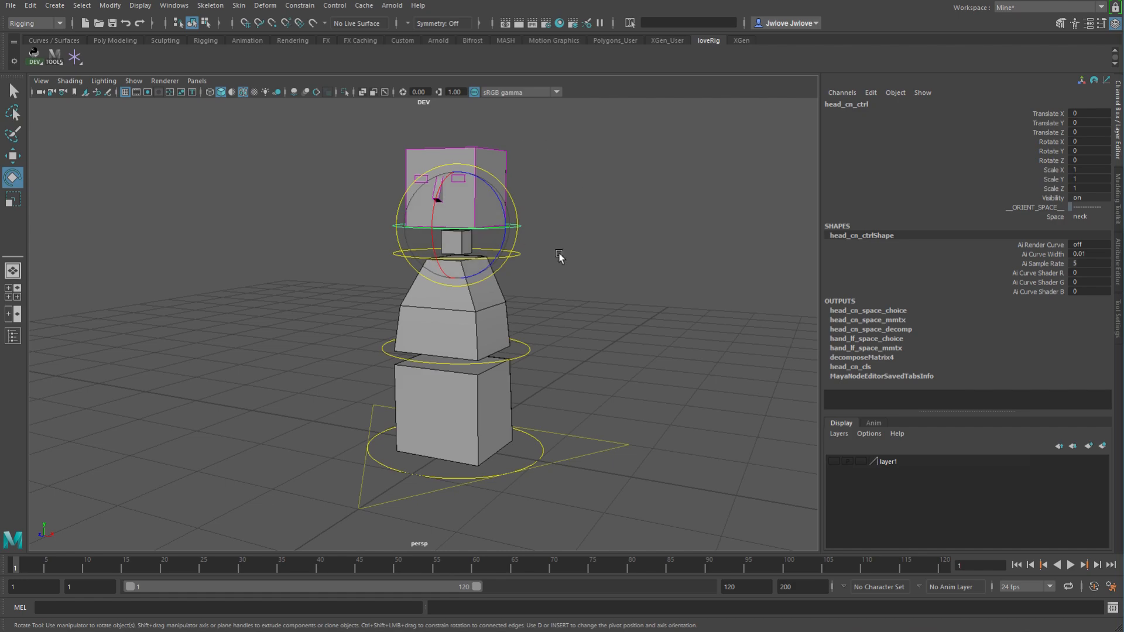
drag(559, 256, 529, 317)
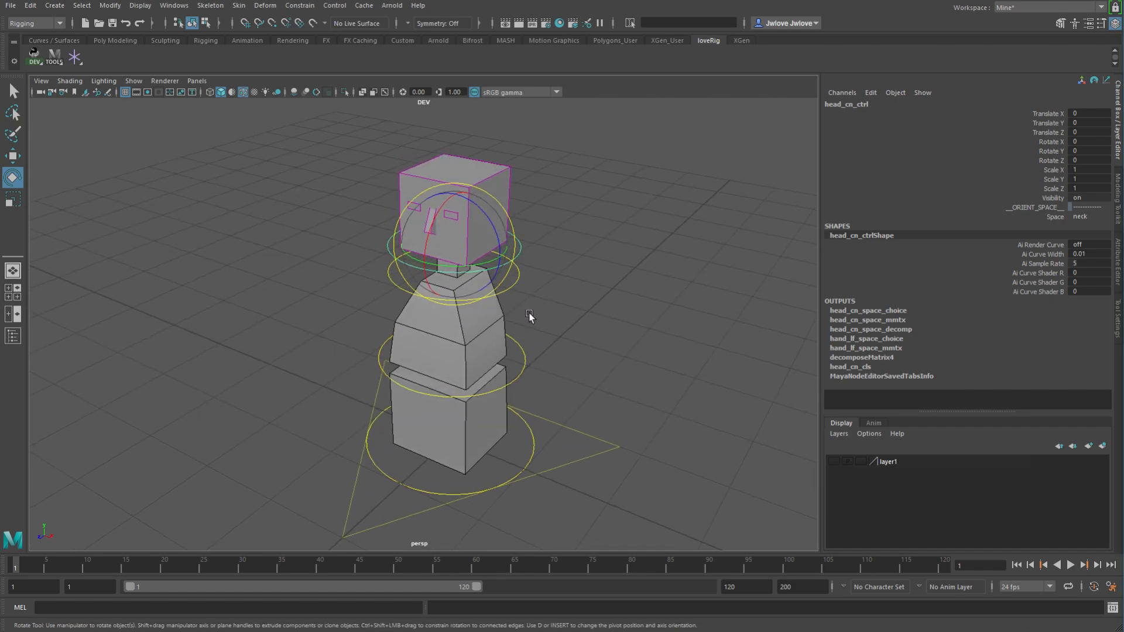
click(543, 258)
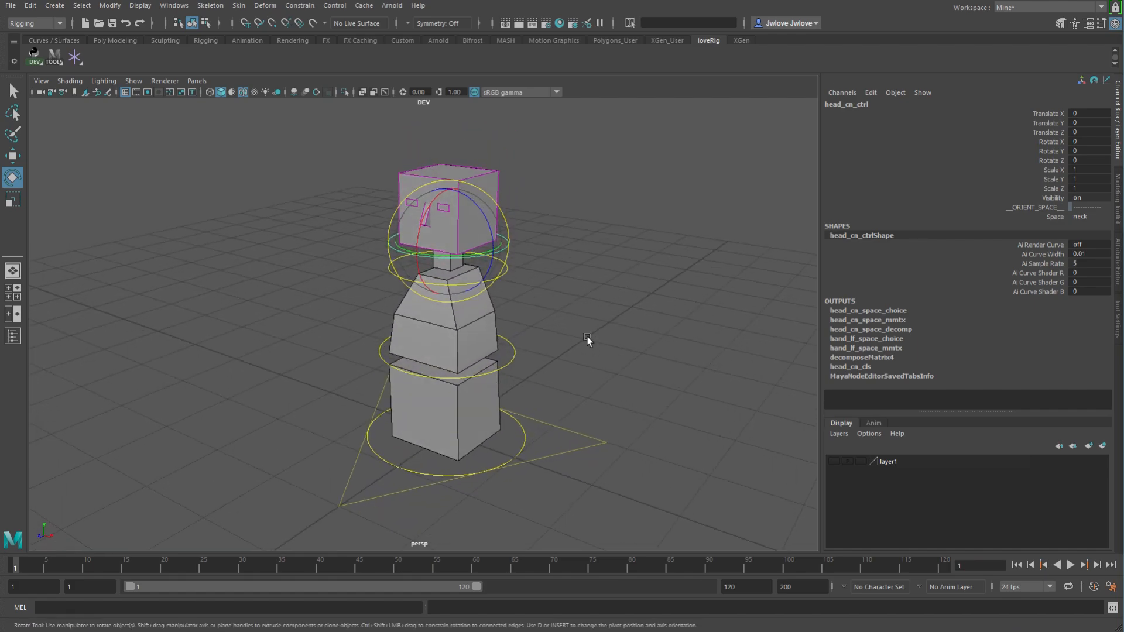
mouse_move(1054, 220)
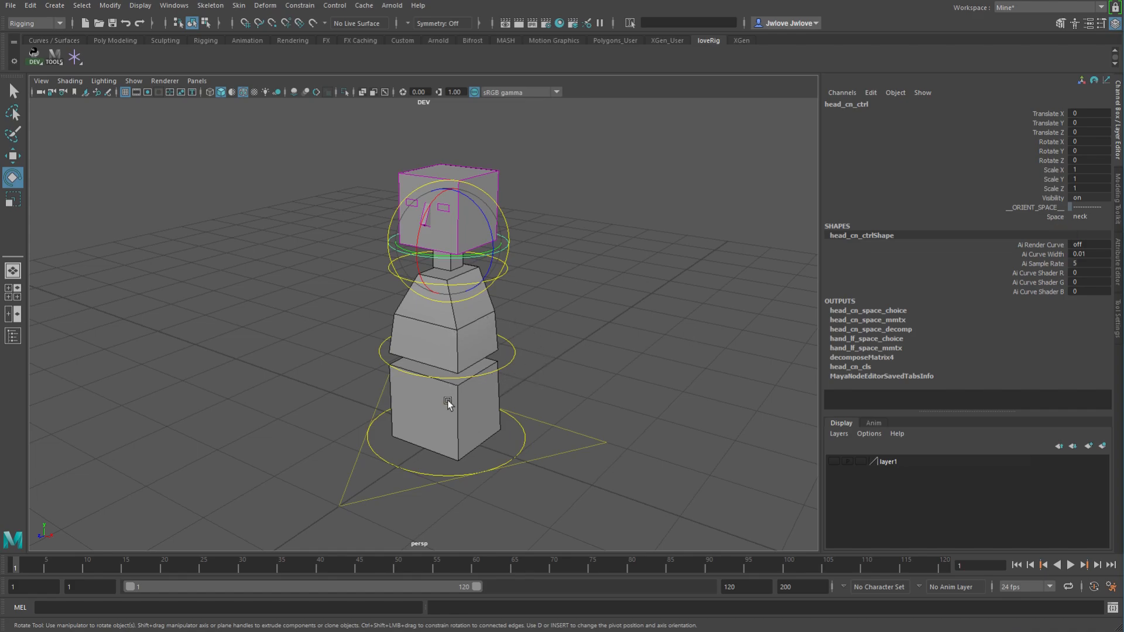
mouse_move(511, 362)
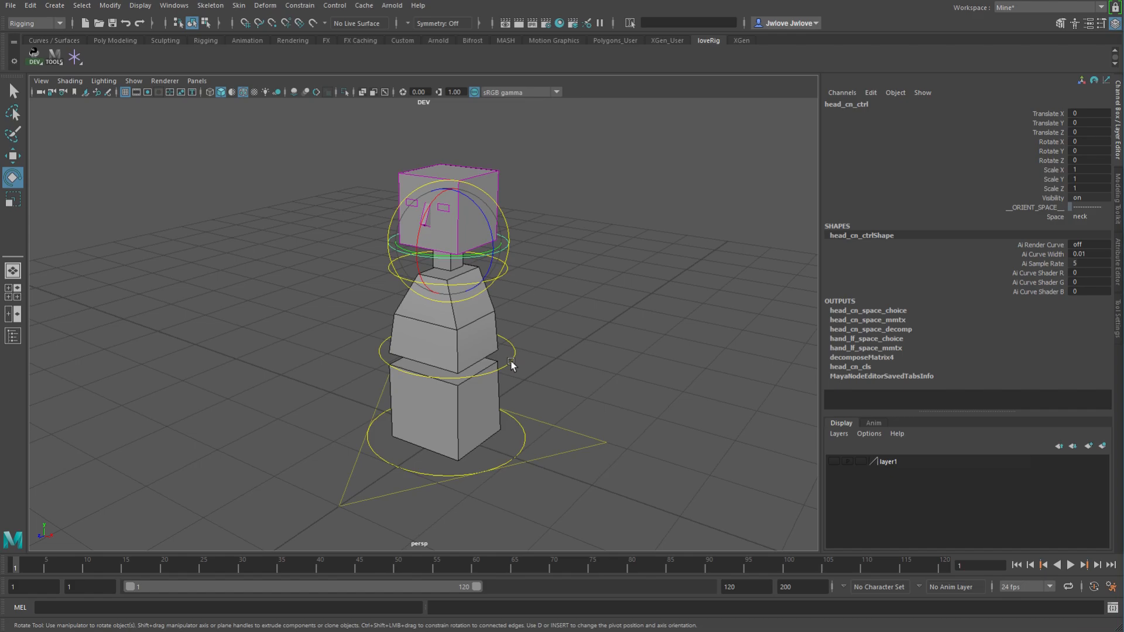
mouse_move(511, 357)
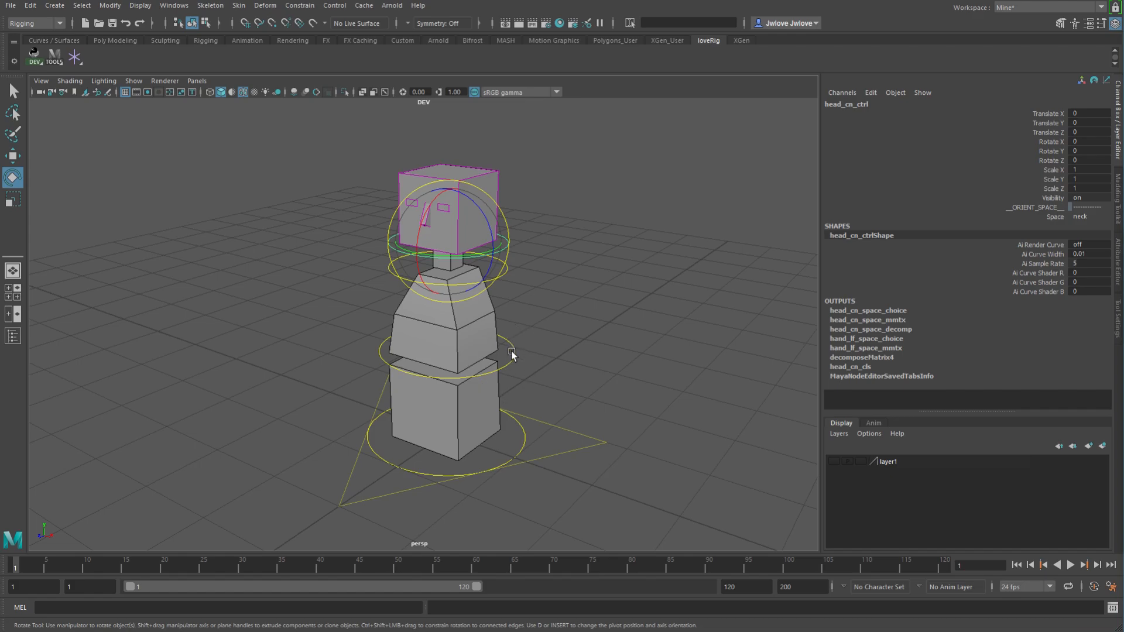
mouse_move(493, 351)
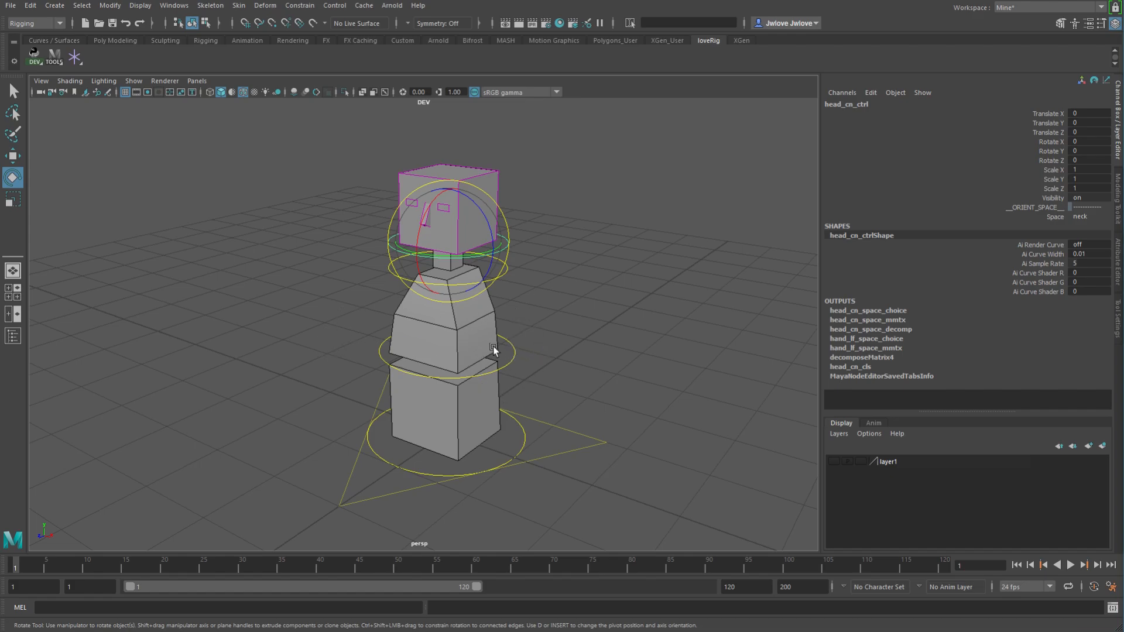
mouse_move(502, 370)
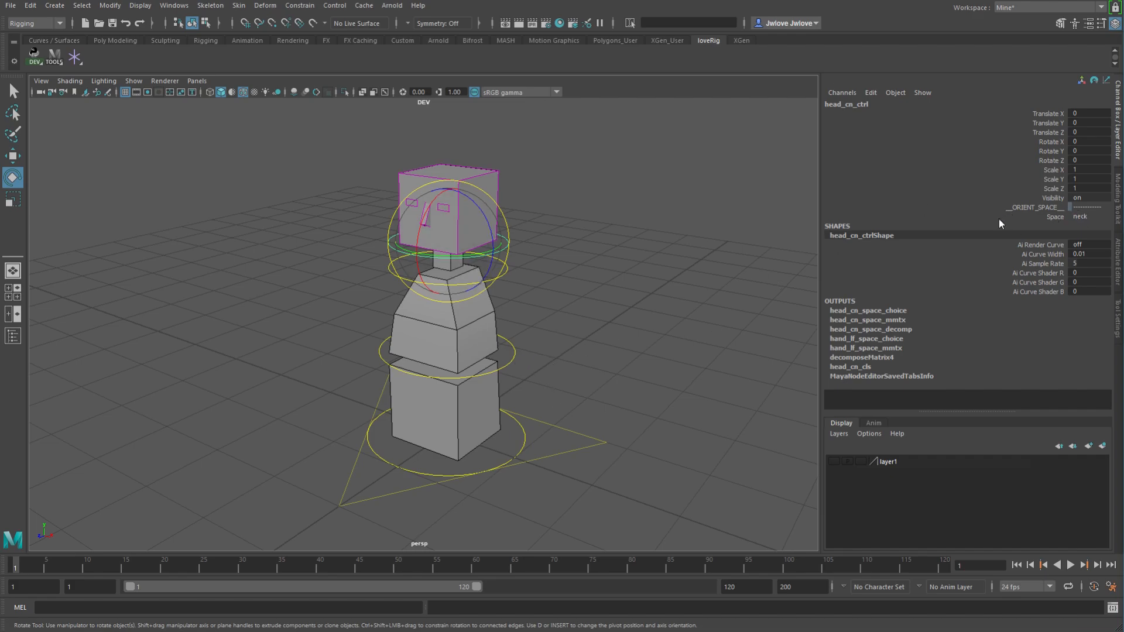
- Rotate the neck control, carrying the head along, then tilt the head forward and sideways
click(459, 285)
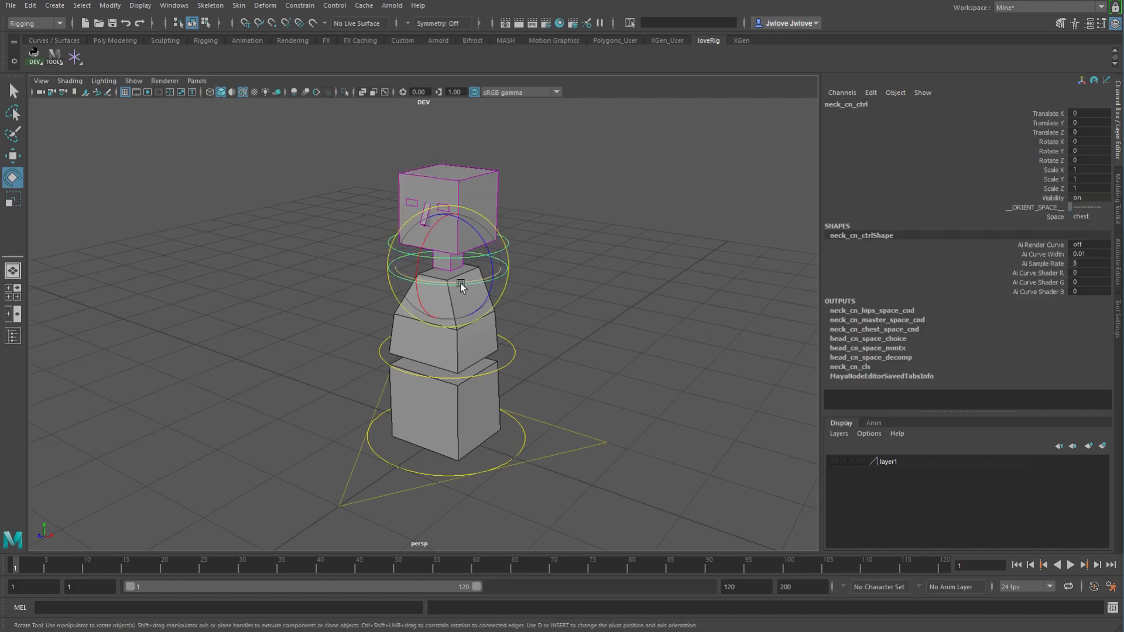
drag(463, 287, 438, 241)
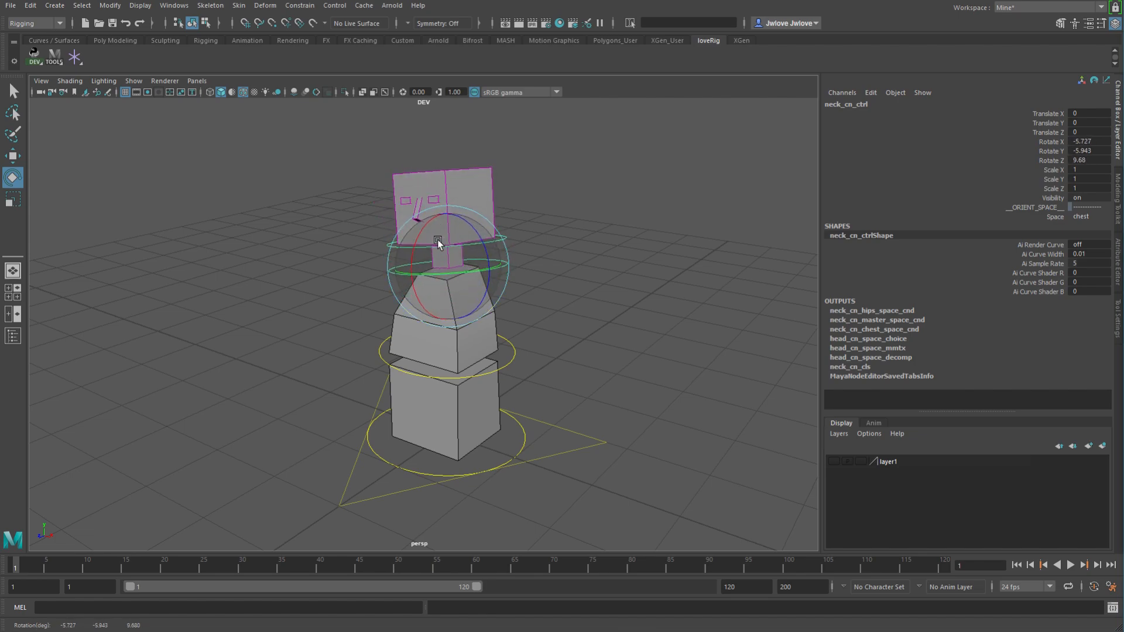
drag(436, 242, 452, 240)
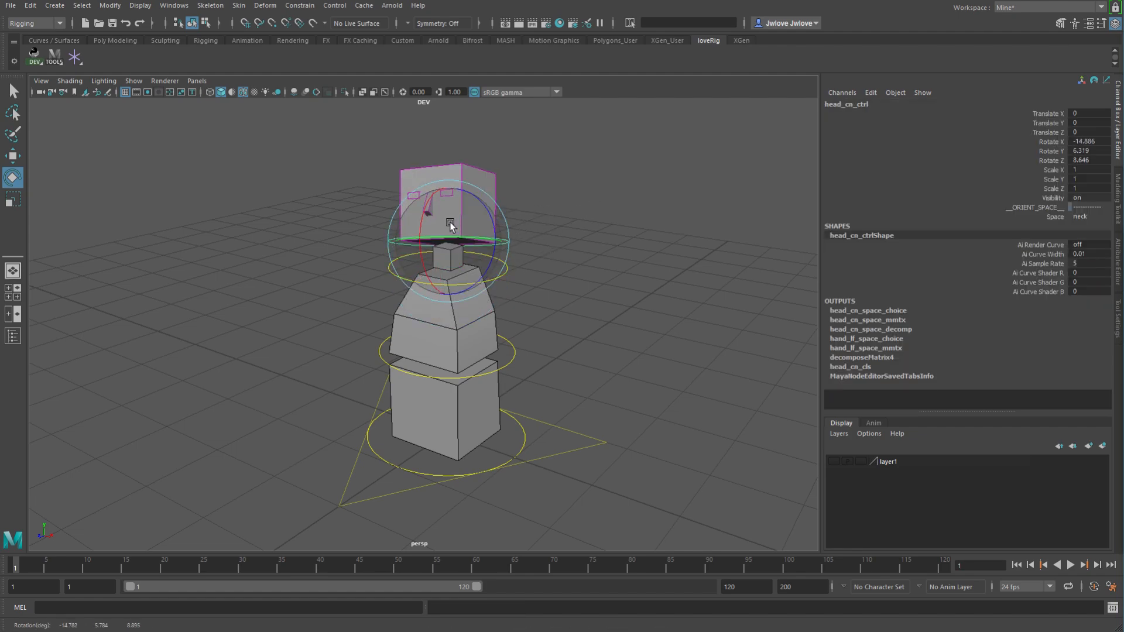
- Switch the head control to master space and rotate the chest away from rest
click(1090, 216)
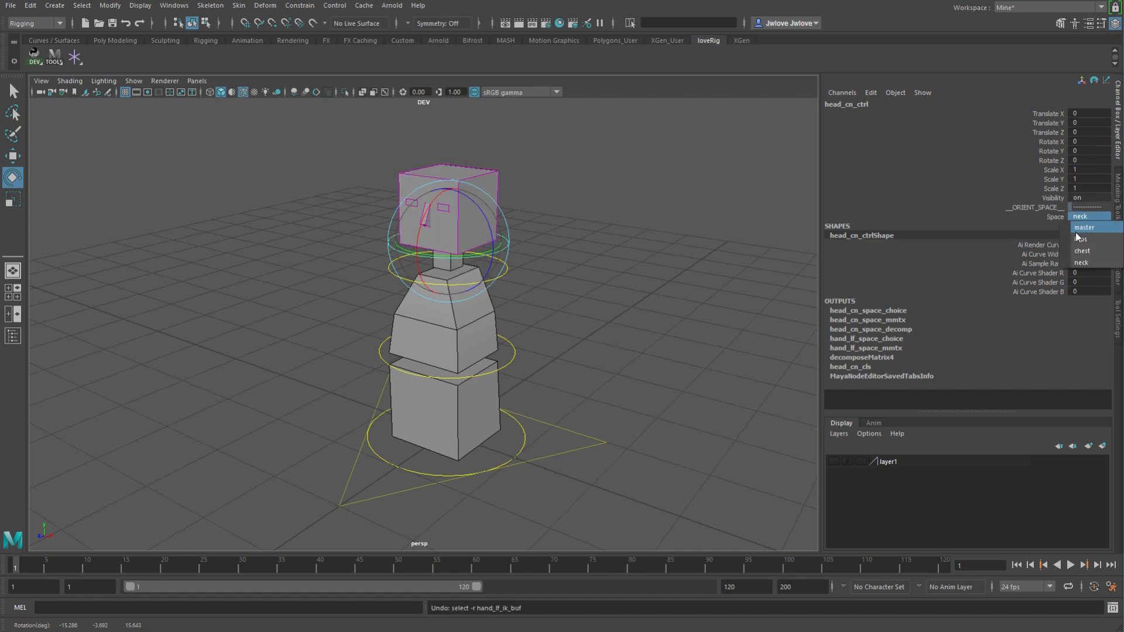
click(1085, 227)
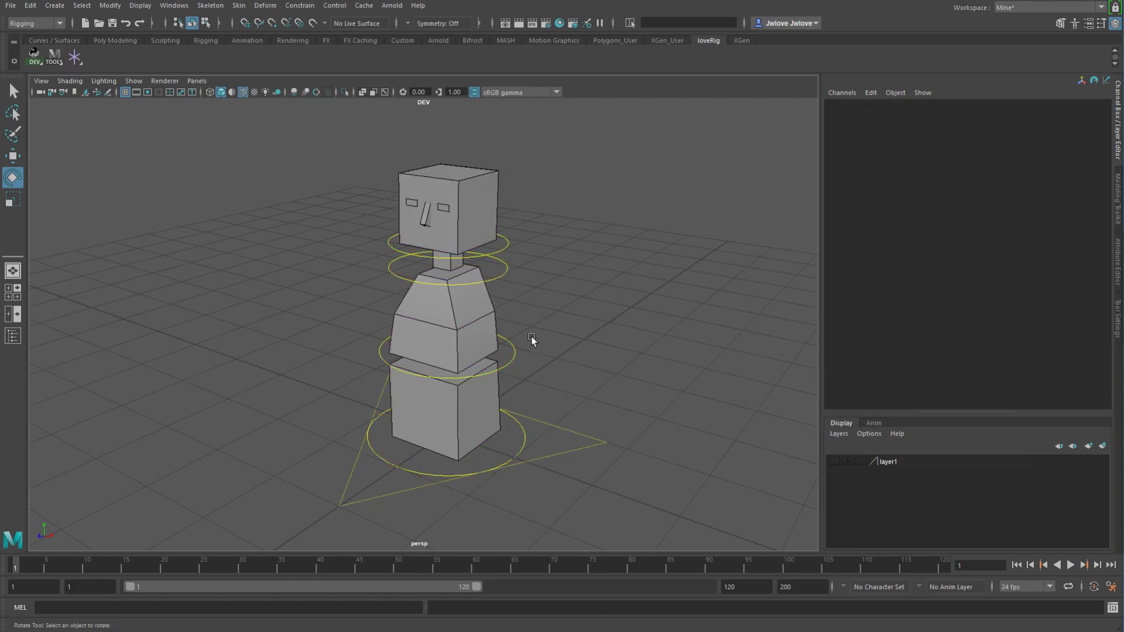
drag(530, 339, 469, 375)
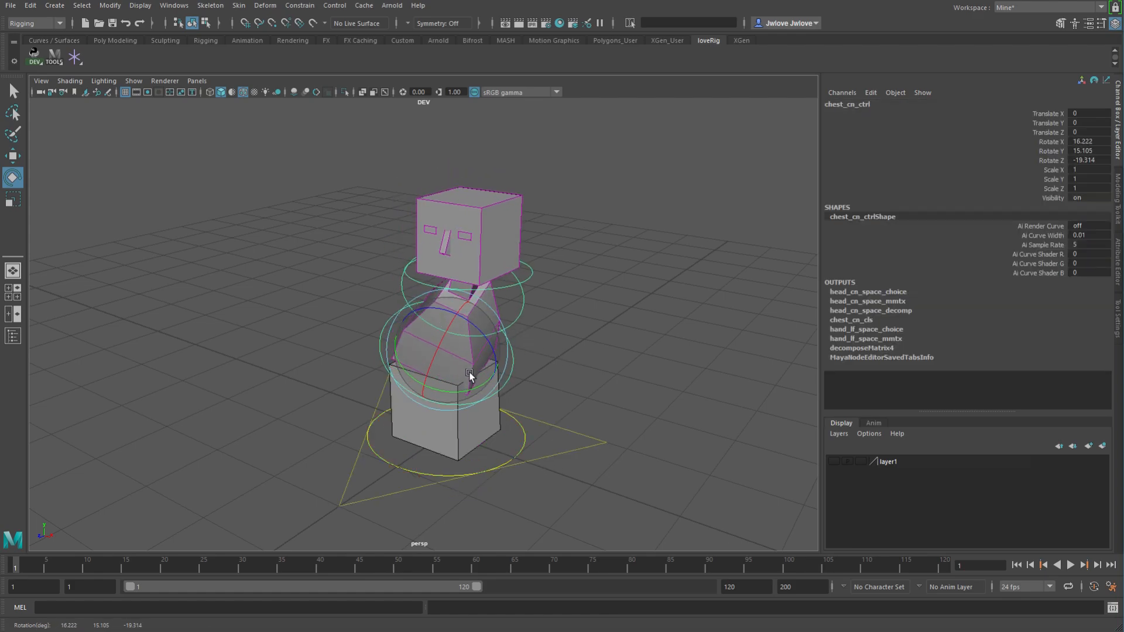
drag(470, 377, 422, 351)
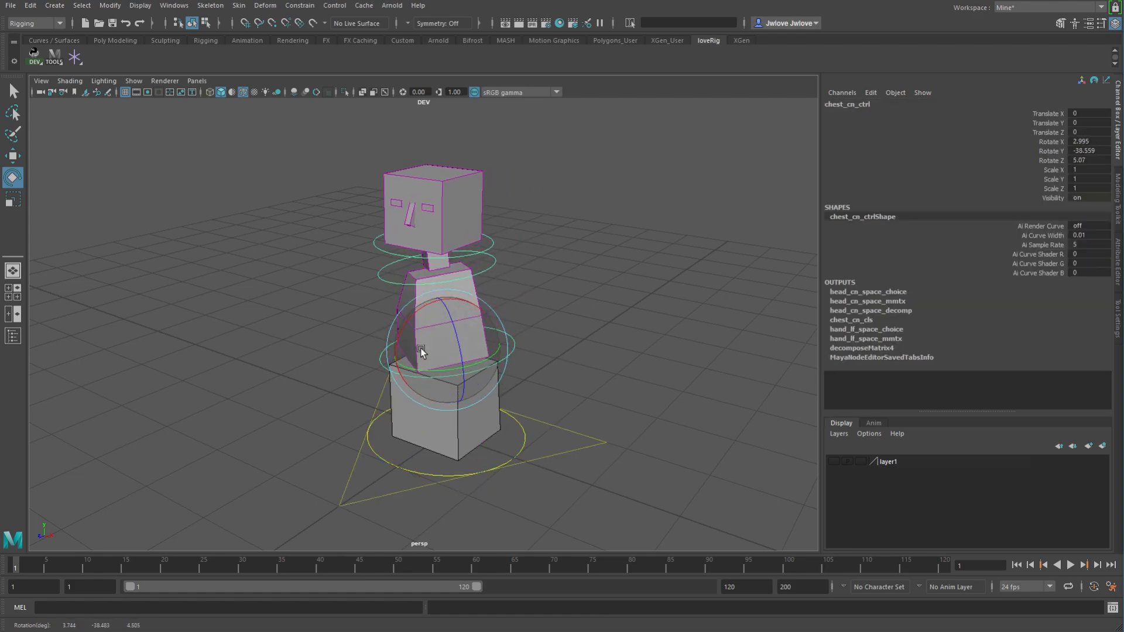
- Tilt the chest further, reselect it and rotate again to check the head holds
drag(421, 351, 473, 319)
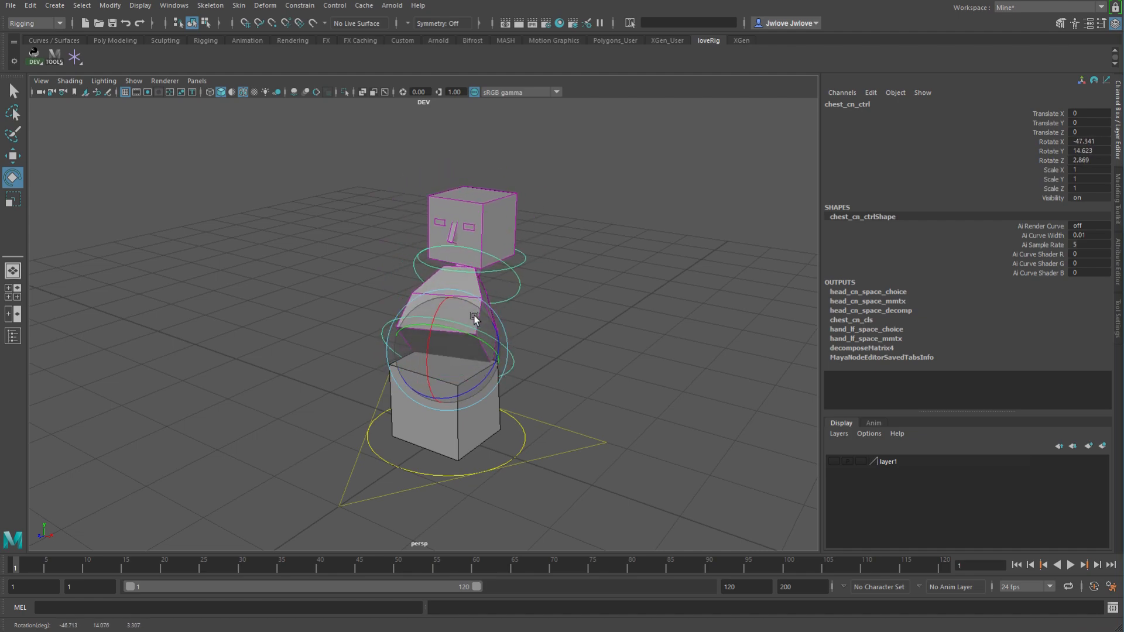
drag(473, 317, 459, 332)
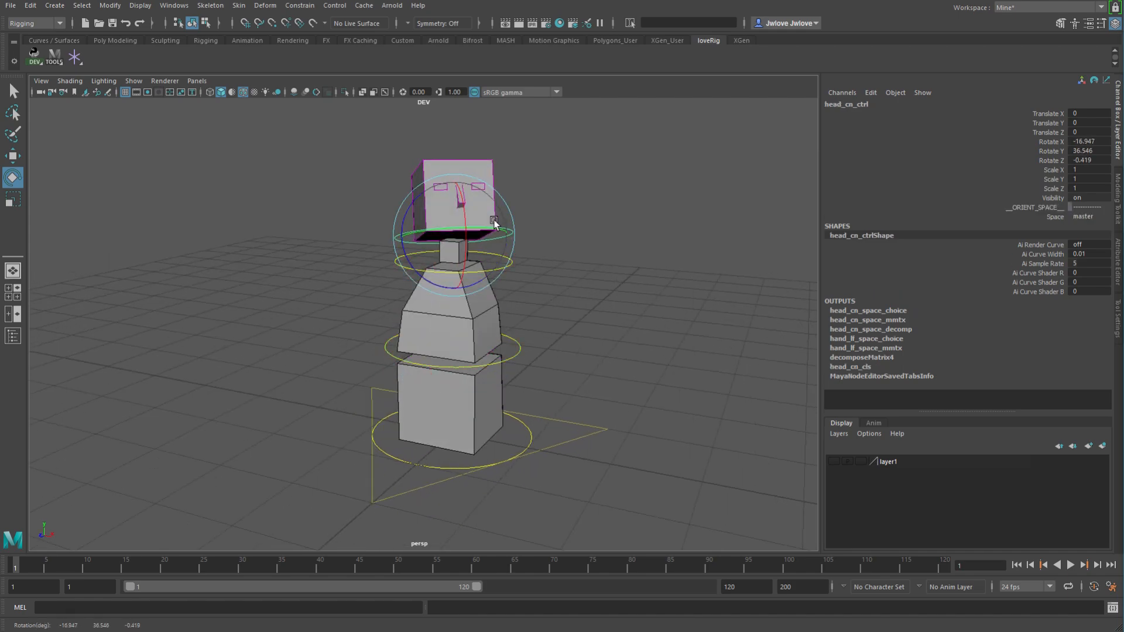
click(459, 351)
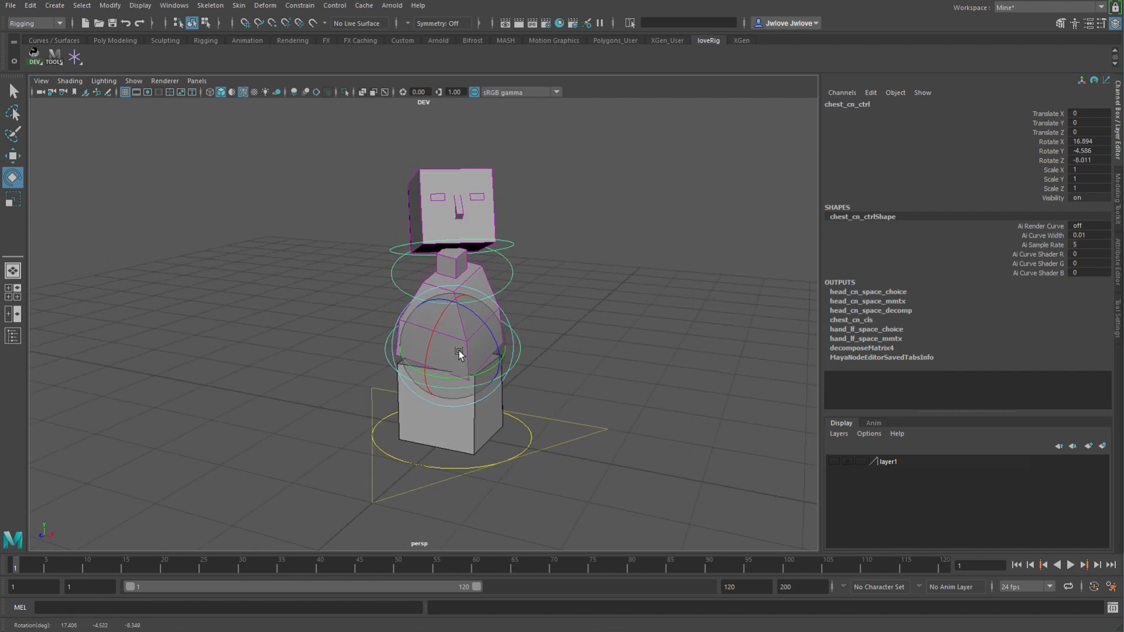
drag(459, 355, 495, 342)
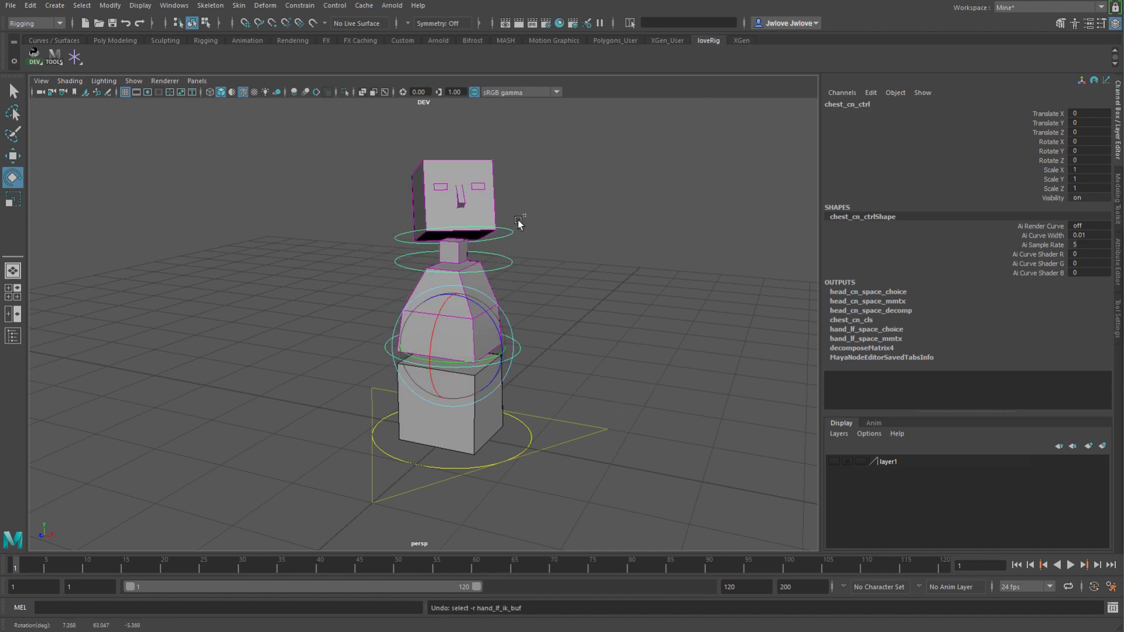
- Set head_cn_ctrl's Space to neck, then select the neck and master controls
click(1090, 216)
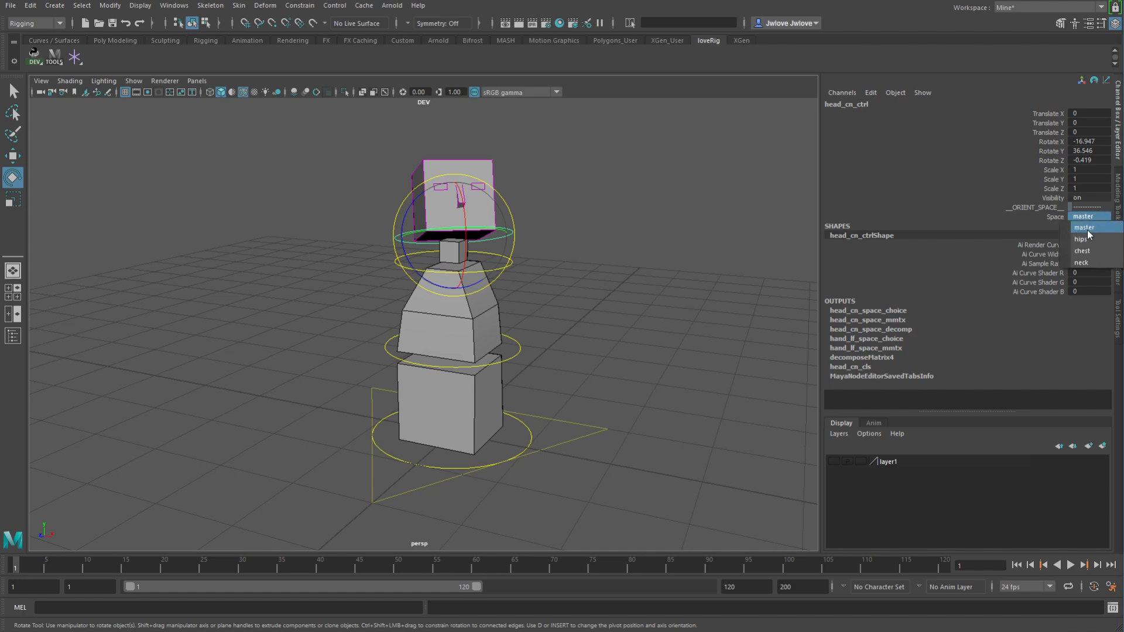
click(1082, 262)
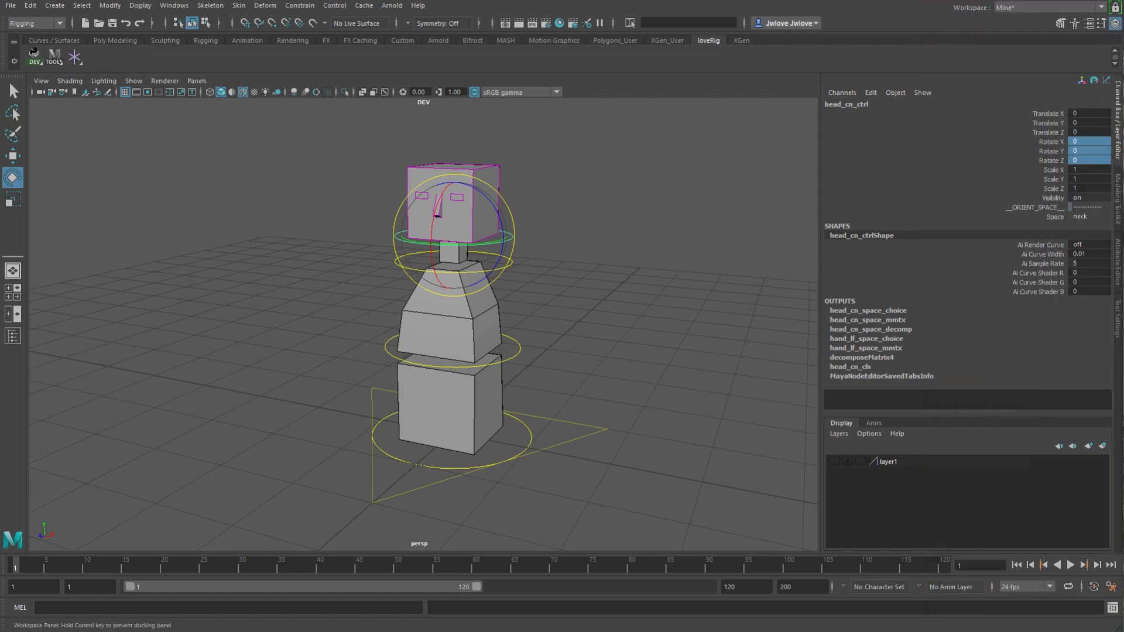
click(451, 255)
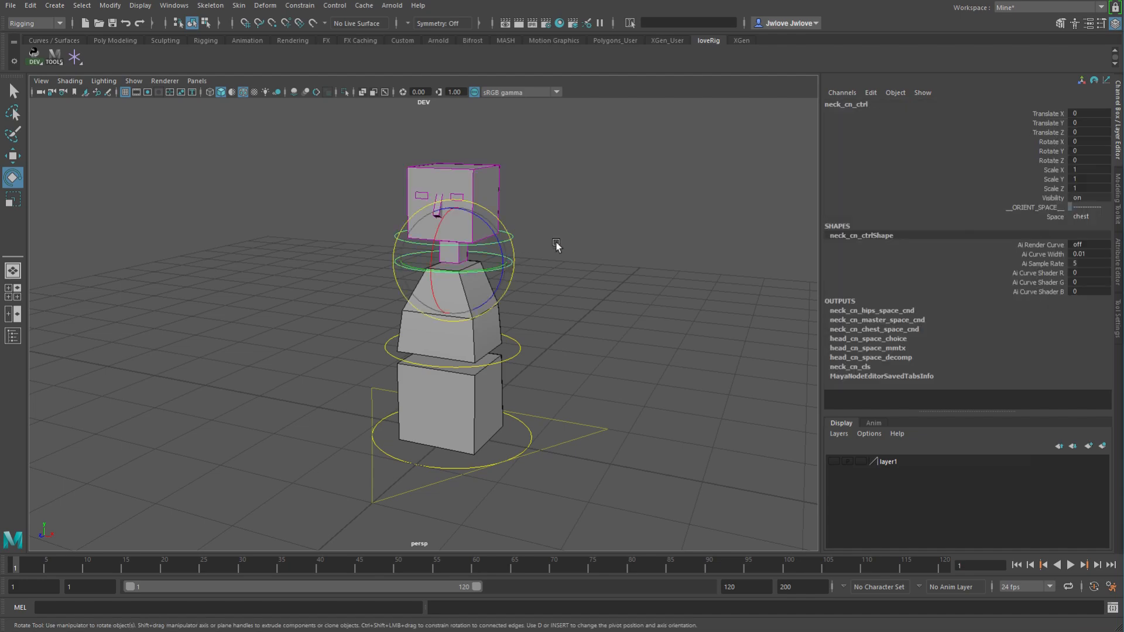
click(1084, 217)
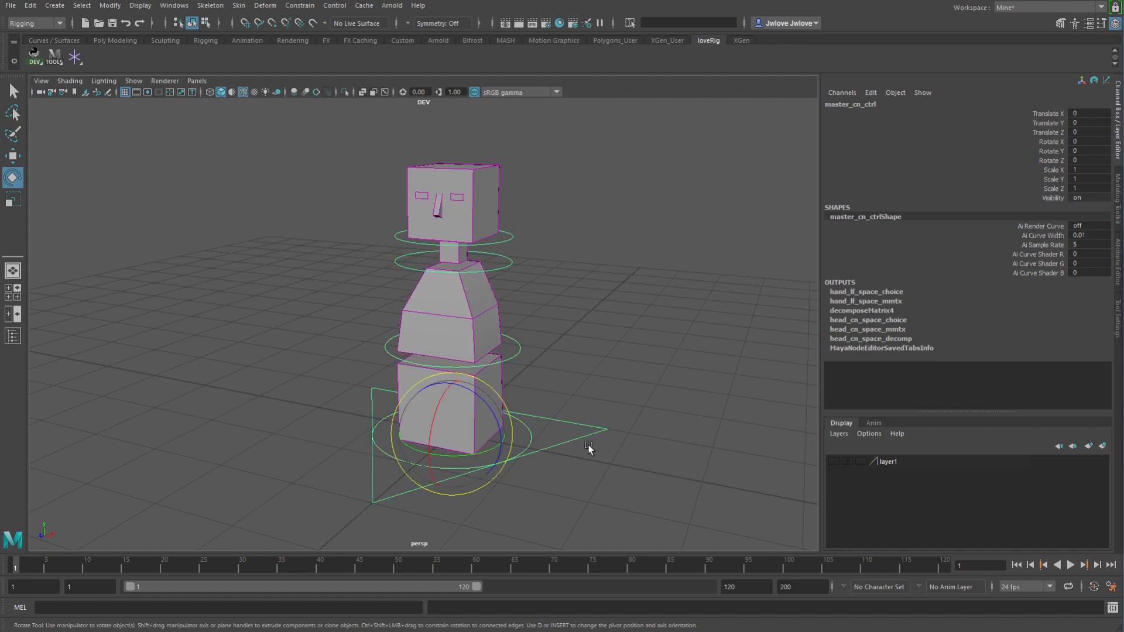
click(520, 351)
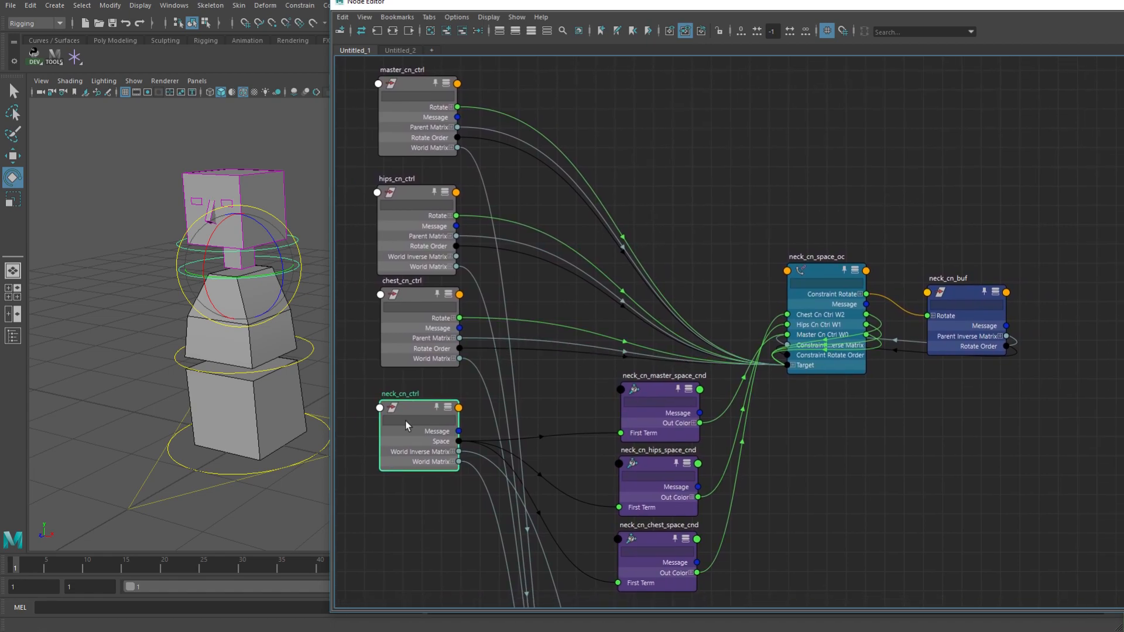
- Select the chest_cn_ctrl node, then rotate the neck control to test how it follows
click(964, 294)
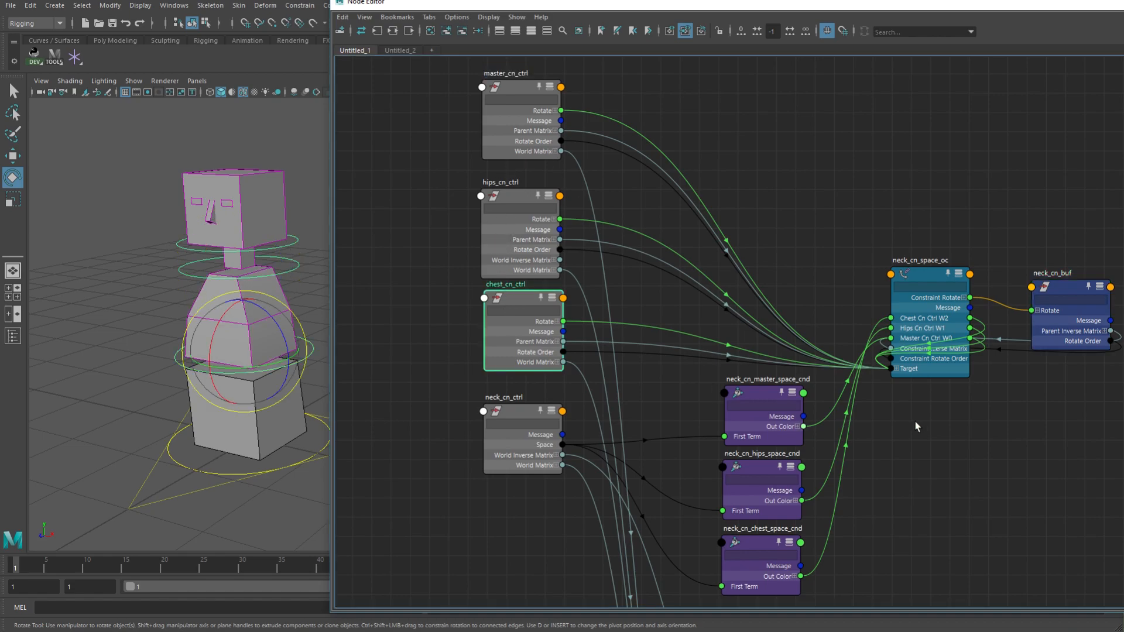
mouse_move(1060, 279)
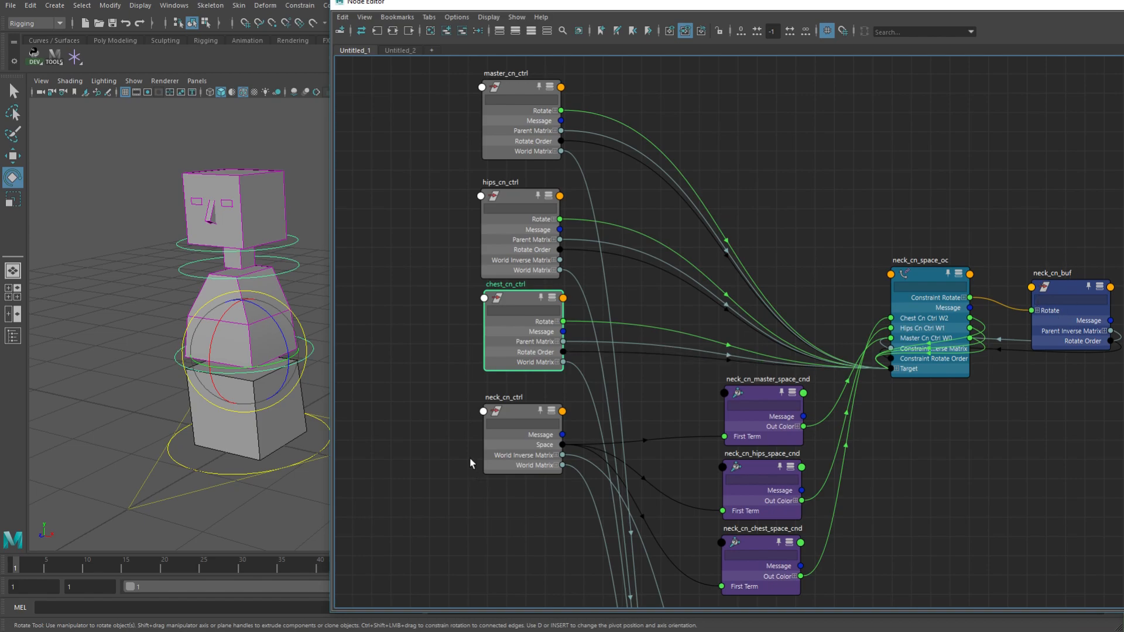
mouse_move(949, 361)
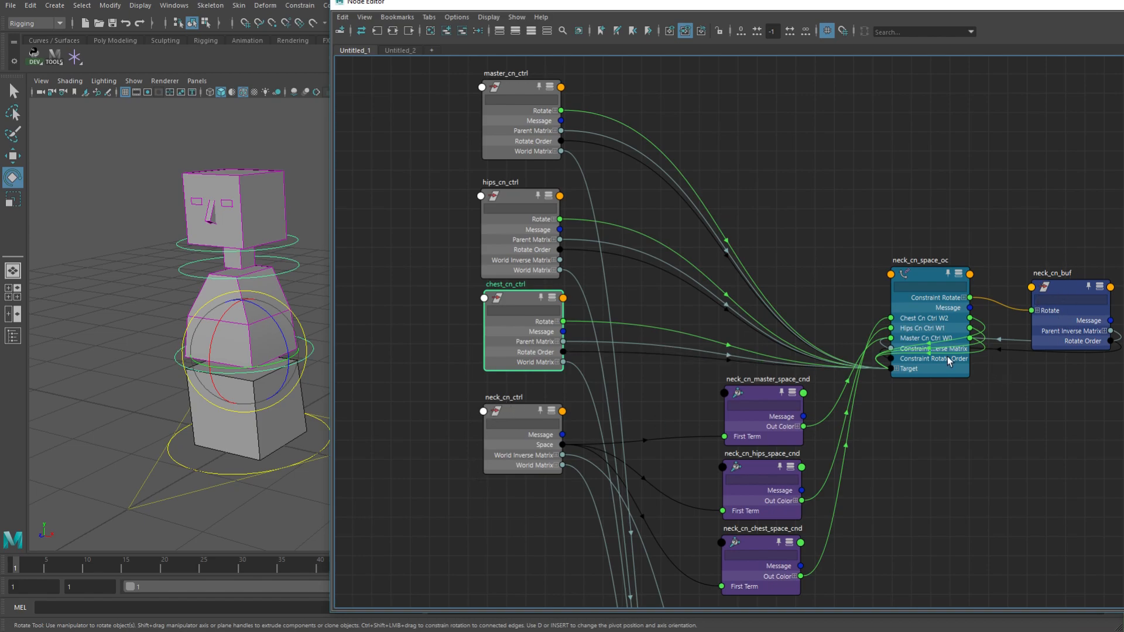
click(502, 411)
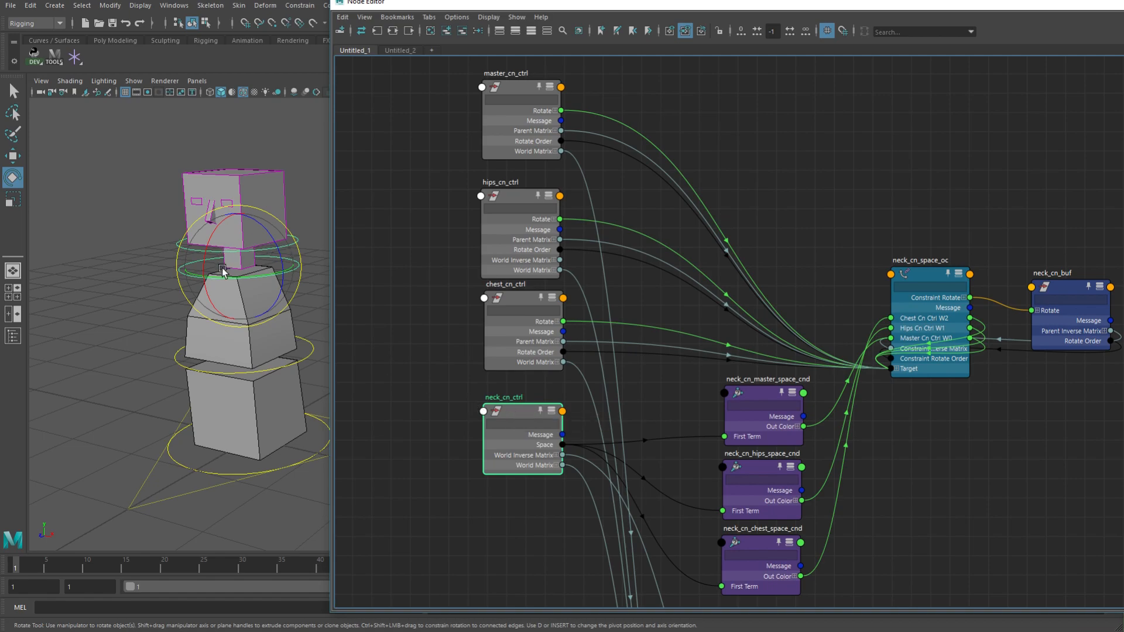
drag(223, 272, 215, 289)
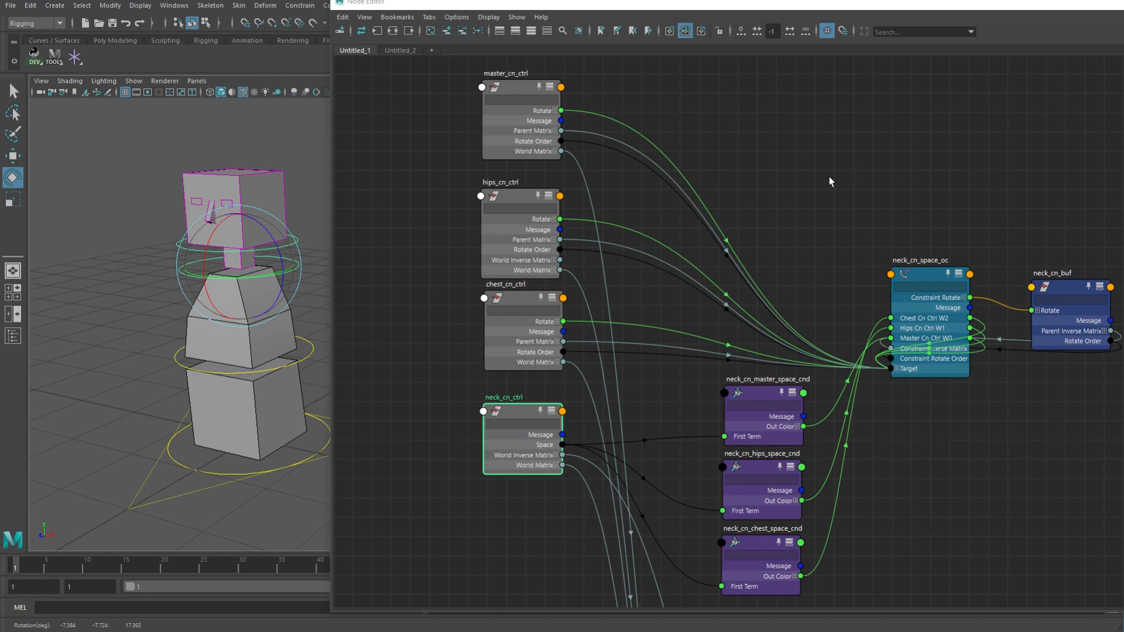
scroll(down, 3)
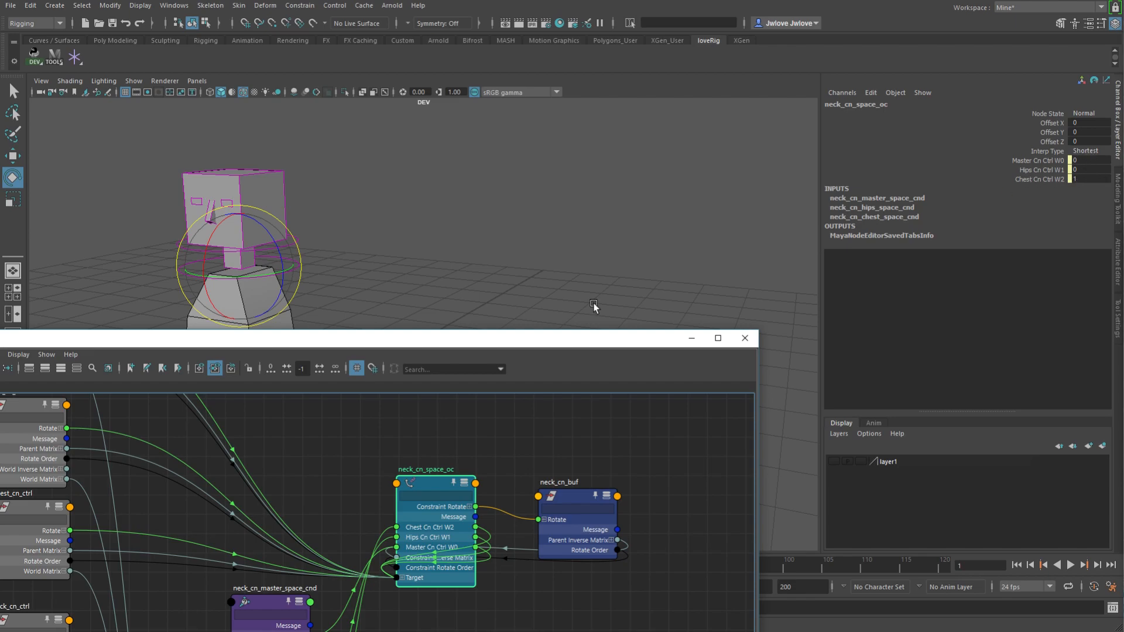
- Select neck_cn_master_space_cnd, then neck_cn_space_oc, to check their values
click(718, 338)
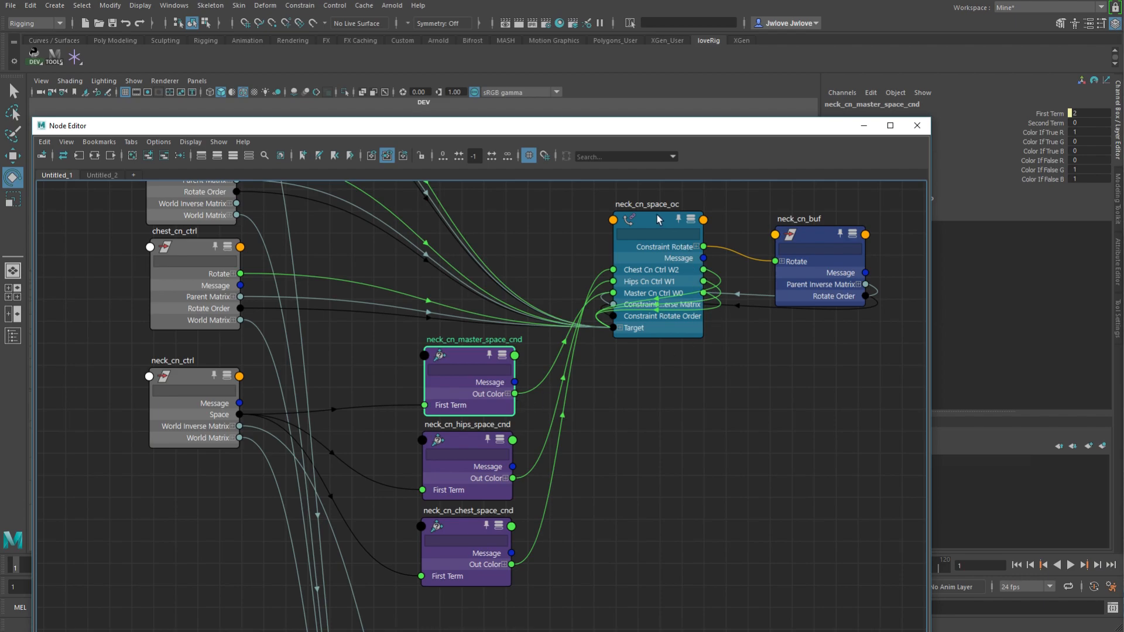
click(645, 204)
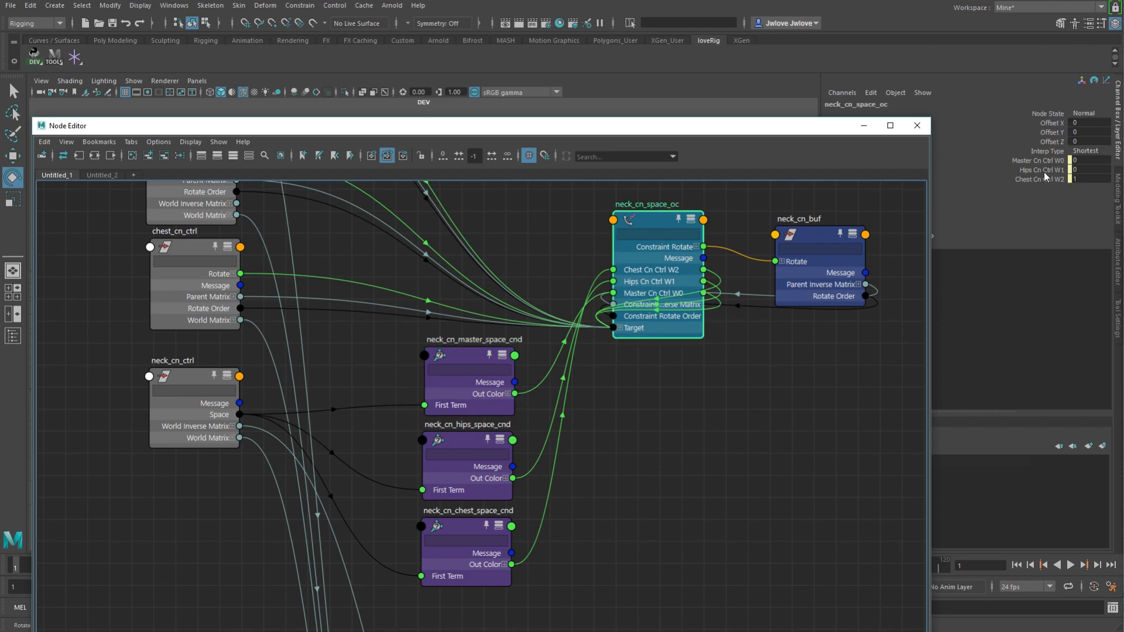
mouse_move(358, 448)
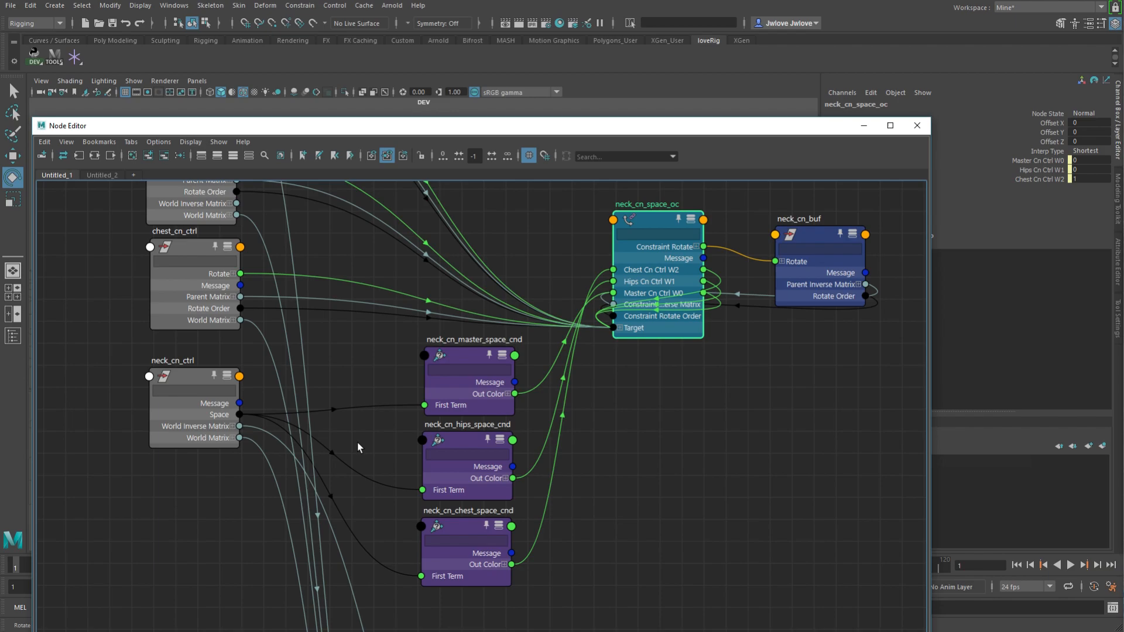
mouse_move(558, 355)
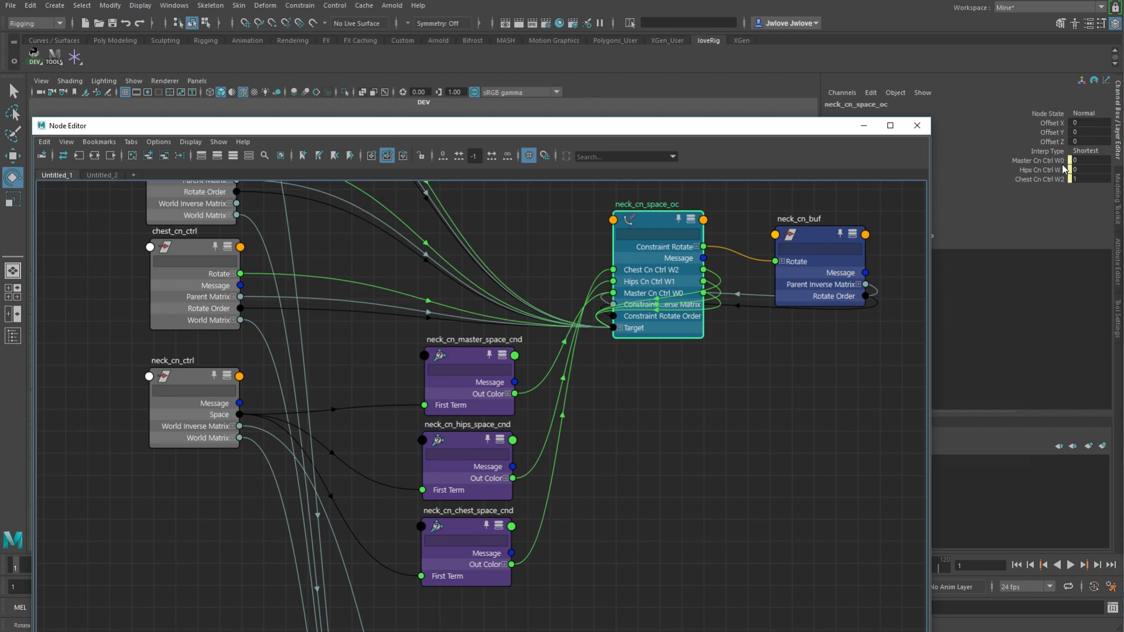
mouse_move(1009, 163)
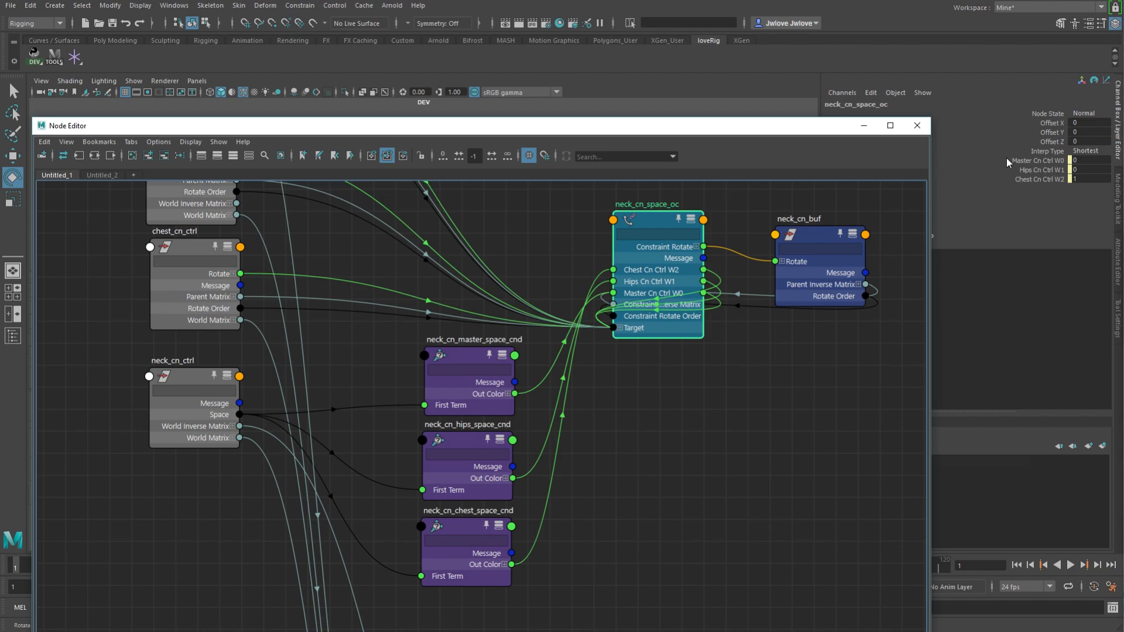
mouse_move(729, 131)
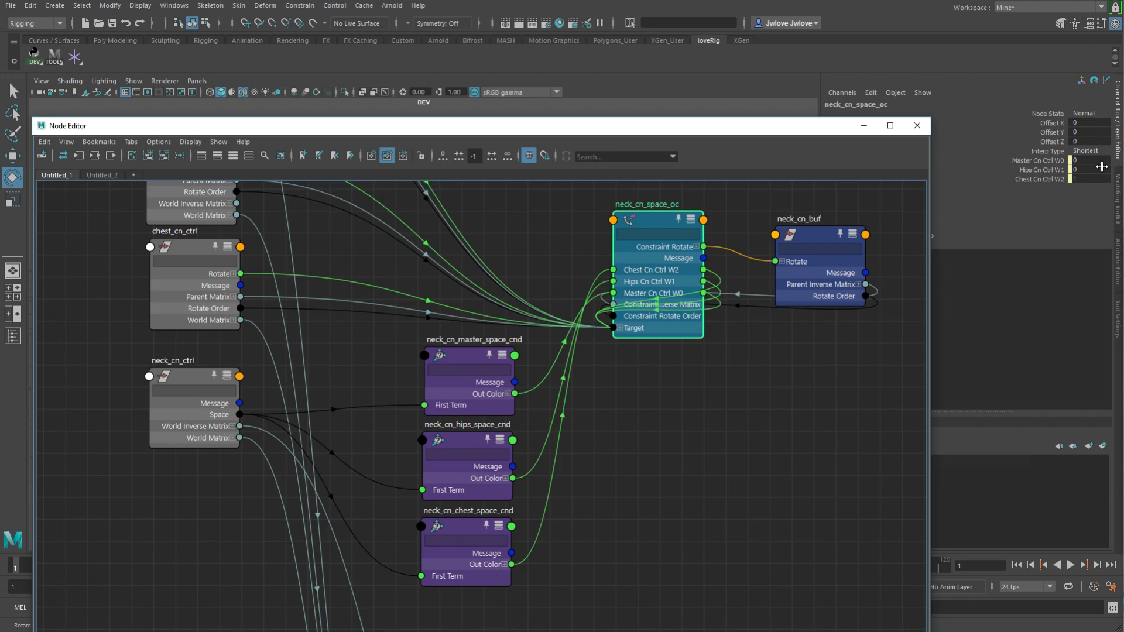
mouse_move(618, 452)
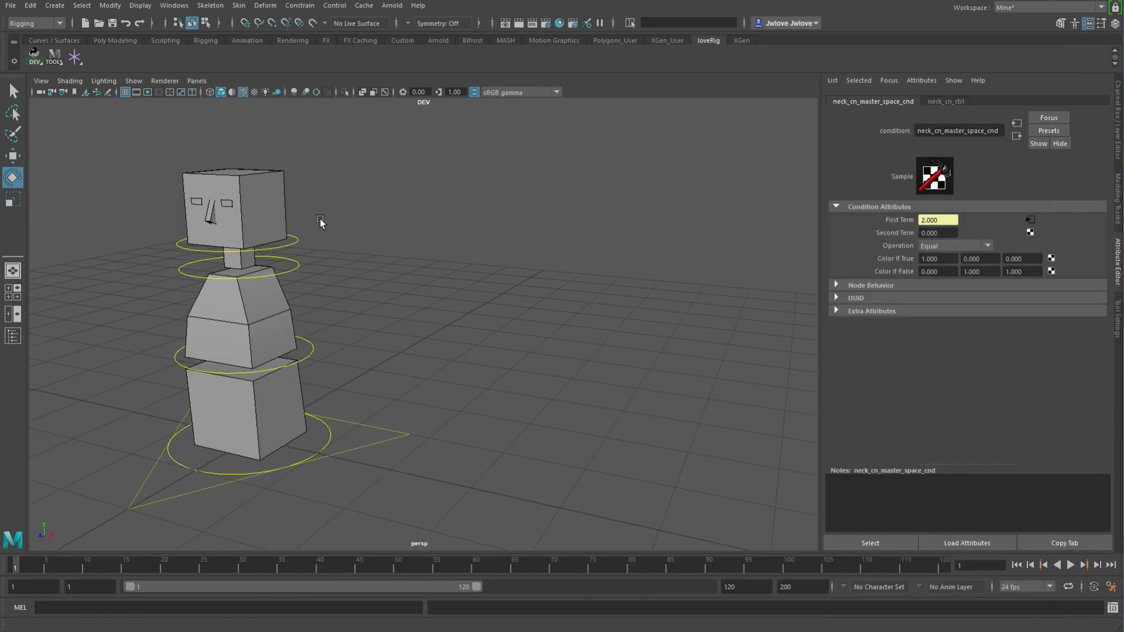
- Set neck_cn_ctrl's Space dropdown to chest in the Attribute Editor
click(230, 208)
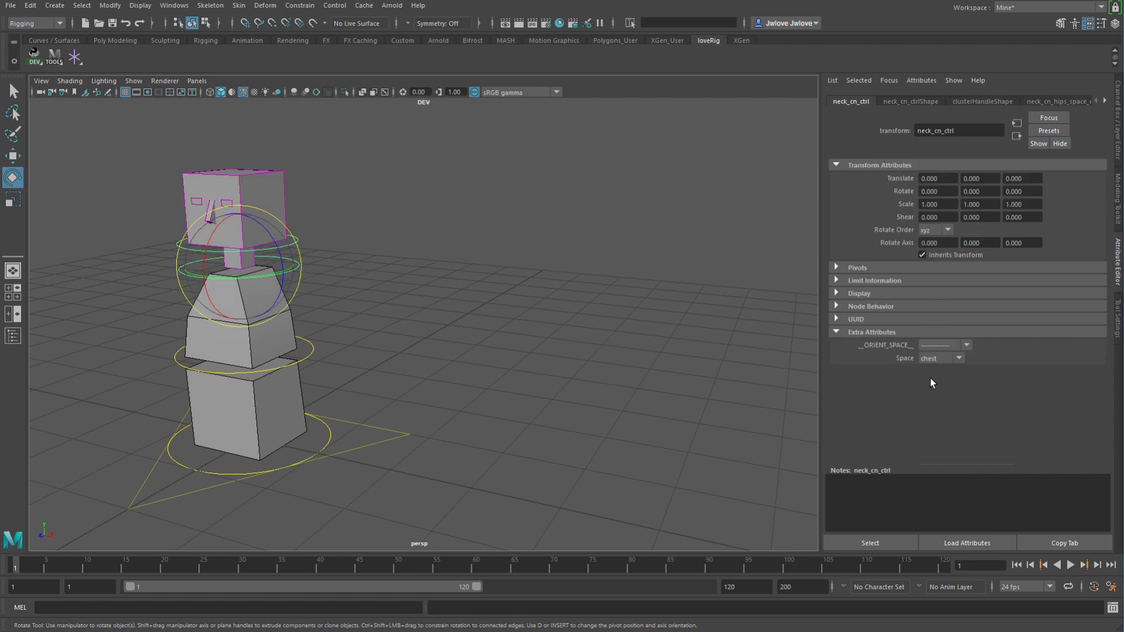
click(940, 358)
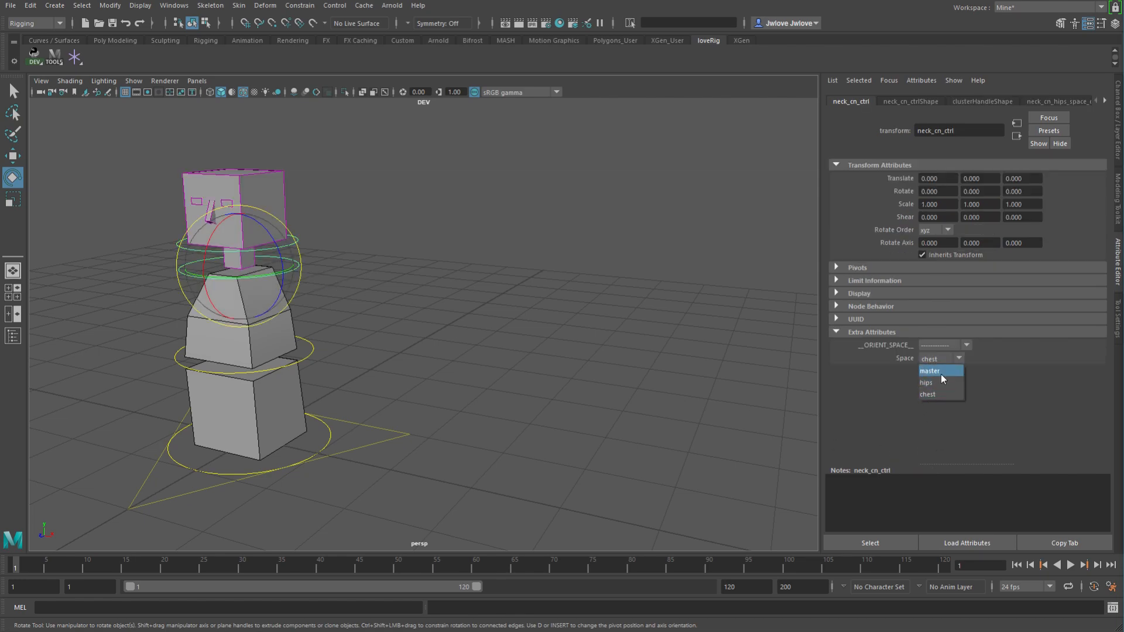
click(931, 371)
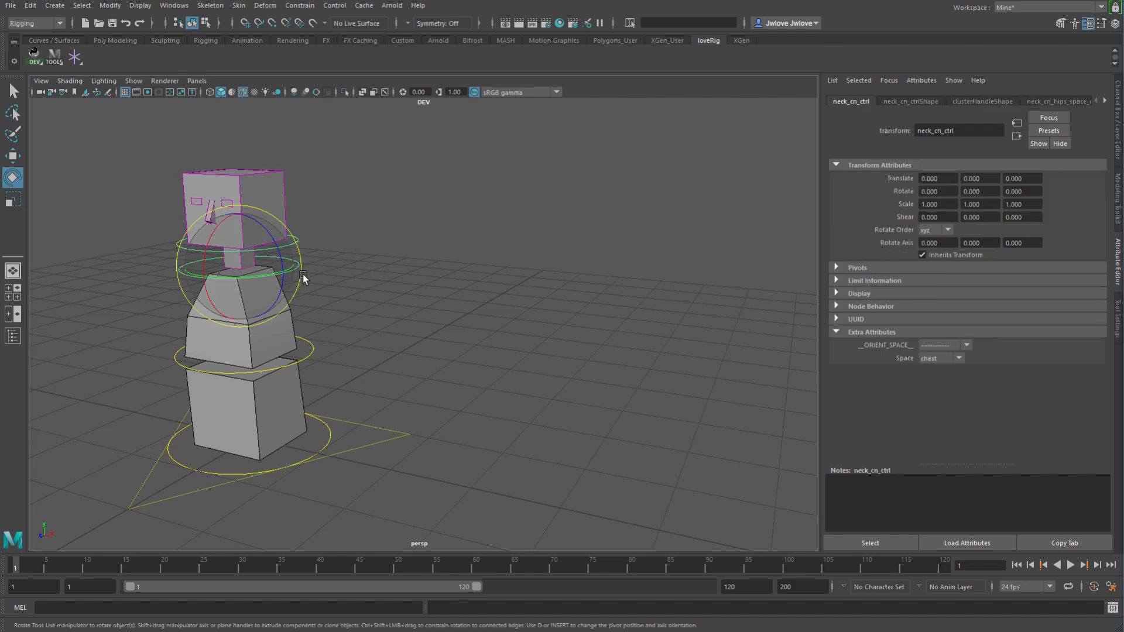
click(940, 357)
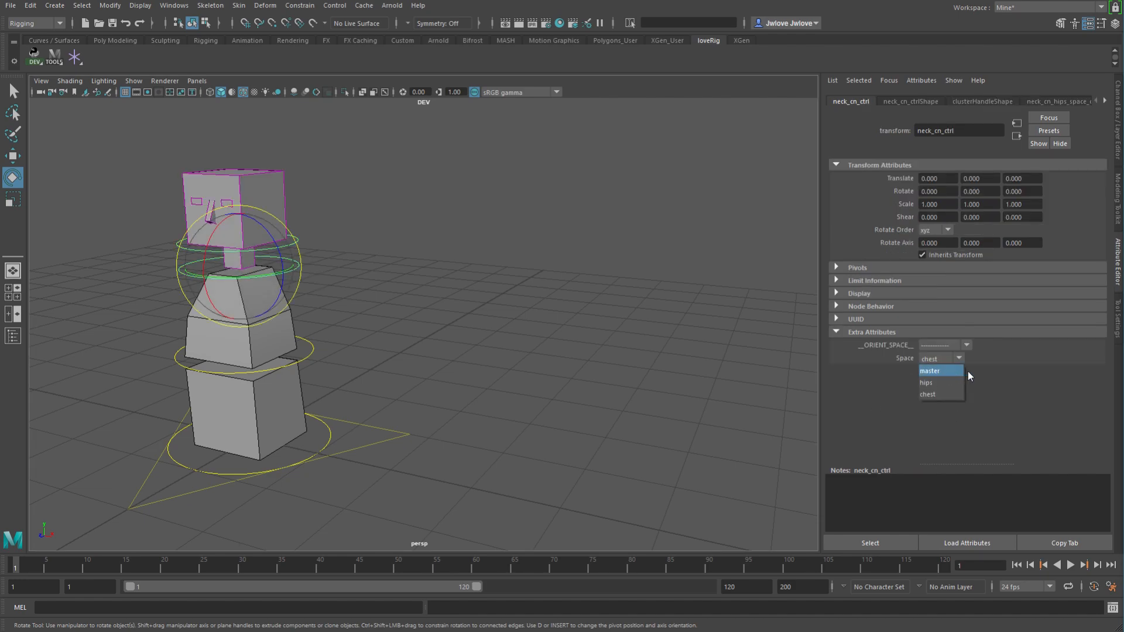
click(933, 371)
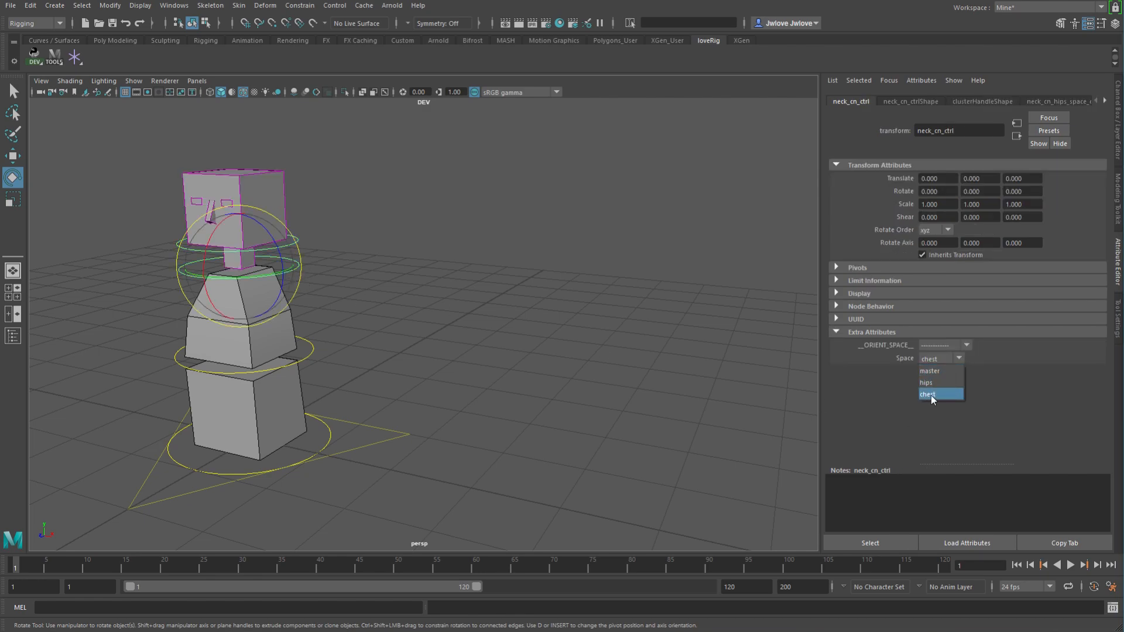
click(925, 382)
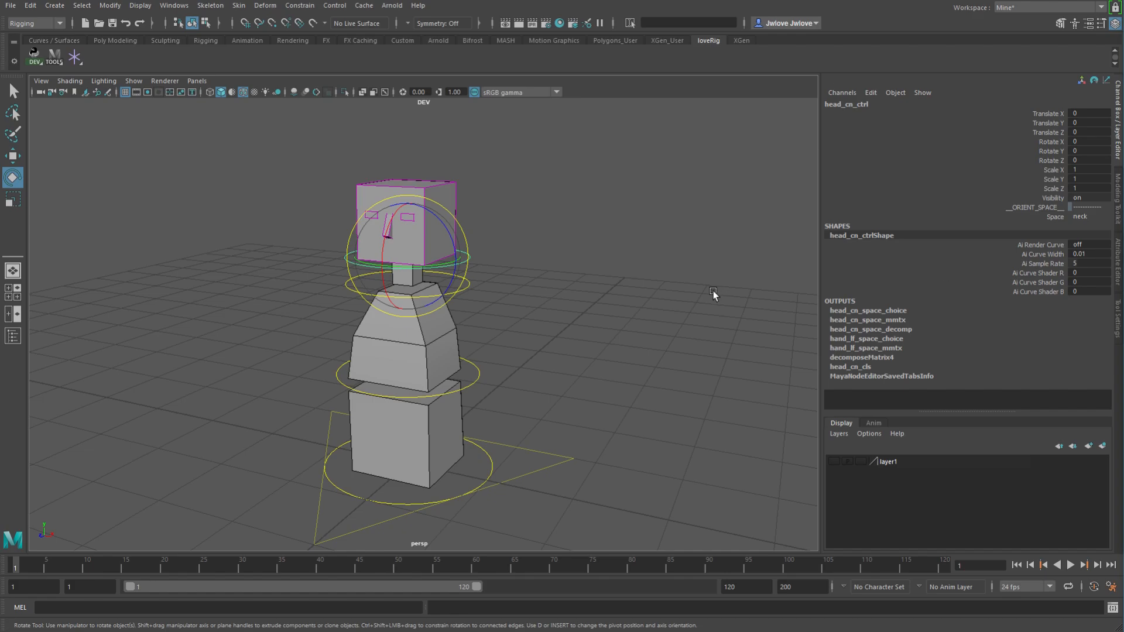
mouse_move(552, 276)
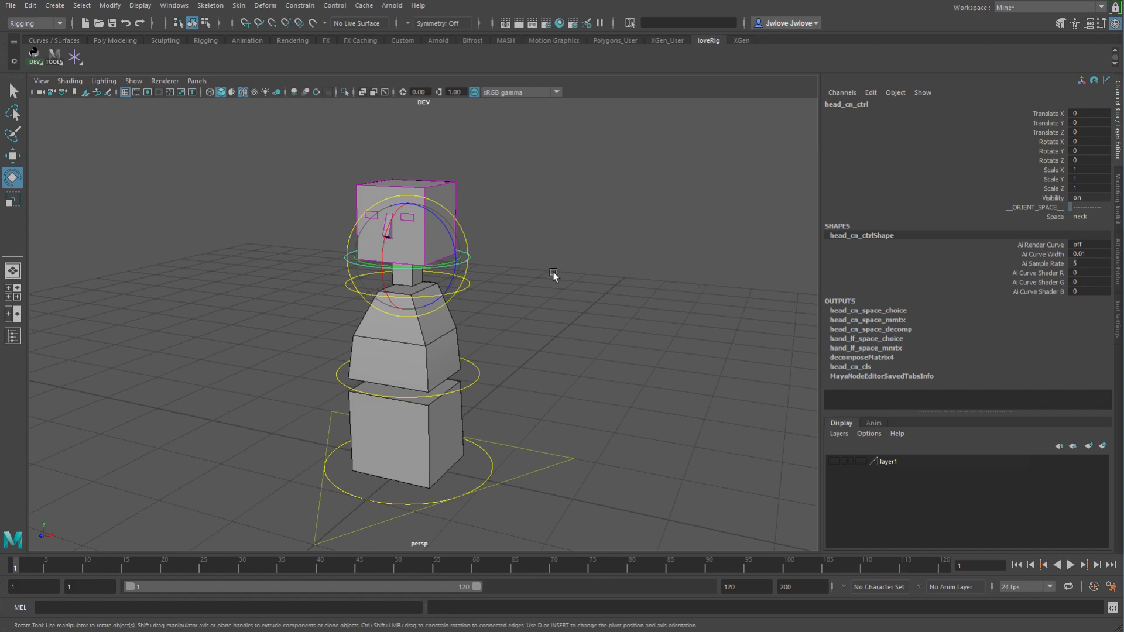
mouse_move(582, 240)
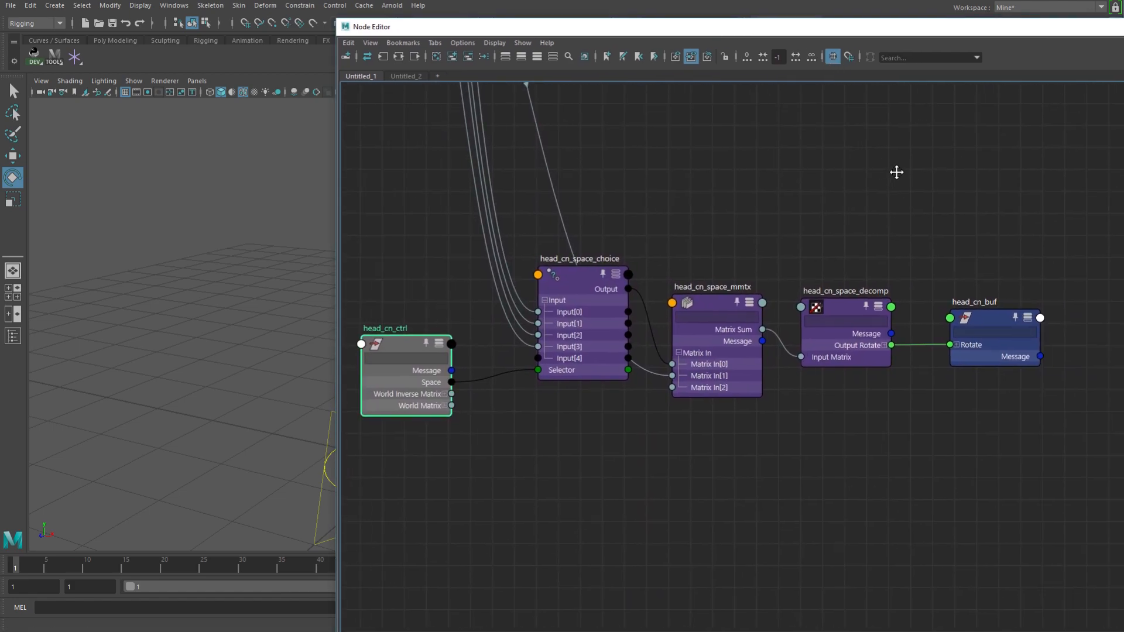
- Pan the Node Editor to bring the head's space network into view
drag(897, 172, 878, 217)
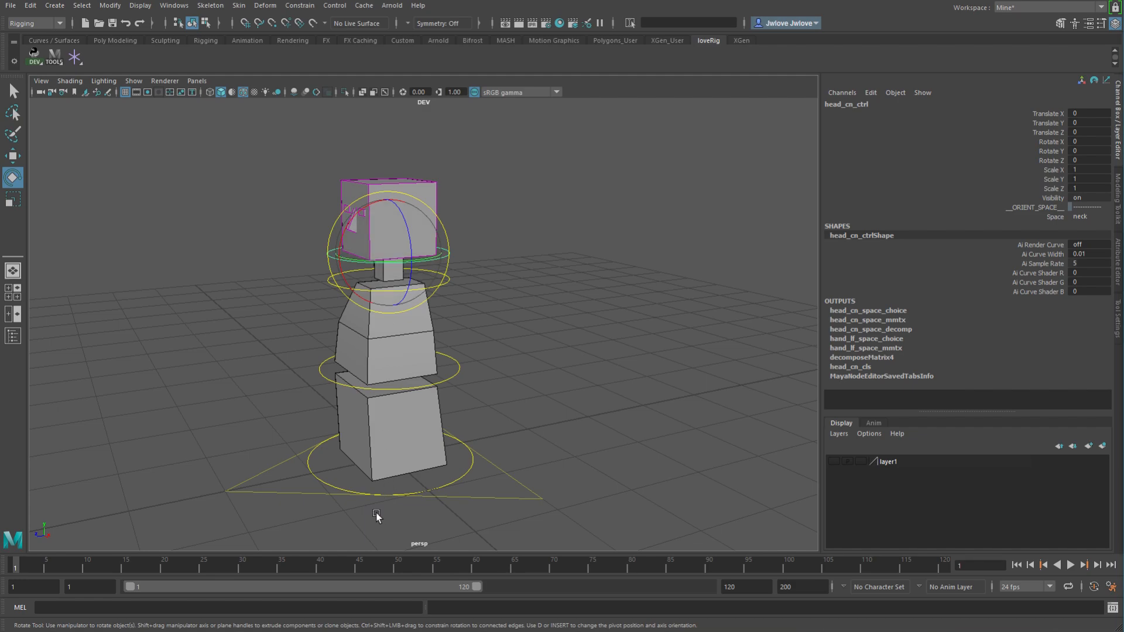
mouse_move(385, 147)
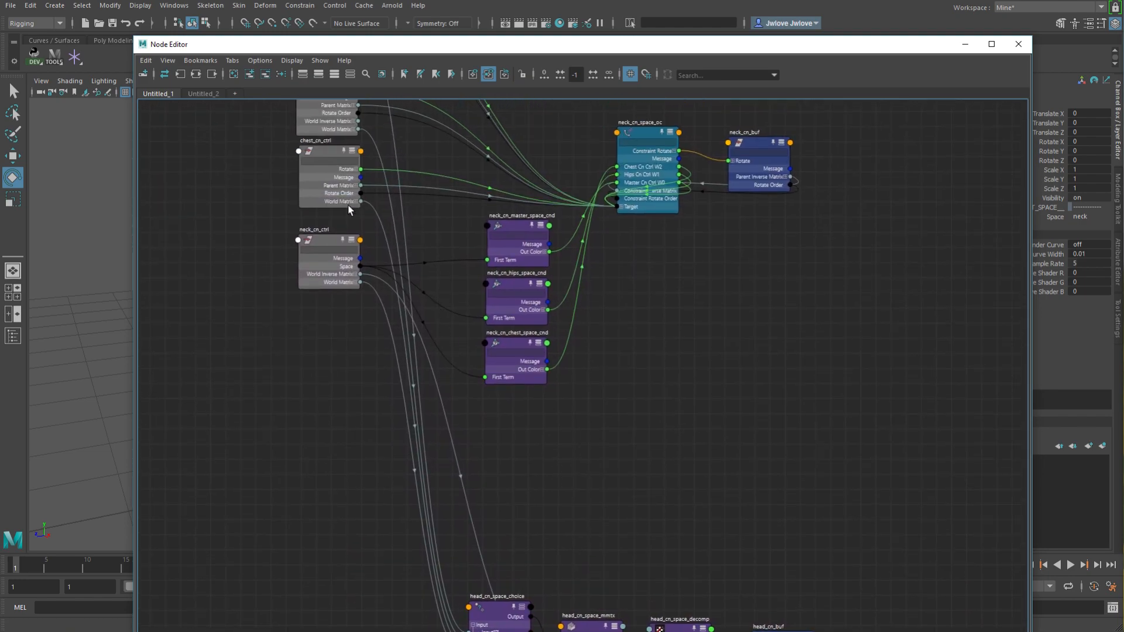
mouse_move(504, 349)
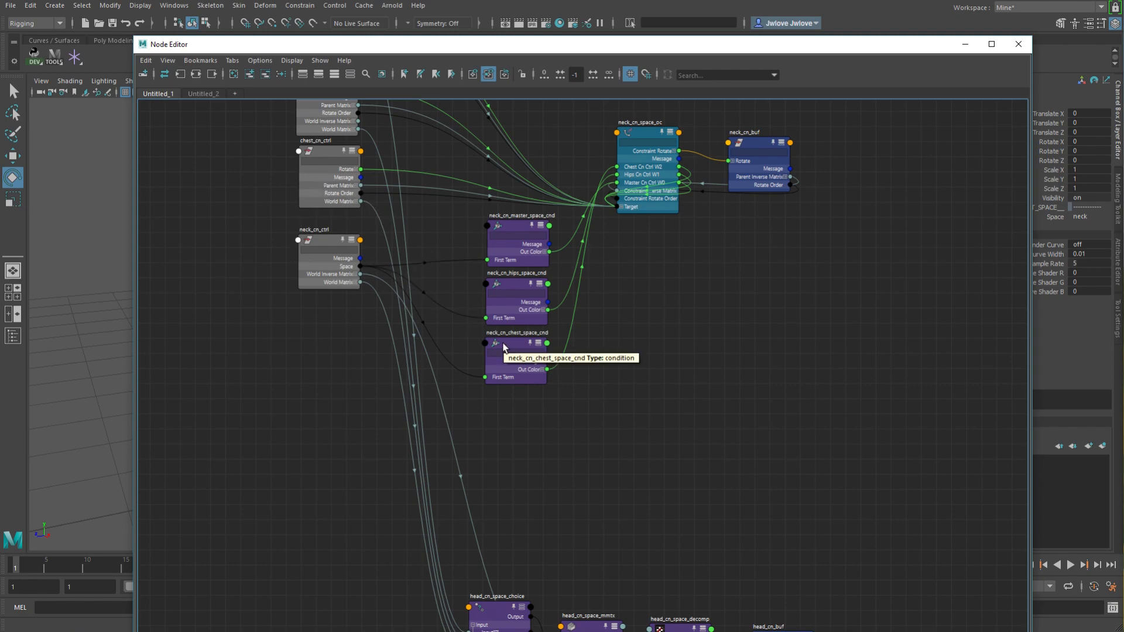
- Scroll the node graph and move the Node Editor window aside
scroll(down, 3)
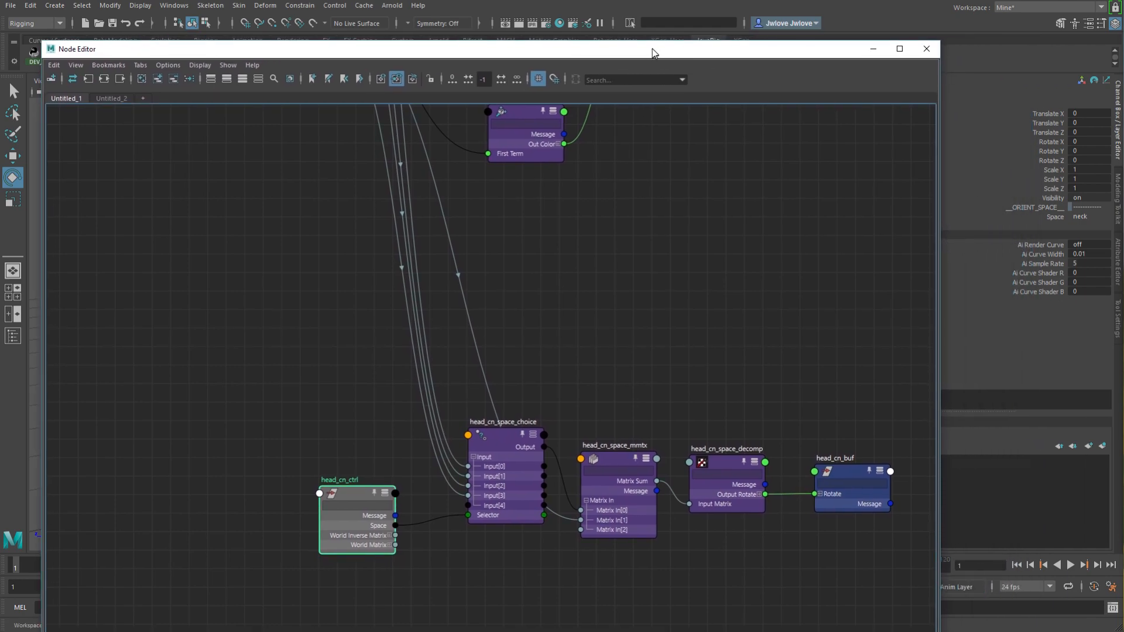
click(1090, 216)
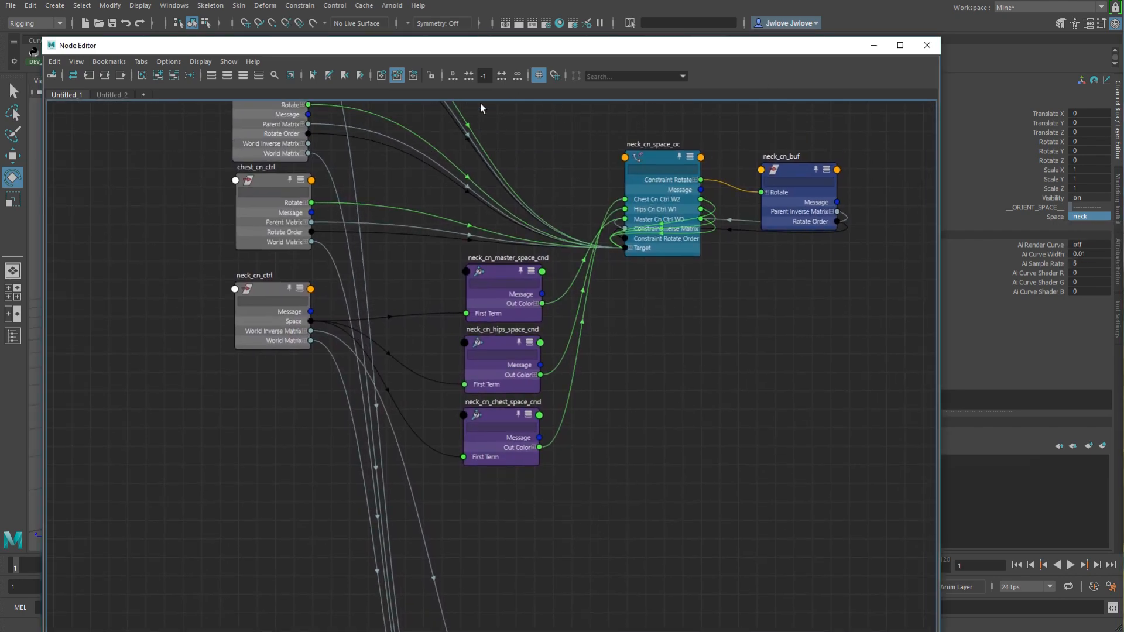
mouse_move(488, 505)
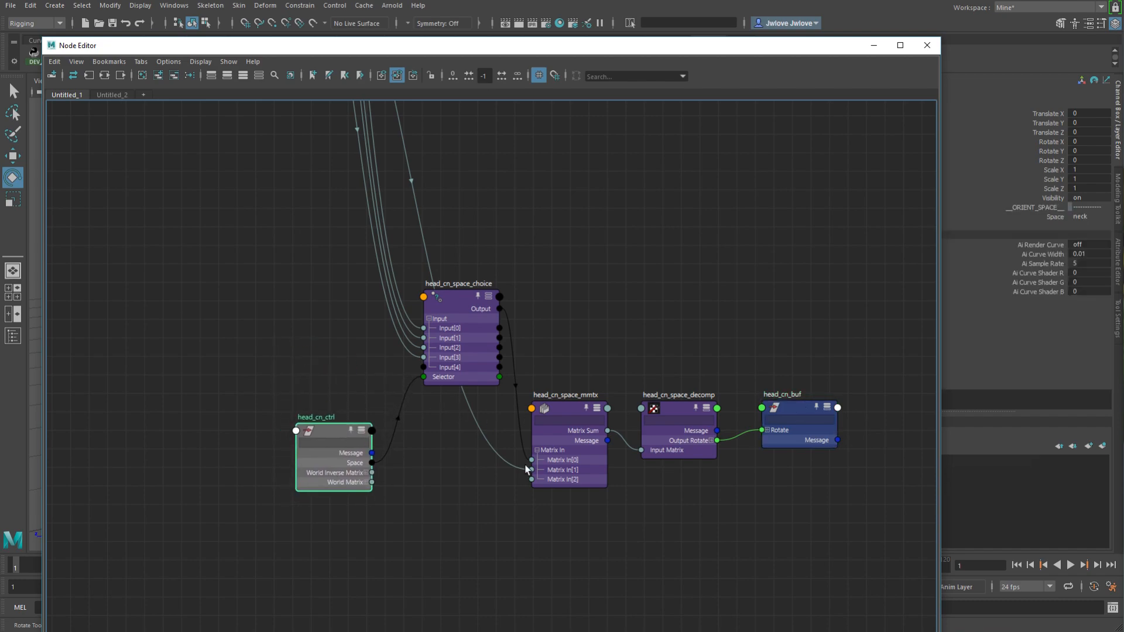
mouse_move(457, 301)
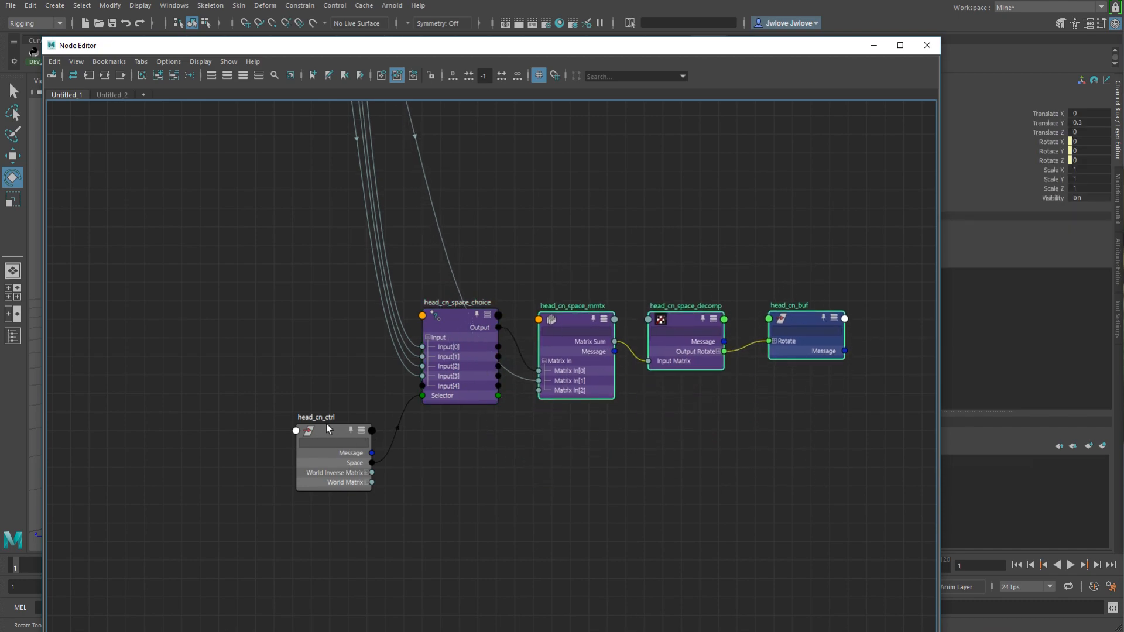
- Check head_cn_space_choice's selector, reposition the Node Editor window, and select head_cn_ctrl
click(459, 320)
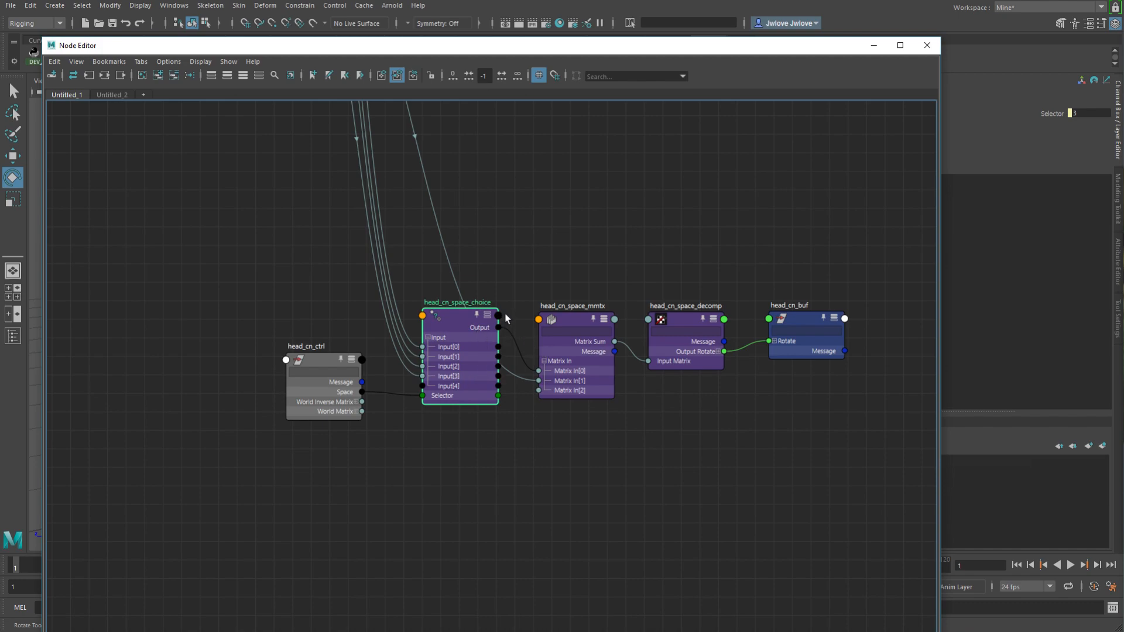
mouse_move(529, 400)
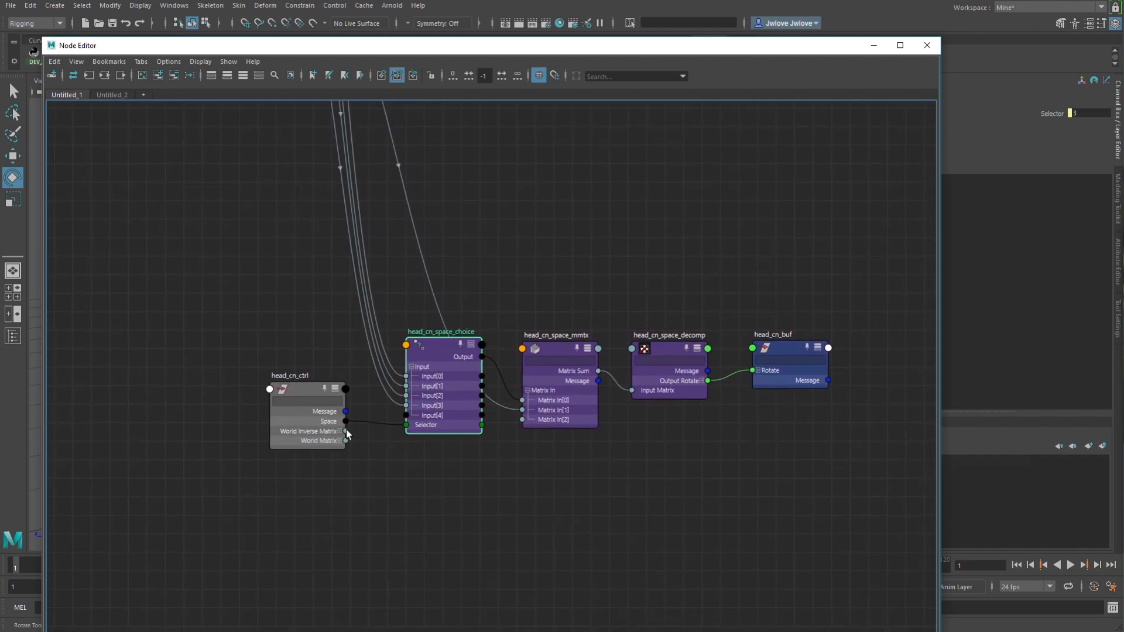
click(306, 387)
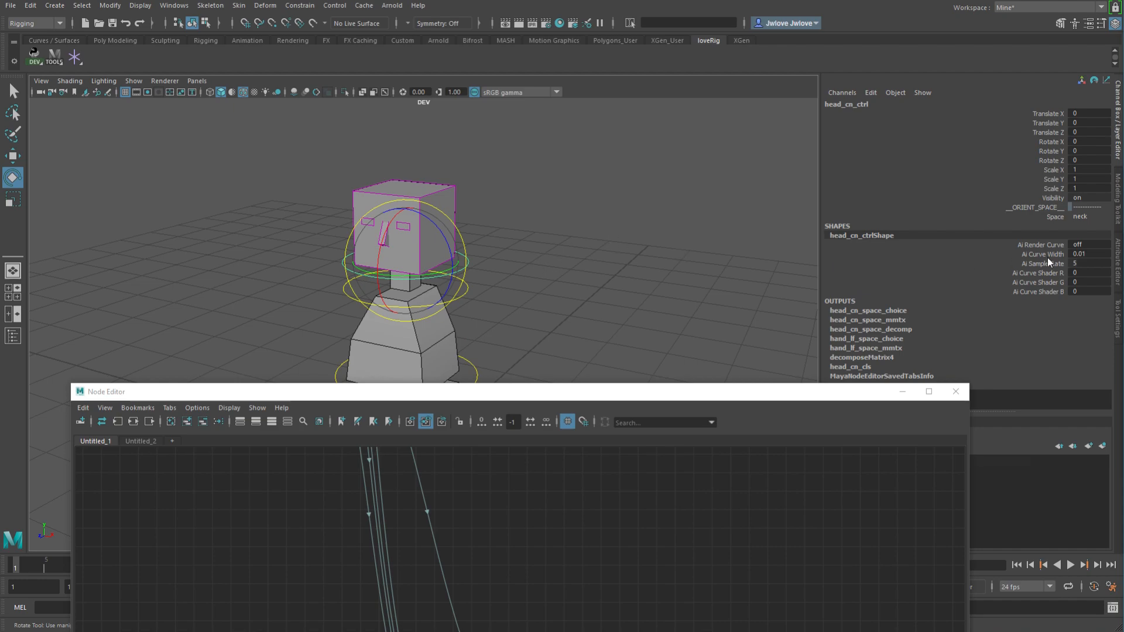
click(1086, 216)
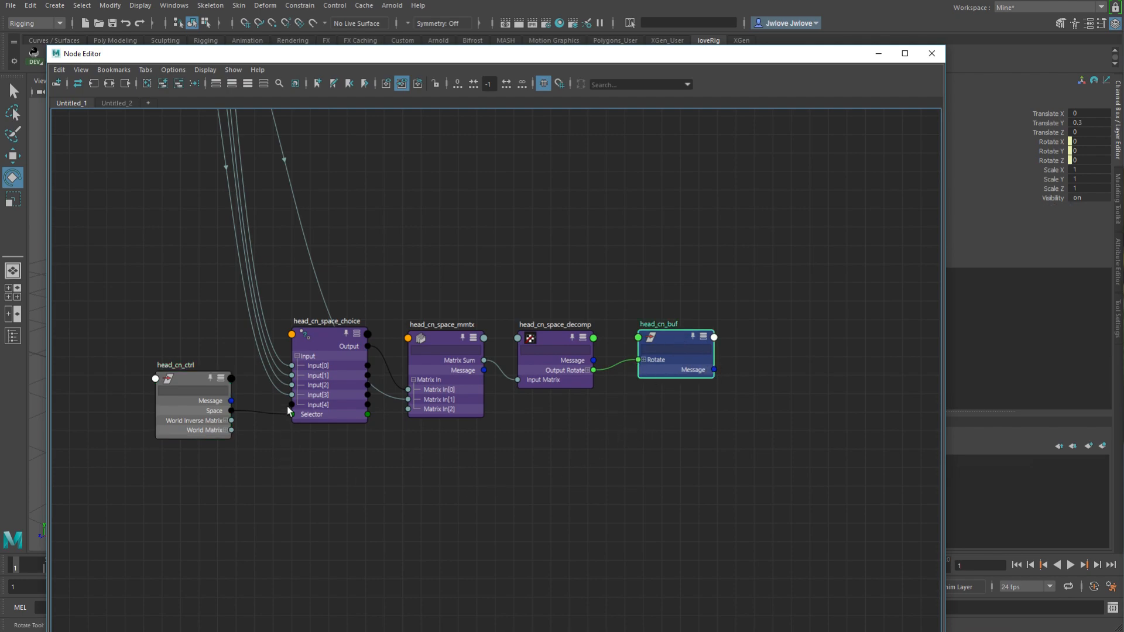
click(931, 54)
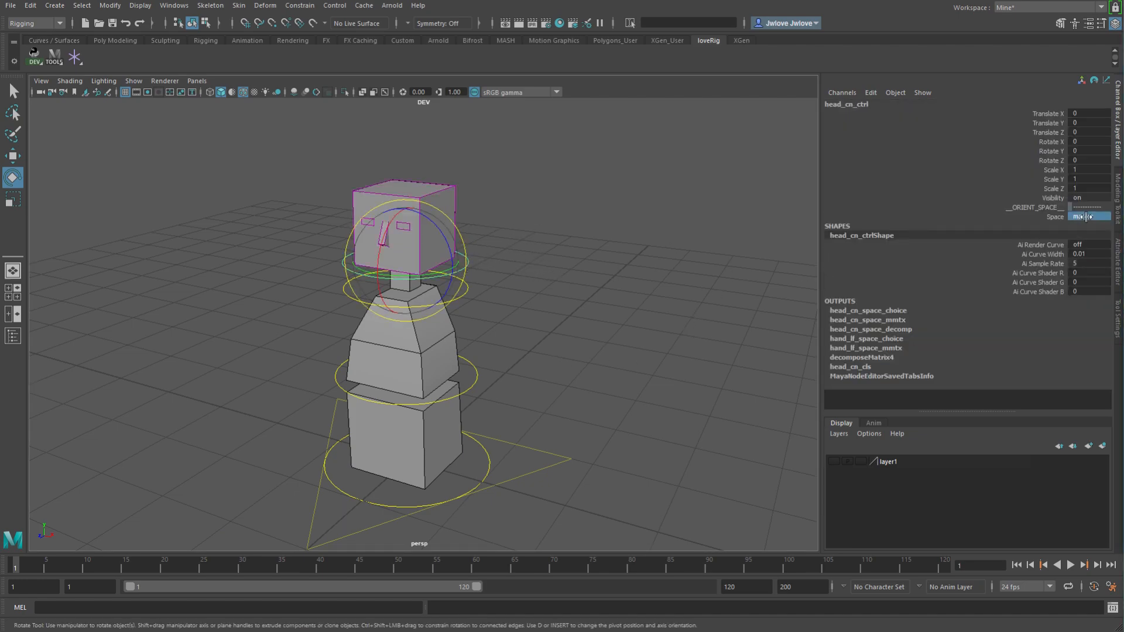
- Set head_cn_ctrl's Space to master, then rotate neck_cn_ctrl to test the head
click(1088, 217)
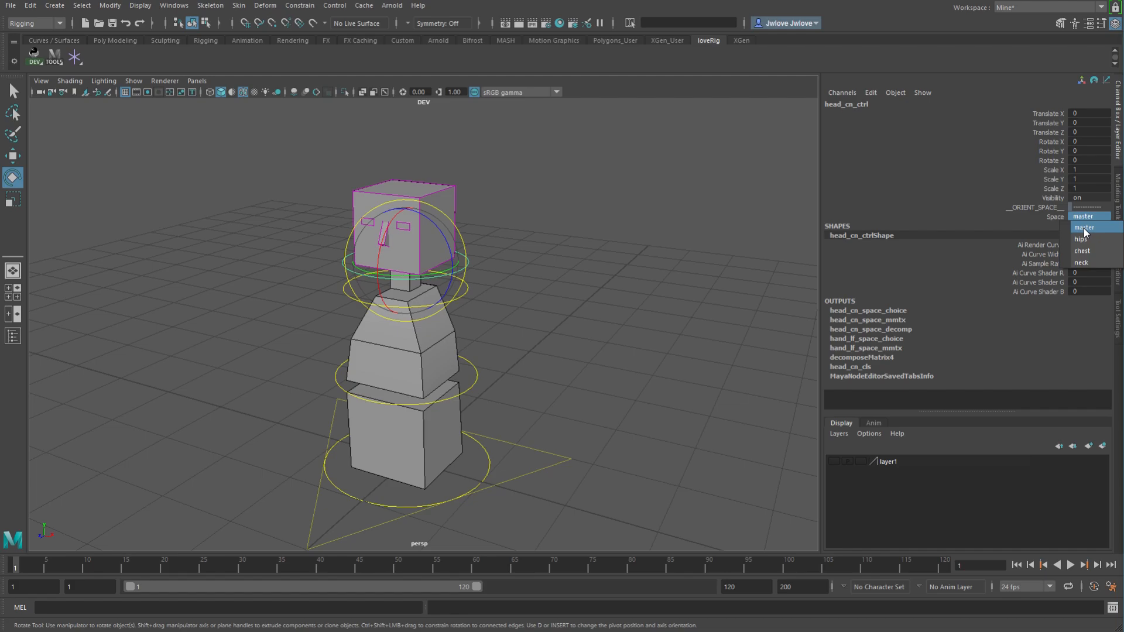
click(1084, 227)
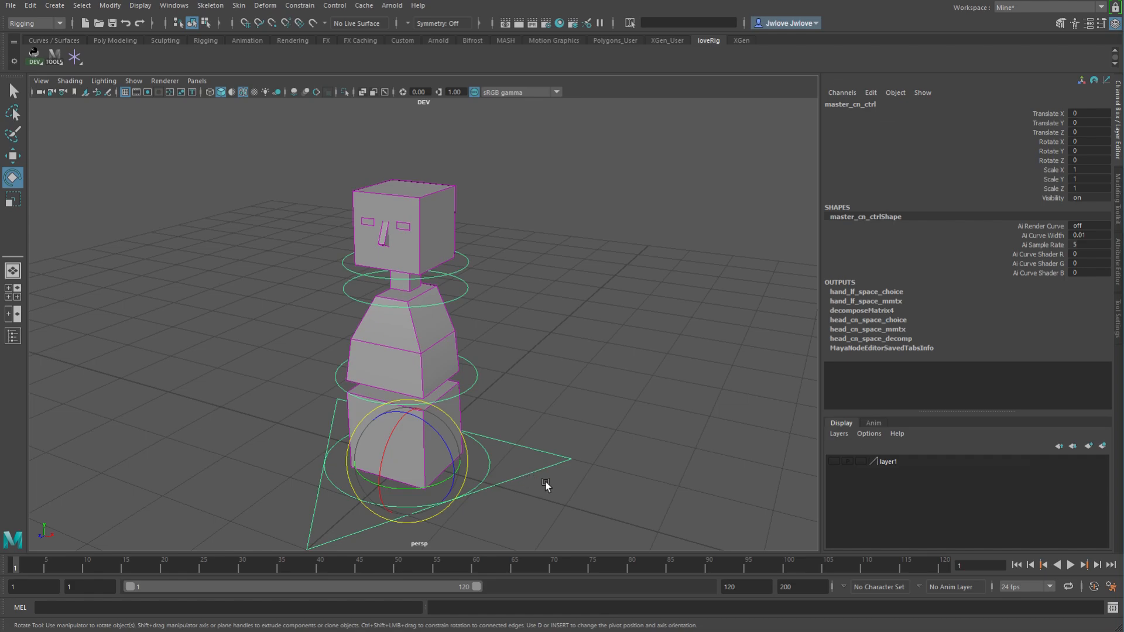
mouse_move(472, 280)
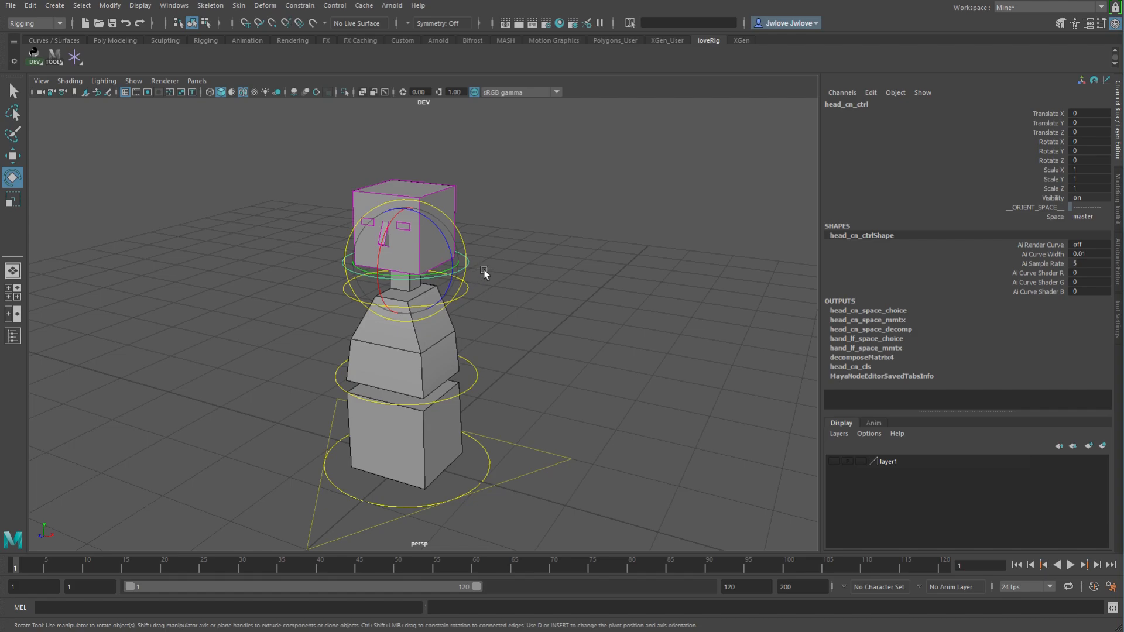
mouse_move(472, 121)
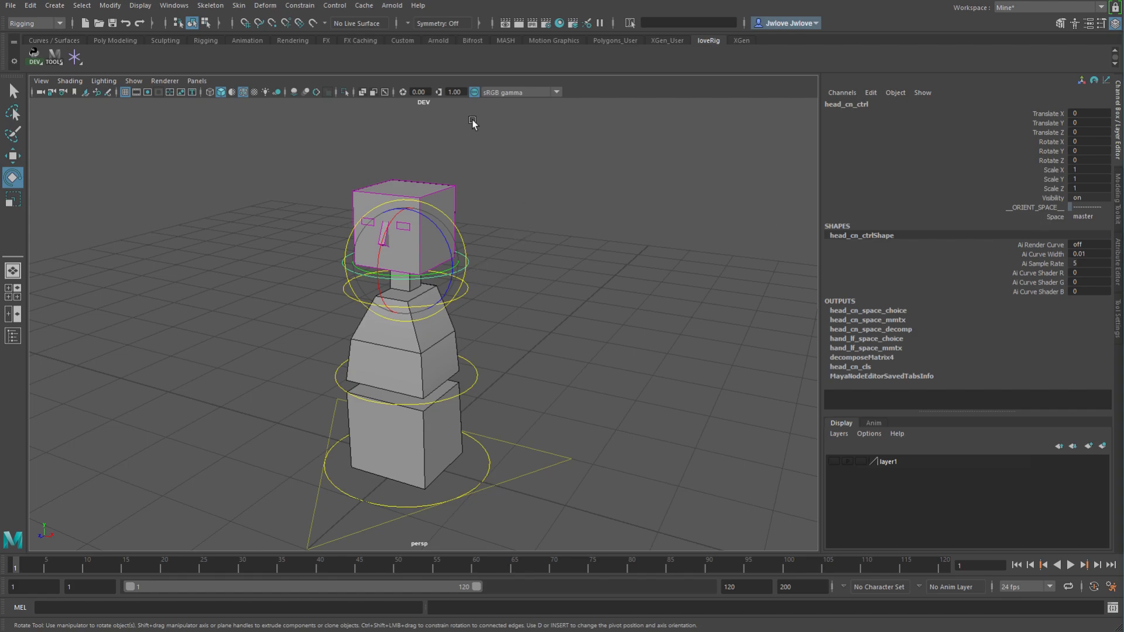
mouse_move(533, 344)
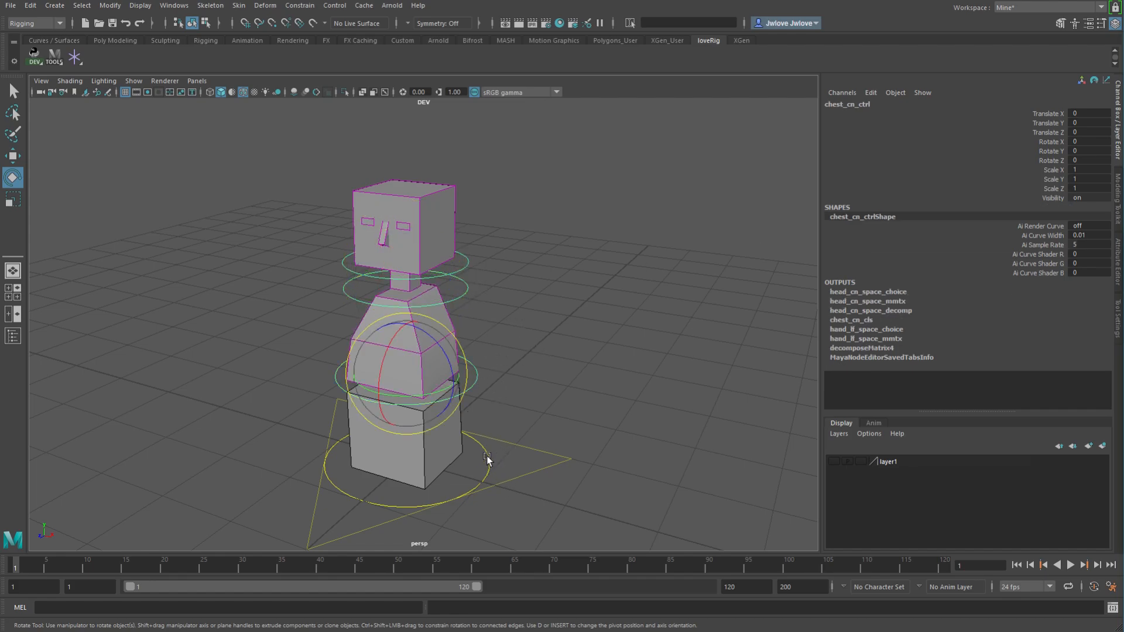
click(431, 337)
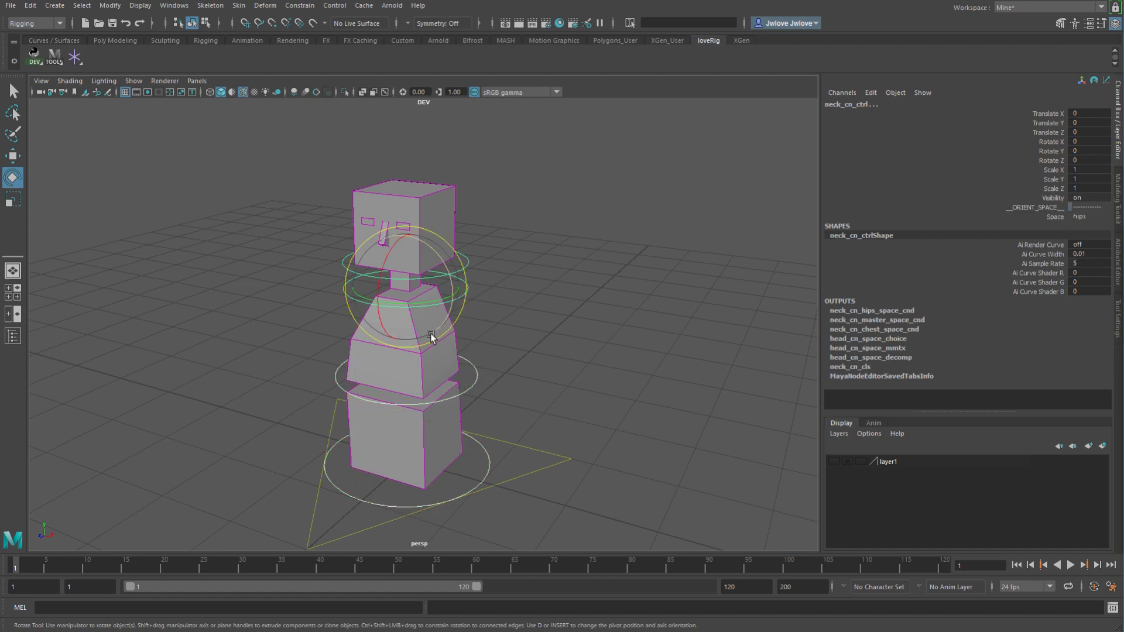
drag(431, 338, 430, 294)
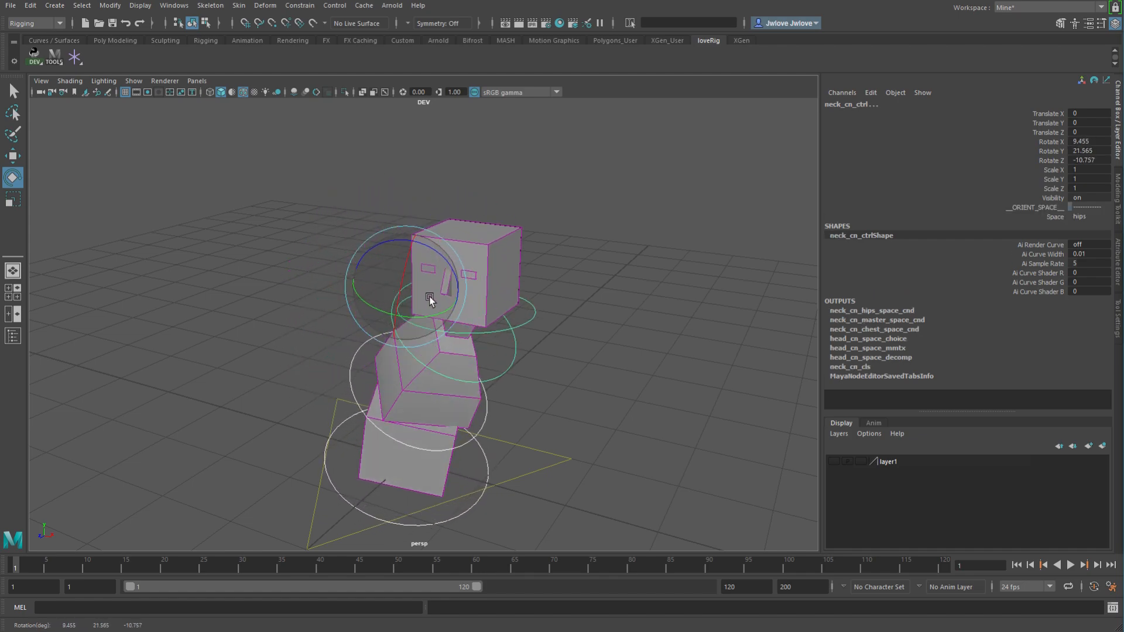
drag(431, 297, 416, 287)
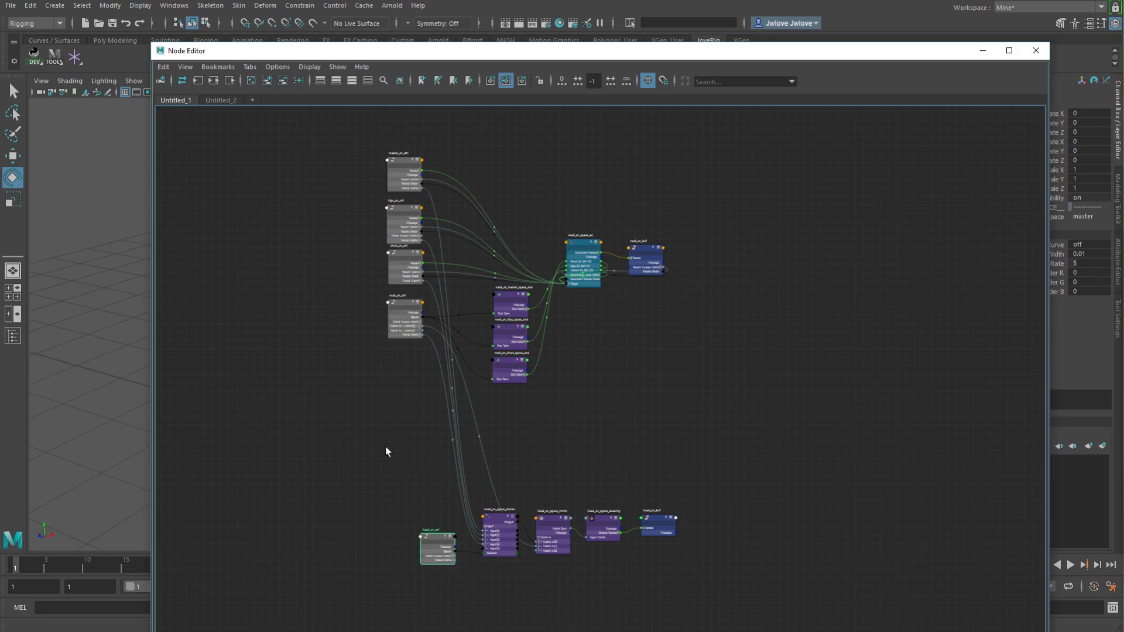
mouse_move(479, 400)
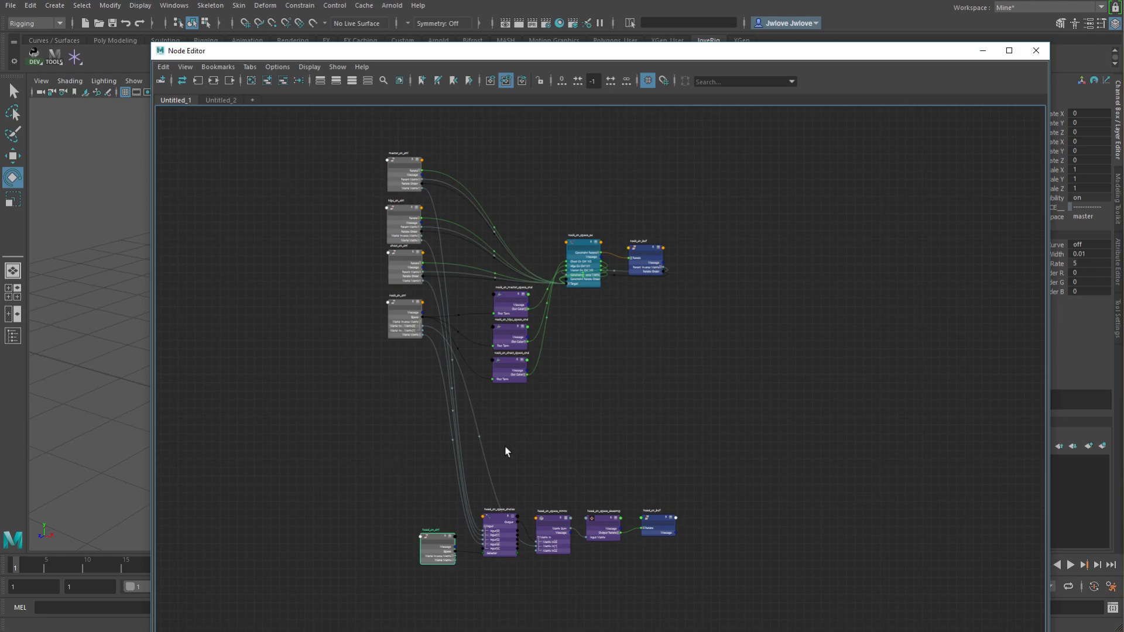
mouse_move(433, 501)
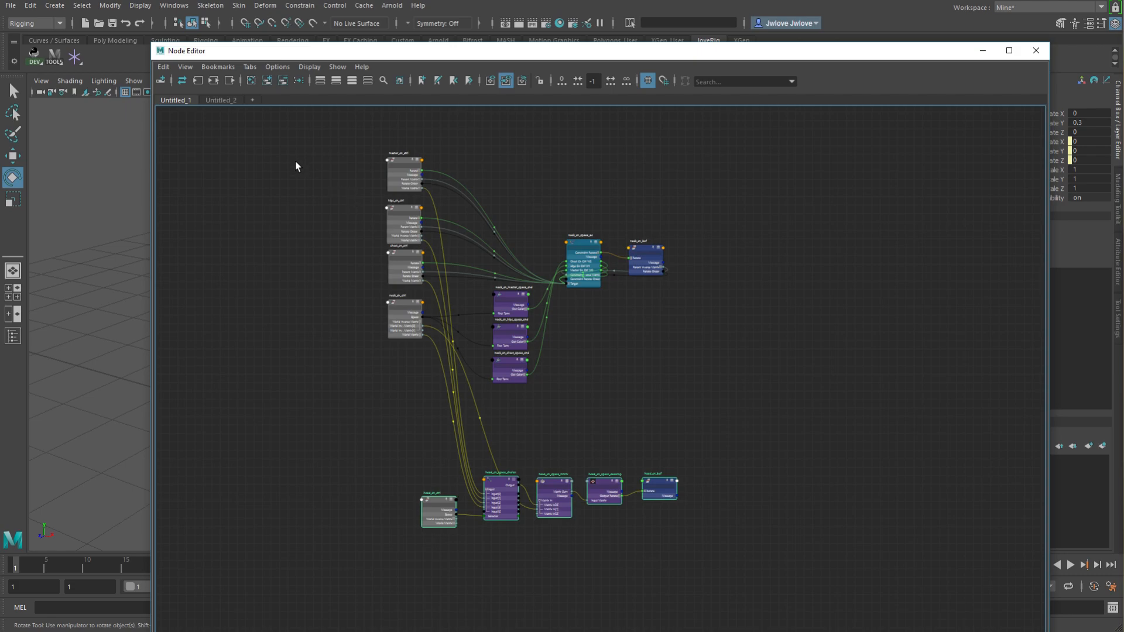
- Close the Node Editor and drag the head control in the viewport to tilt it
click(1036, 51)
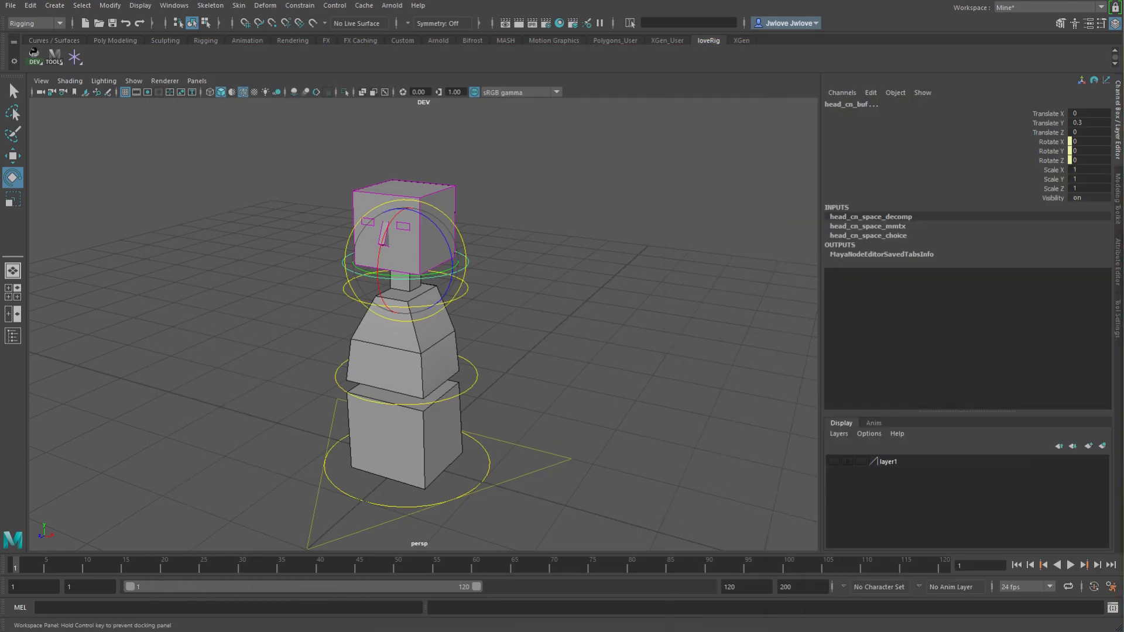
drag(416, 287, 653, 391)
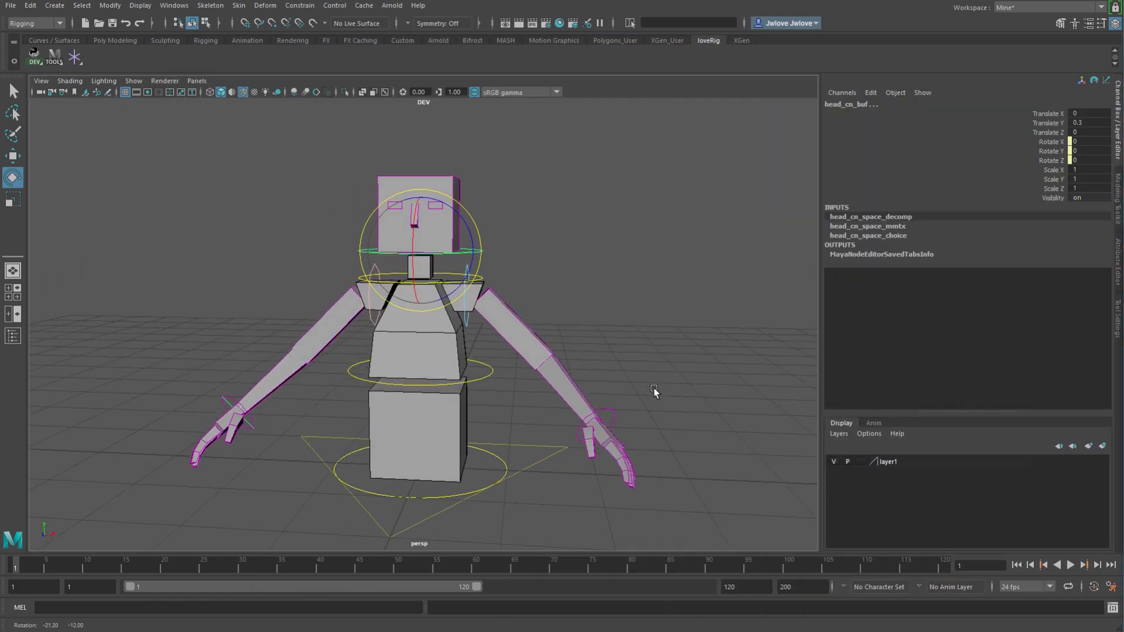
- Drag the head control's rotate manipulator to see how the arms follow
drag(654, 392, 598, 365)
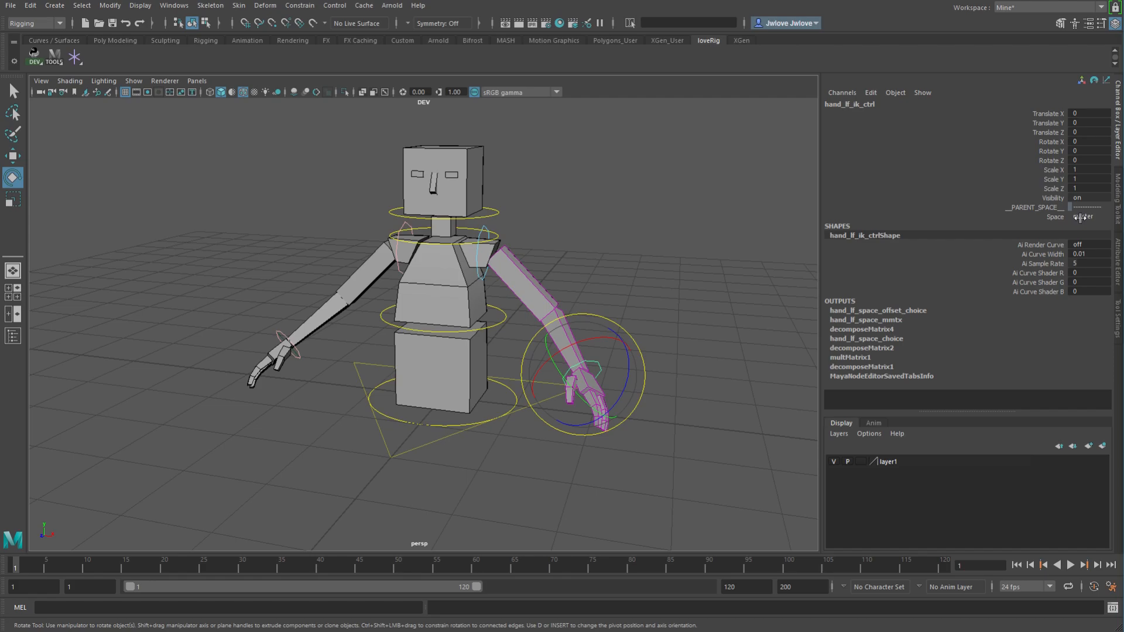
- Open the left hand IK control's Space list (master, hips, chest, clavicle, head), leaving master
click(1086, 217)
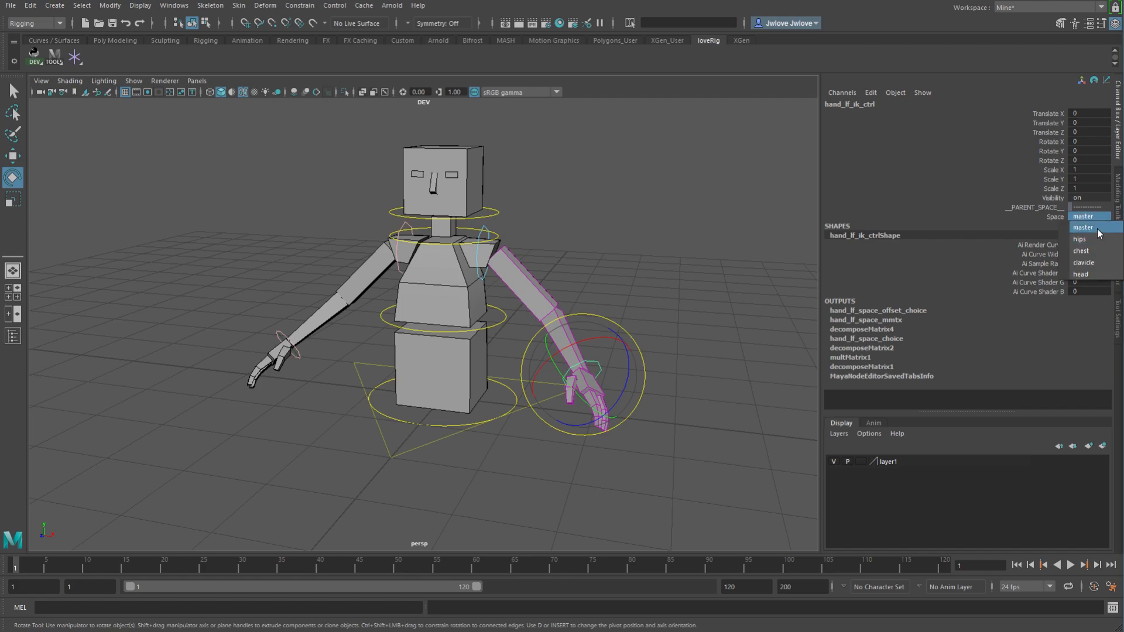
mouse_move(1101, 263)
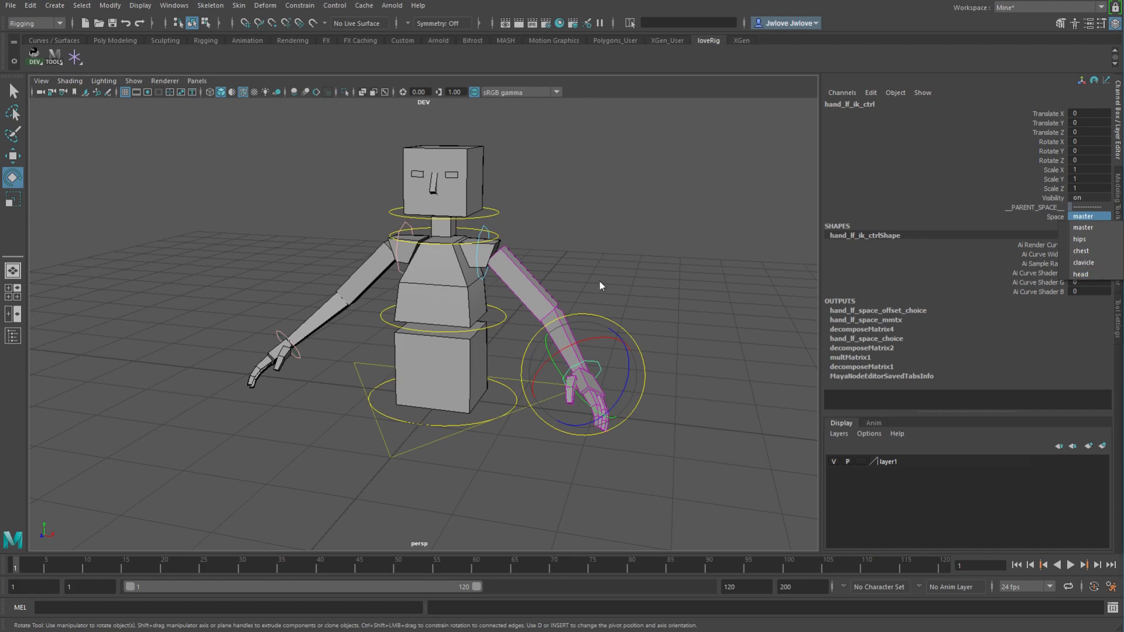
mouse_move(617, 460)
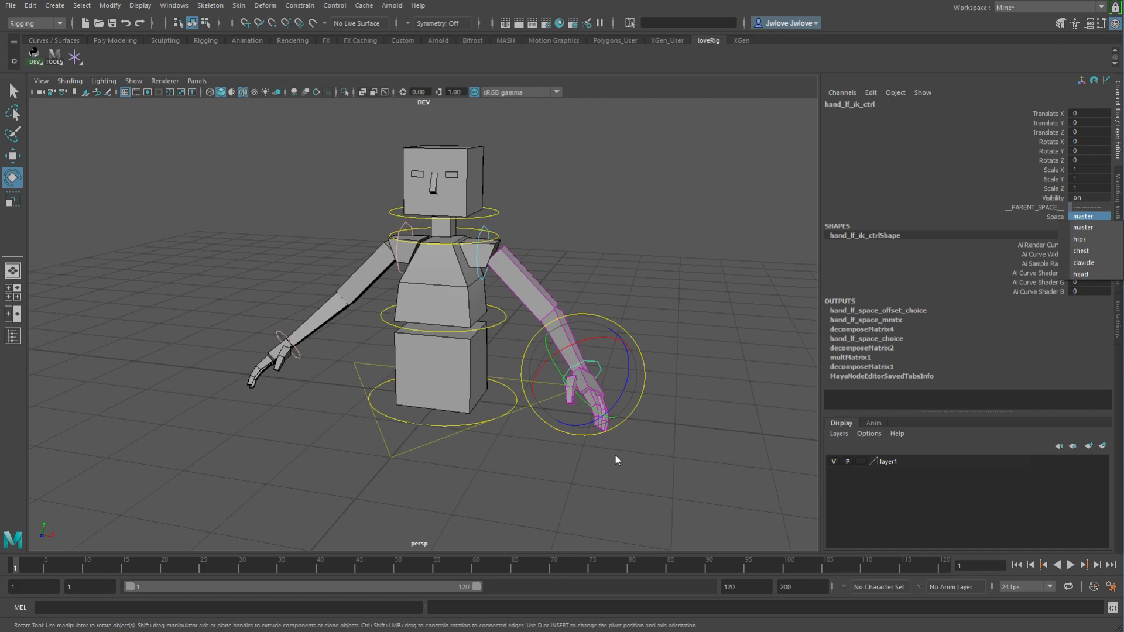
mouse_move(521, 411)
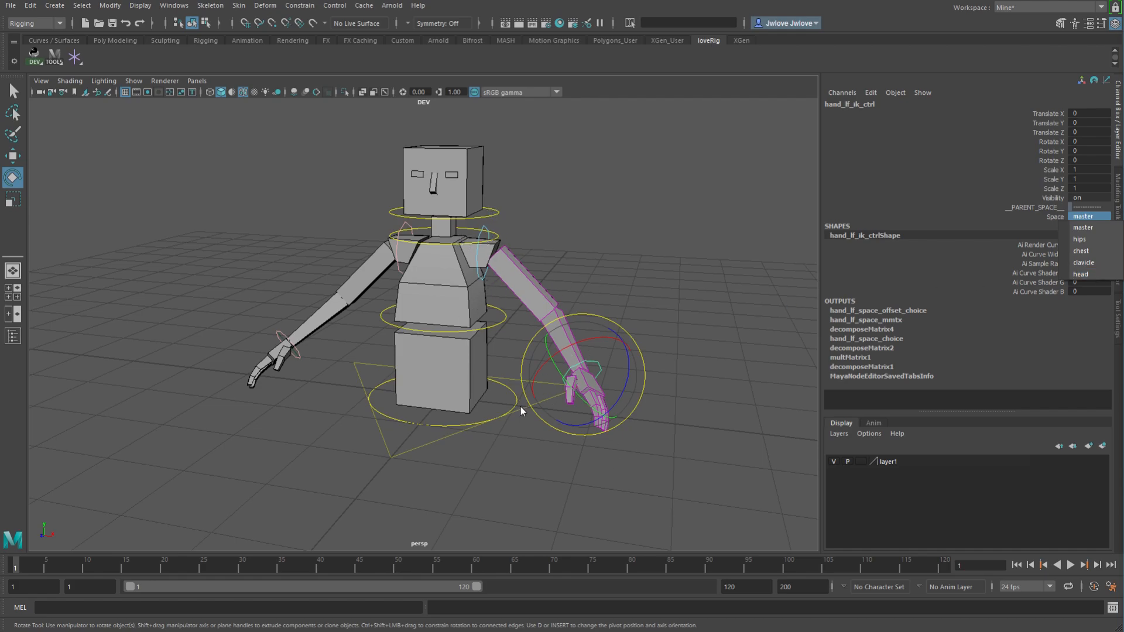
mouse_move(506, 329)
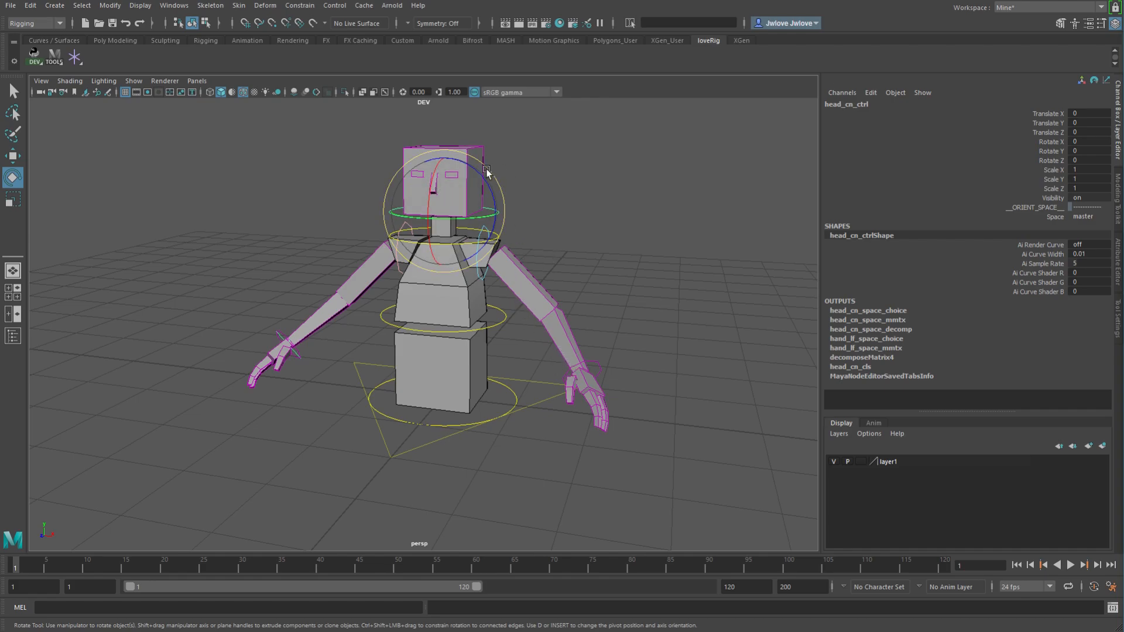
click(594, 364)
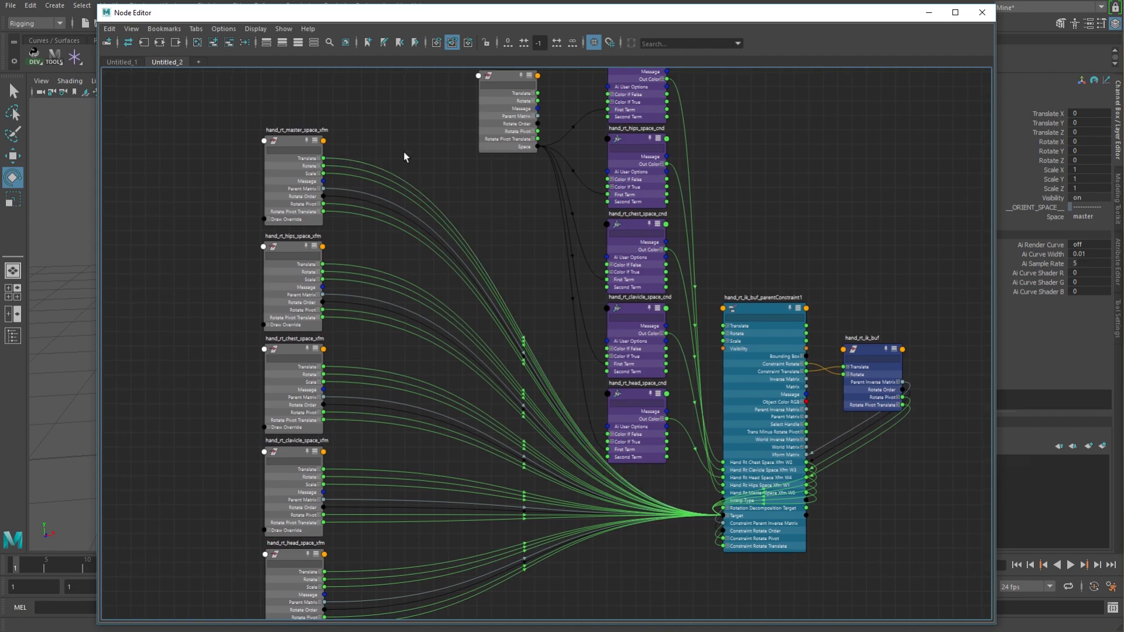
mouse_move(767, 314)
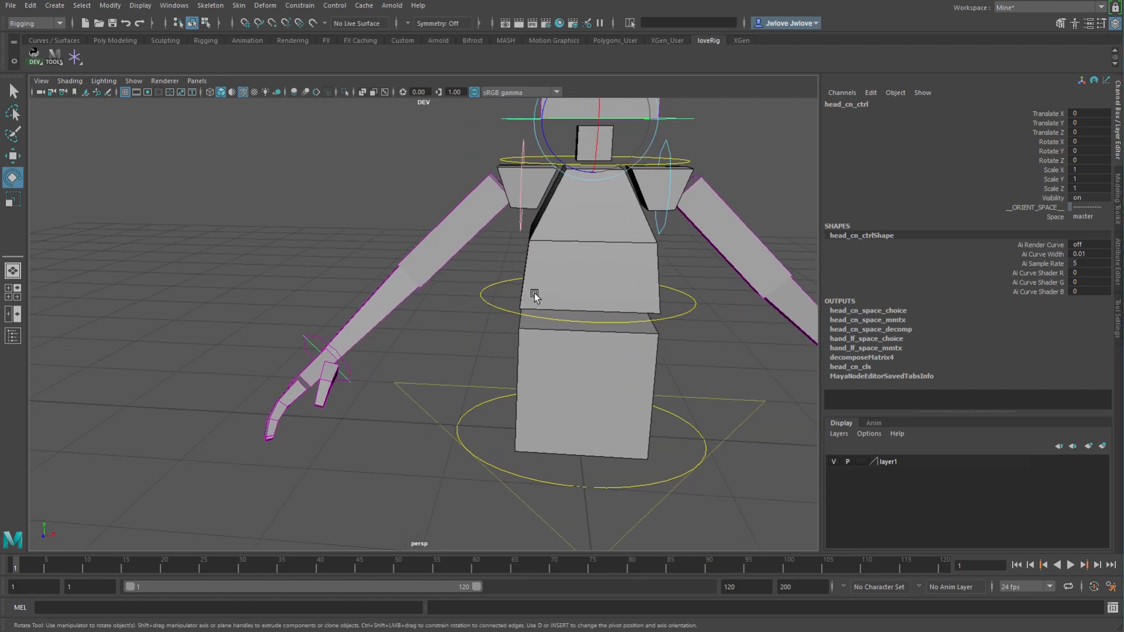
- Orbit around the right hand and arm, then expand the full rig hierarchy in the Outliner
drag(534, 298, 358, 430)
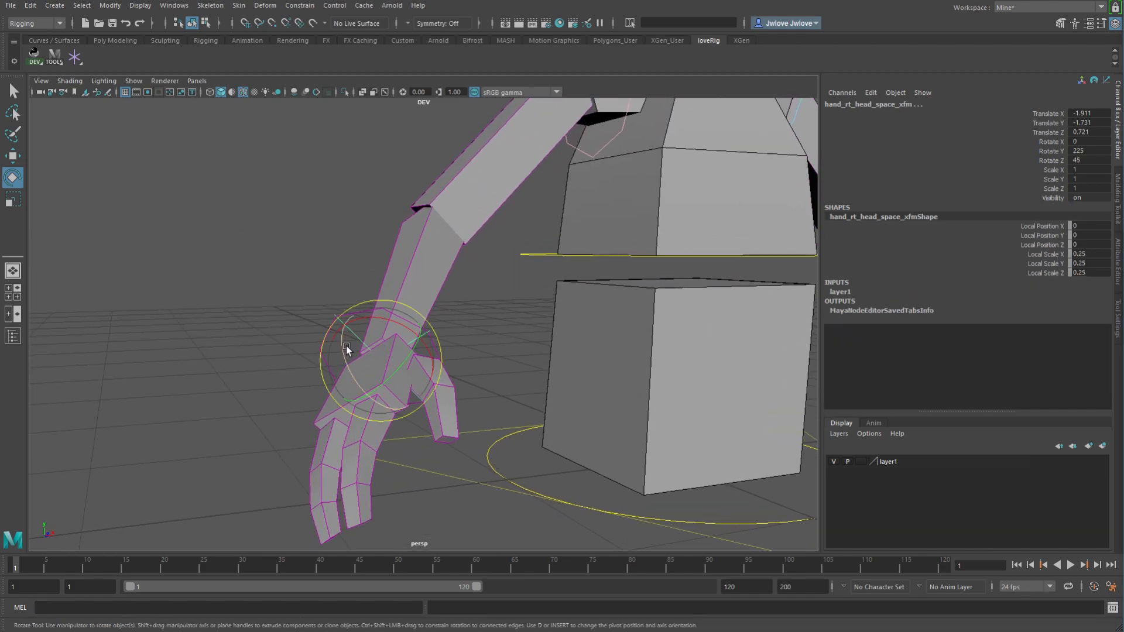
drag(348, 351, 369, 485)
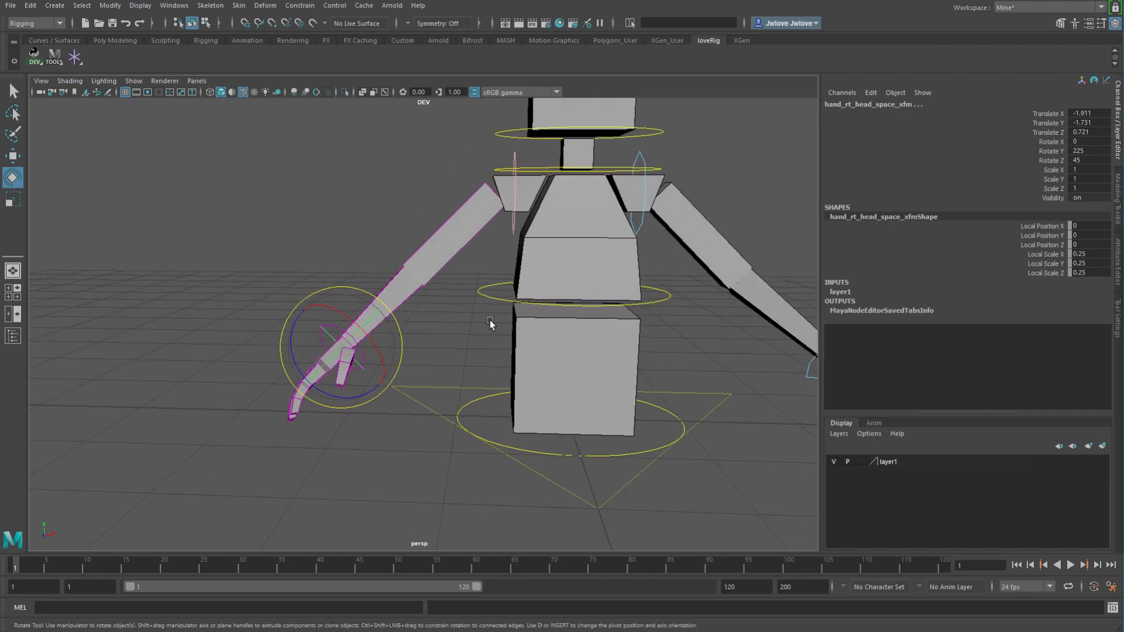
mouse_move(472, 351)
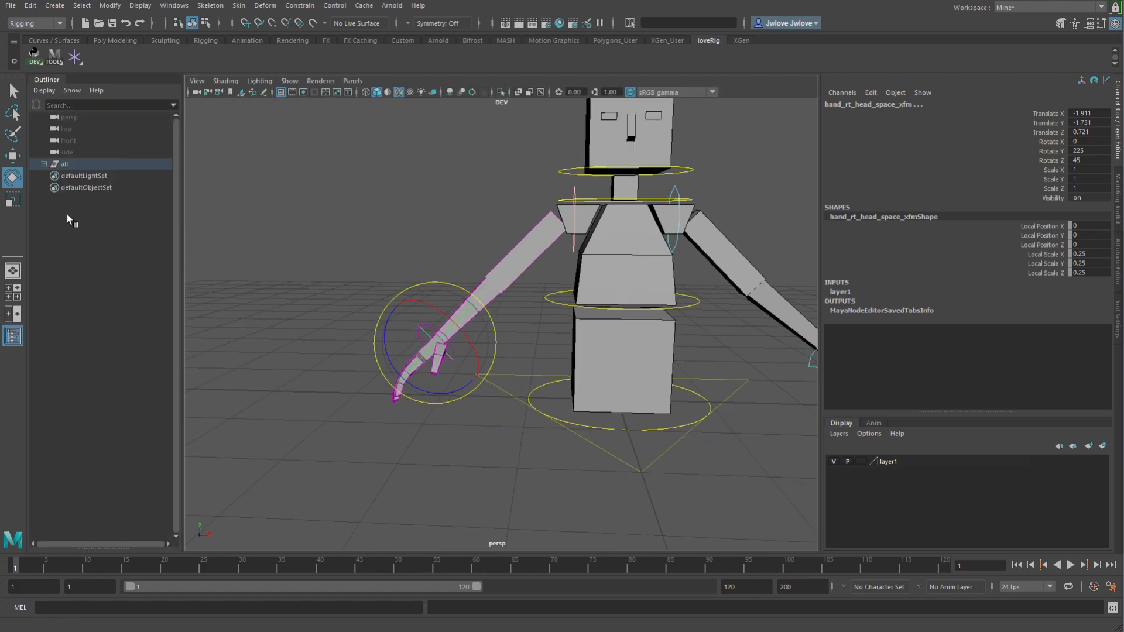
click(44, 163)
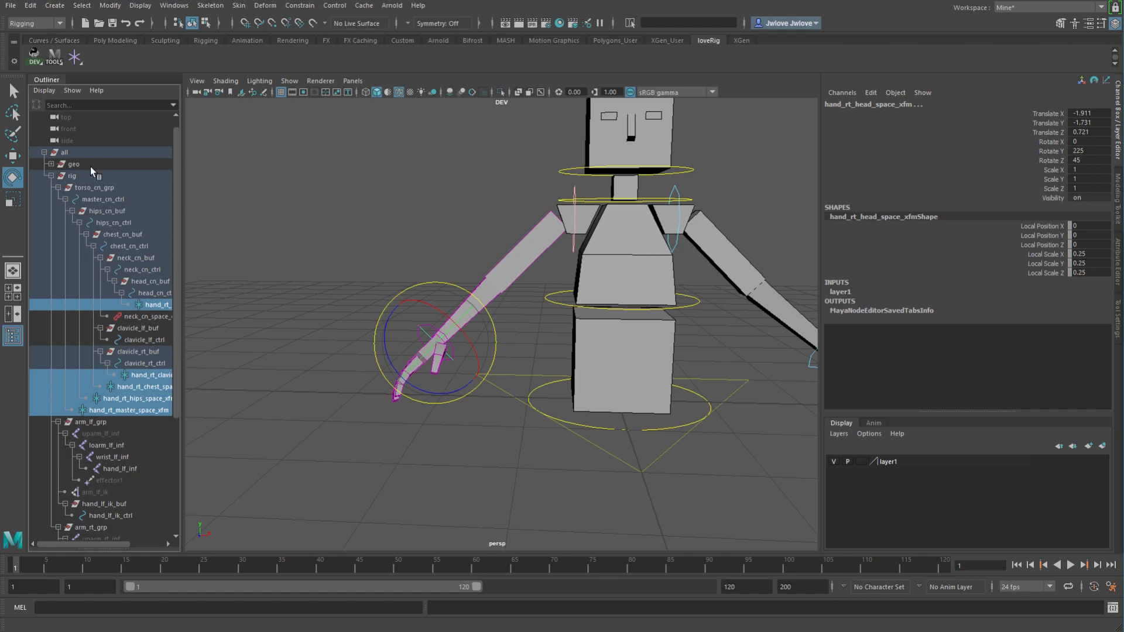
mouse_move(129, 288)
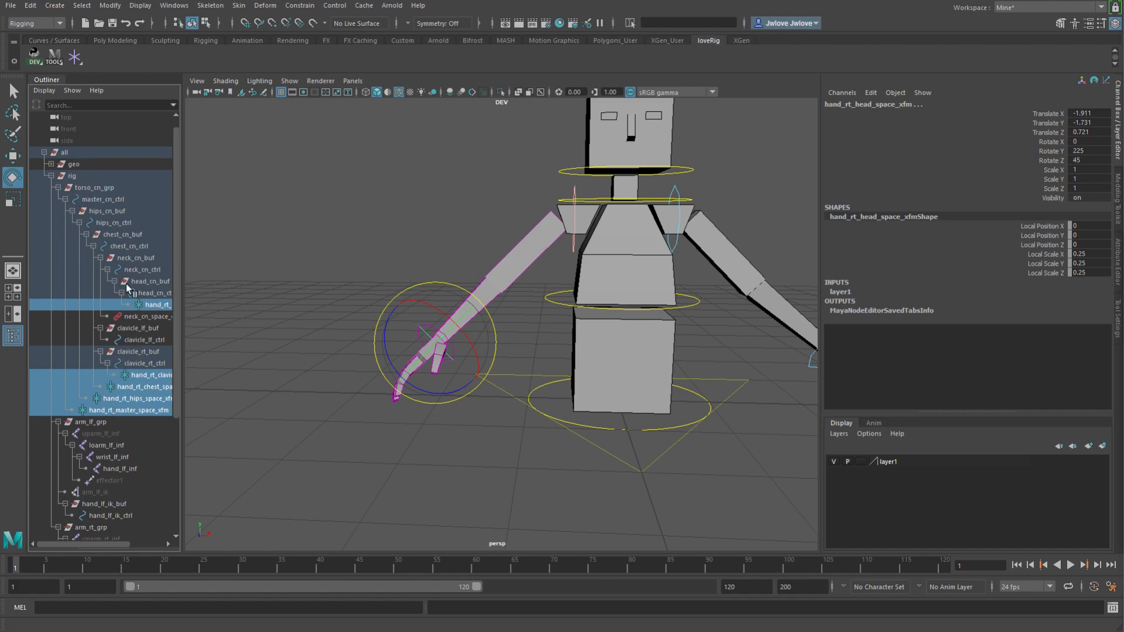
mouse_move(89, 287)
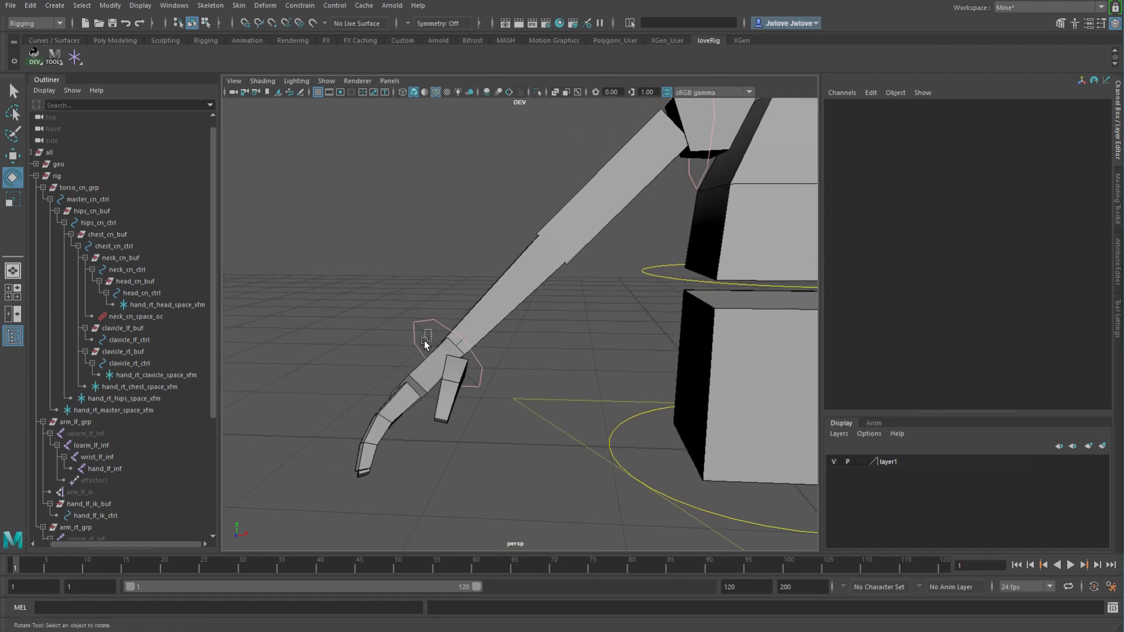
- Inspect hand_lf_ik_ctrl and arm_lf_grp in the Channel Box, then clear the selection
click(169, 304)
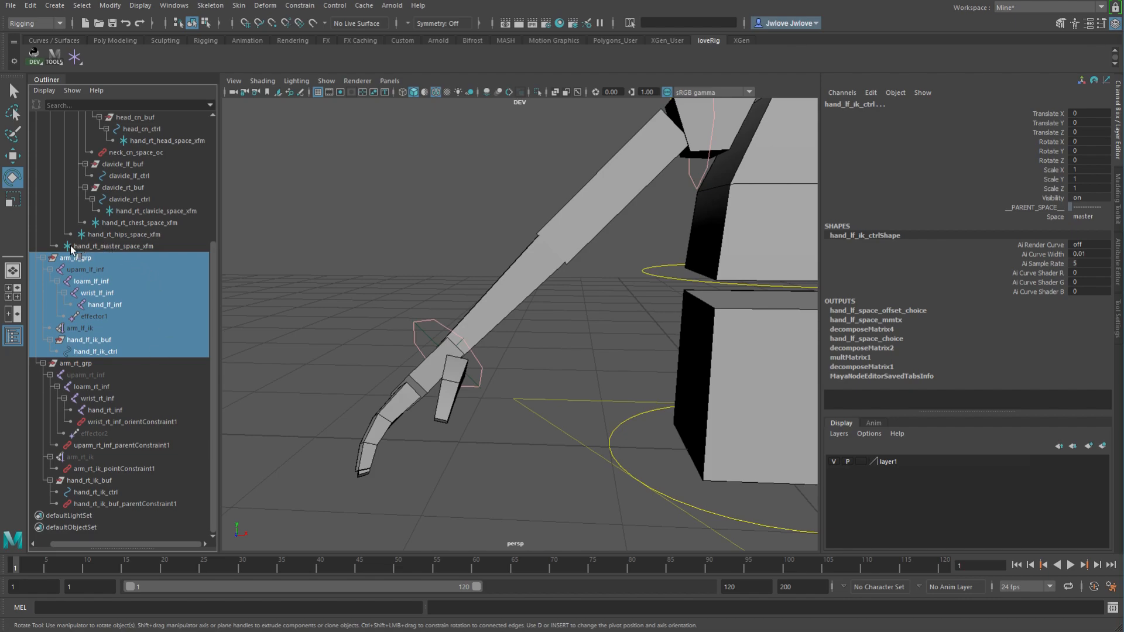
mouse_move(83, 260)
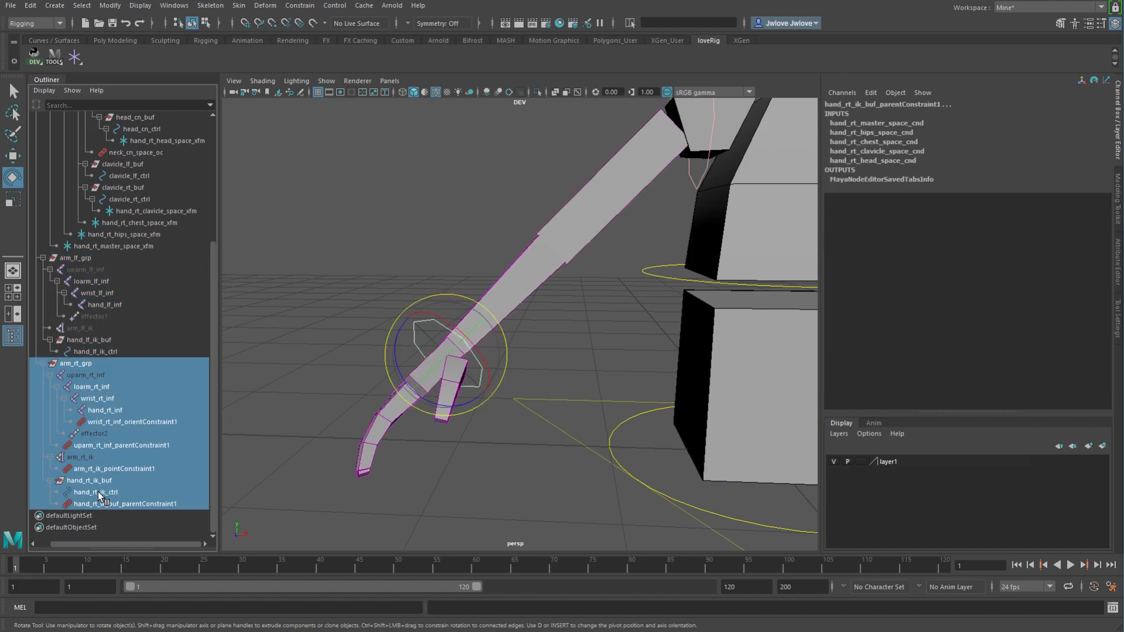
click(78, 257)
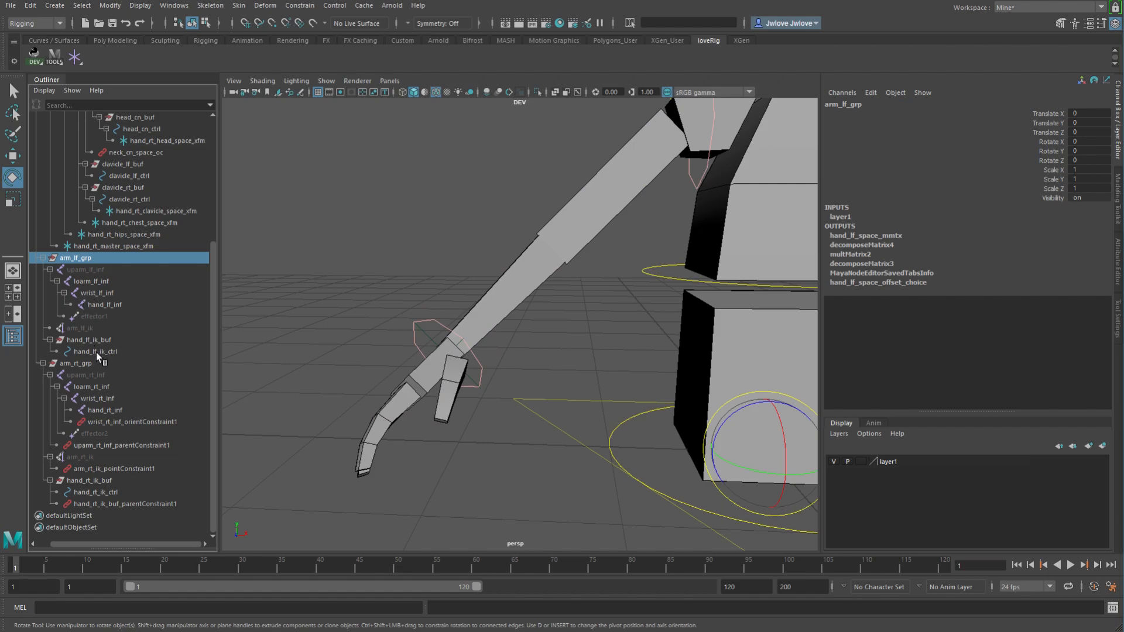
click(93, 351)
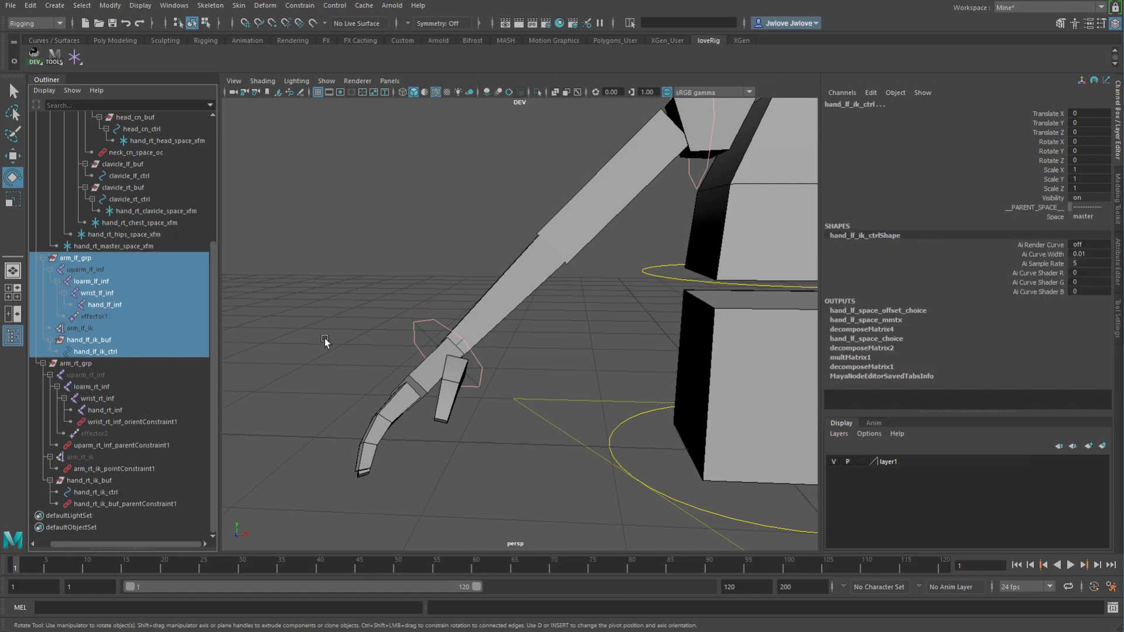
click(421, 409)
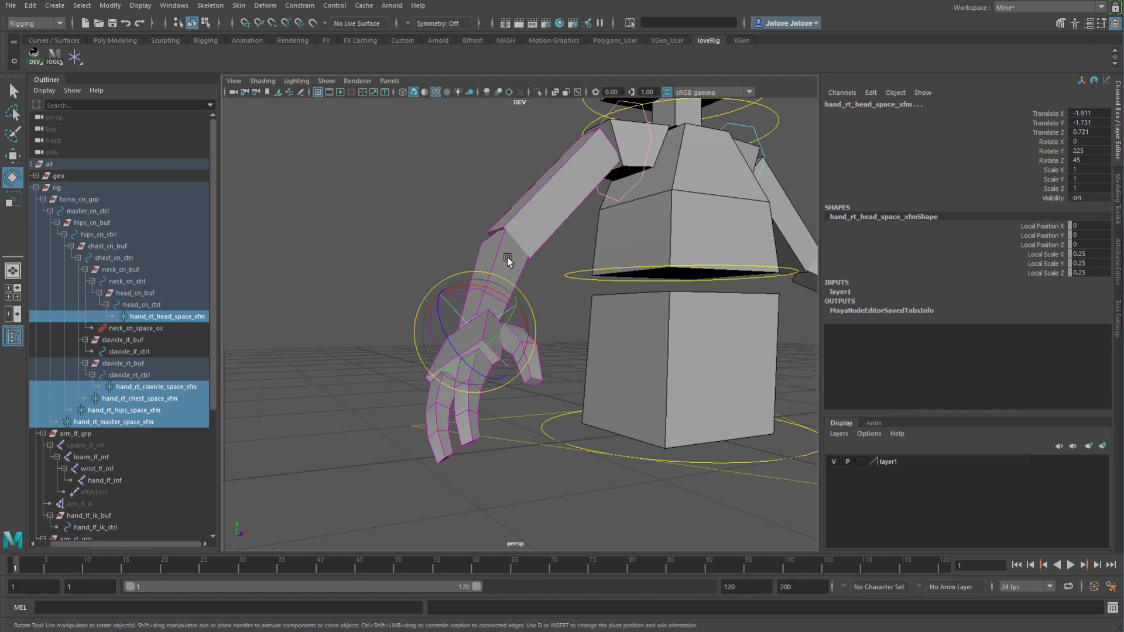
mouse_move(427, 260)
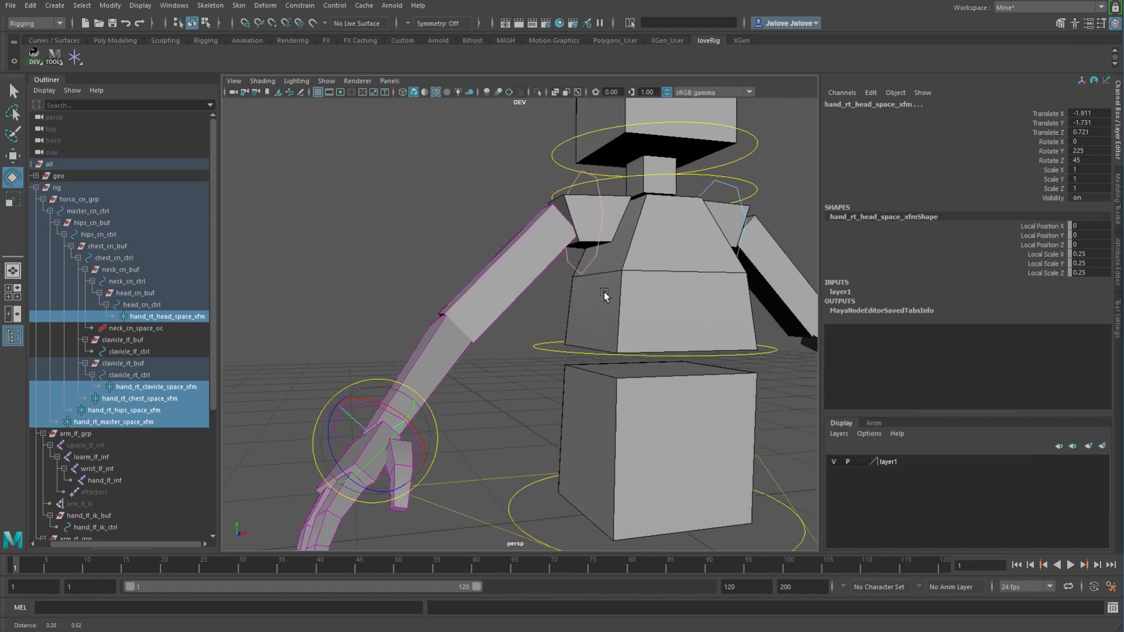
- Select hand_rt_ik_buf to read its parentConstraint weights (master 1, others 0), then rotate the right hand
drag(607, 297, 591, 371)
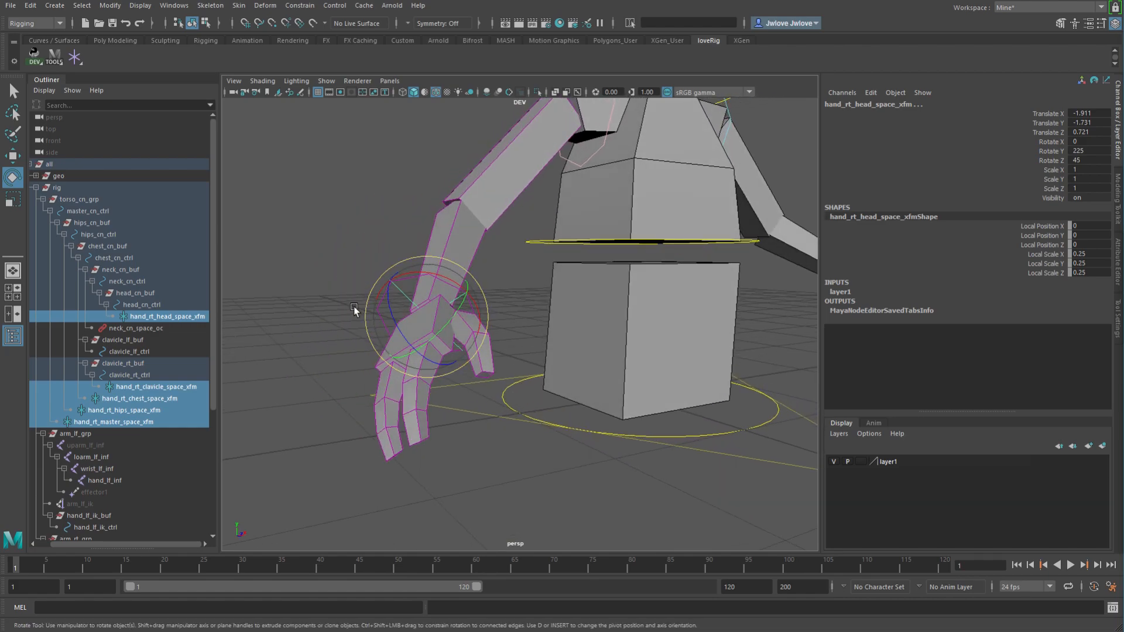
click(93, 498)
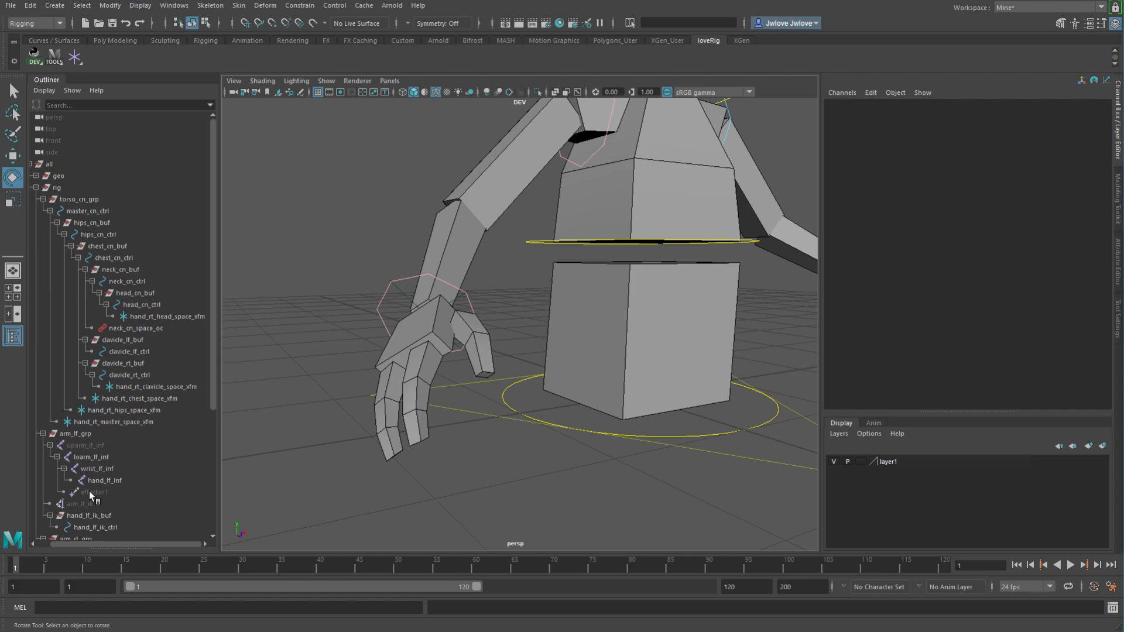
scroll(down, 3)
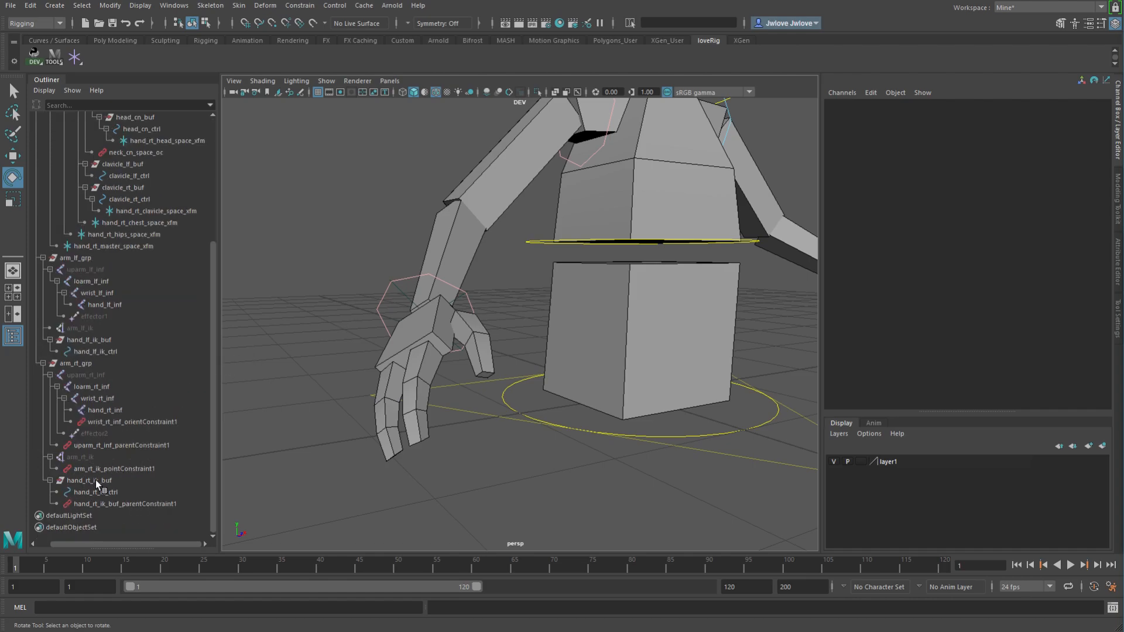
click(89, 481)
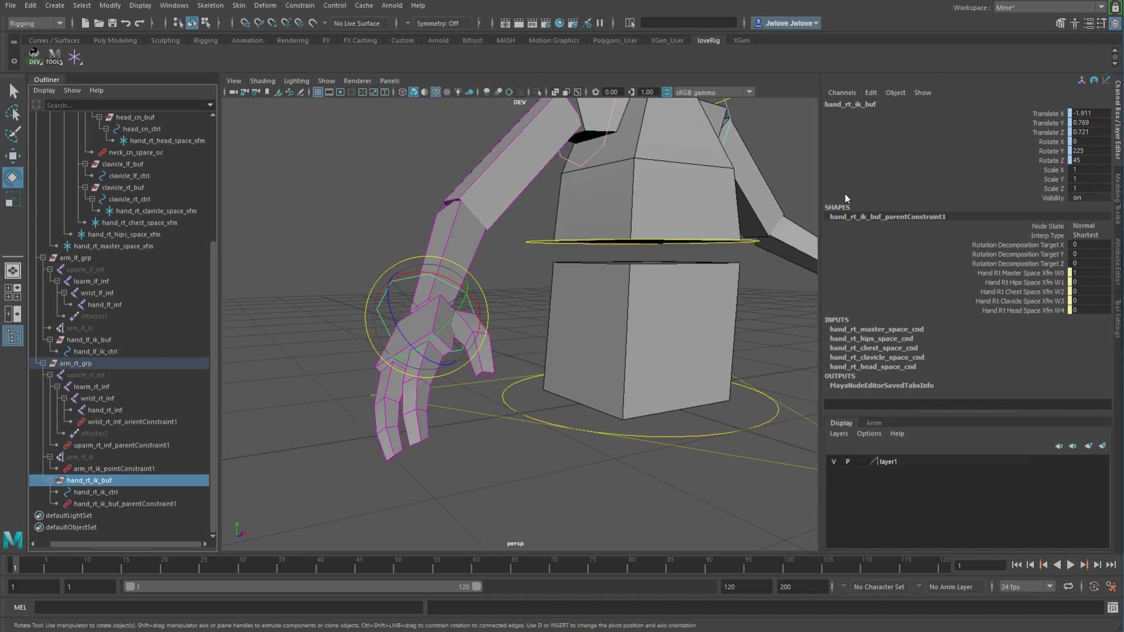
mouse_move(508, 336)
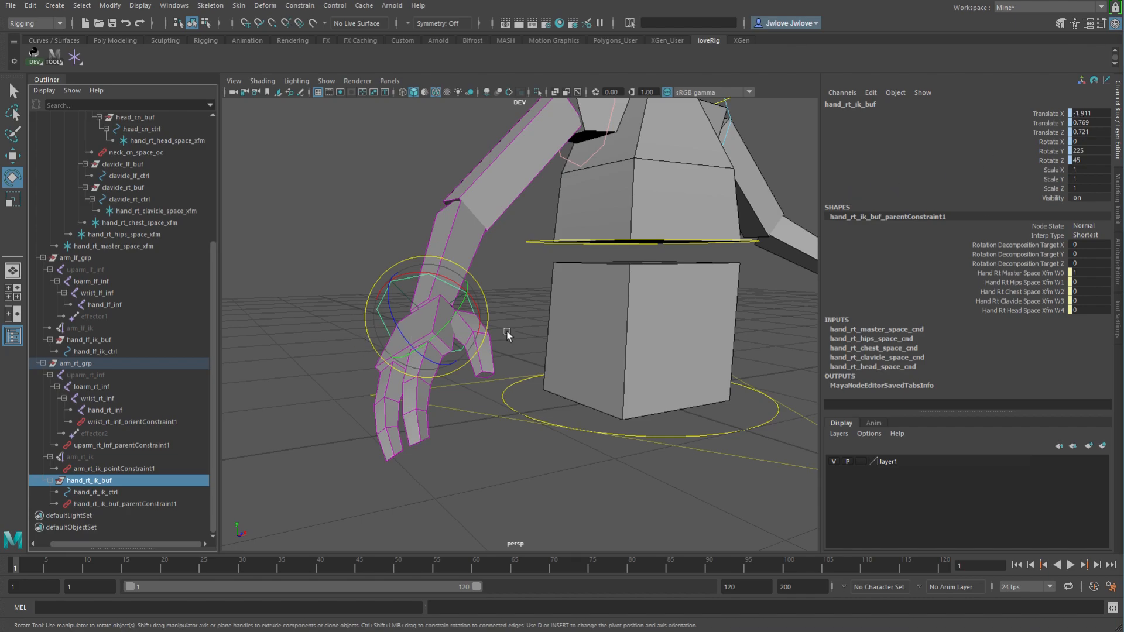
mouse_move(353, 261)
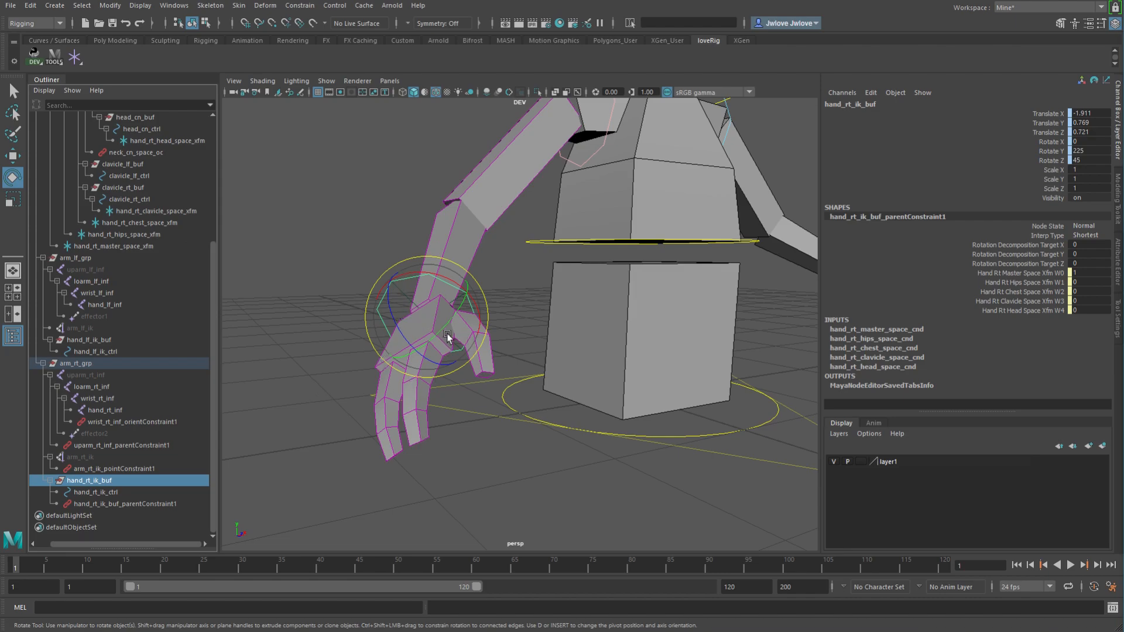
drag(446, 337, 486, 493)
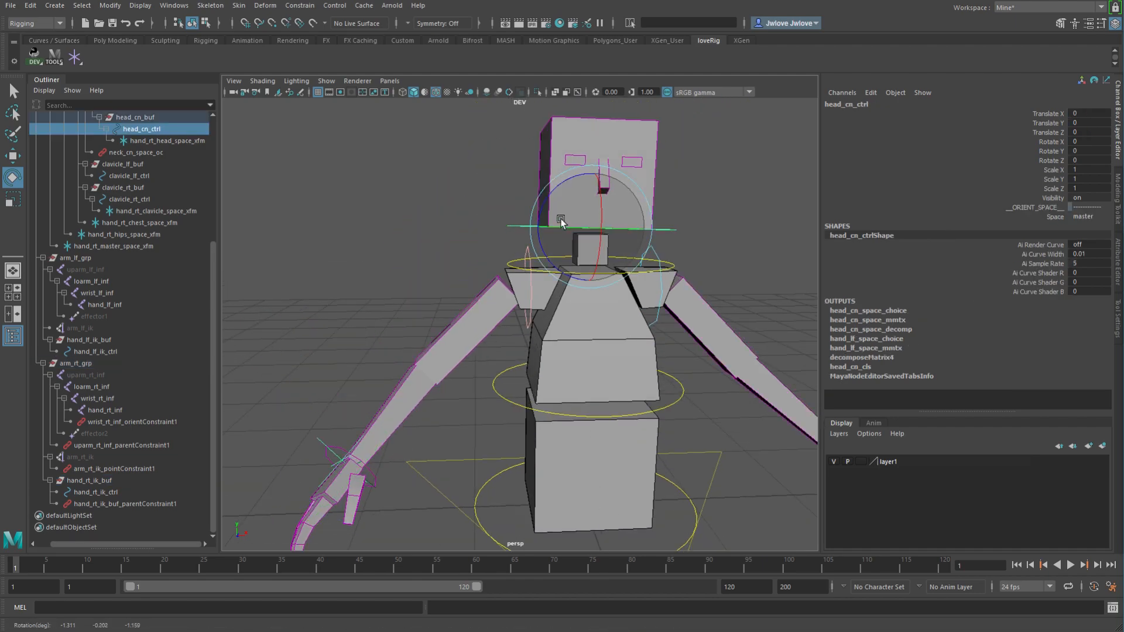
- Rotate hips_cn_ctrl and chest_cn_ctrl to lean the torso, then orbit around the character
click(167, 141)
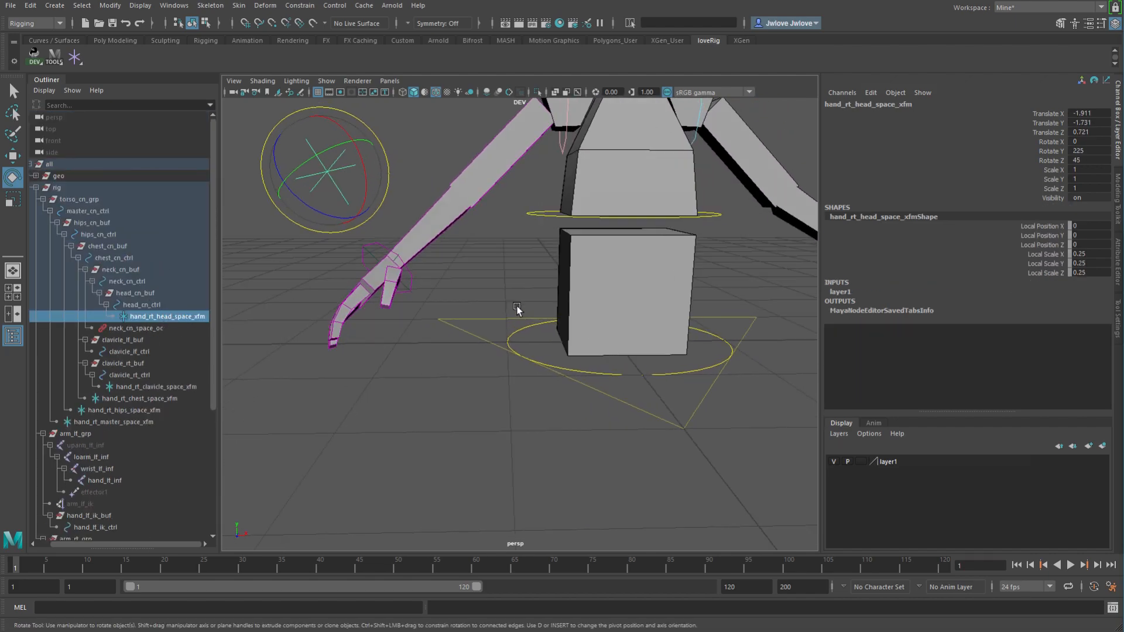
click(99, 234)
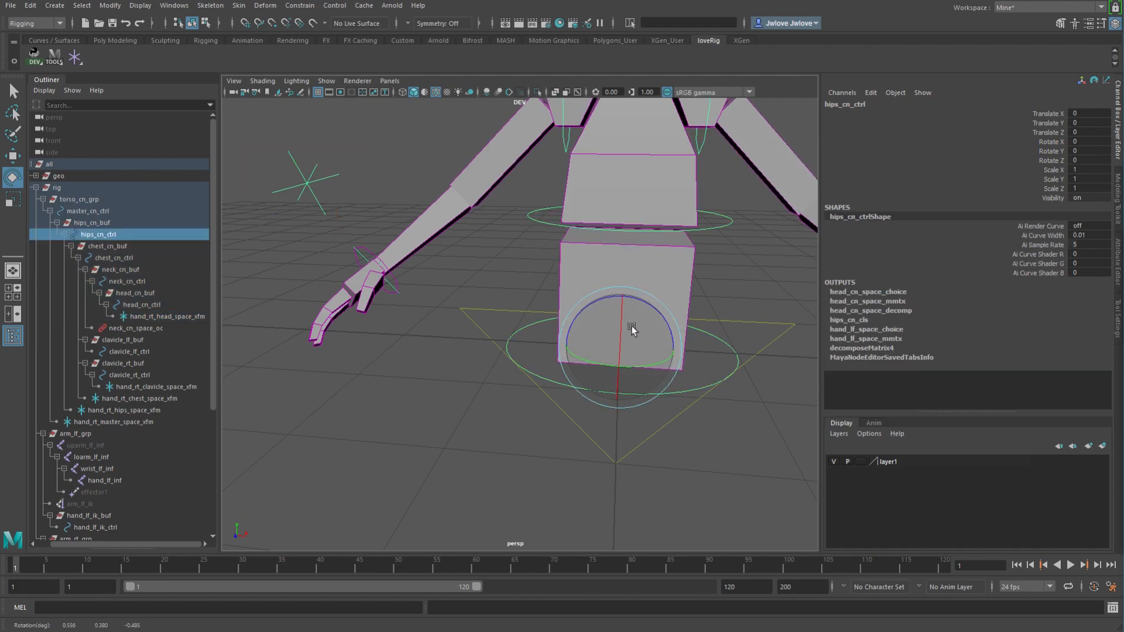
drag(632, 330, 509, 362)
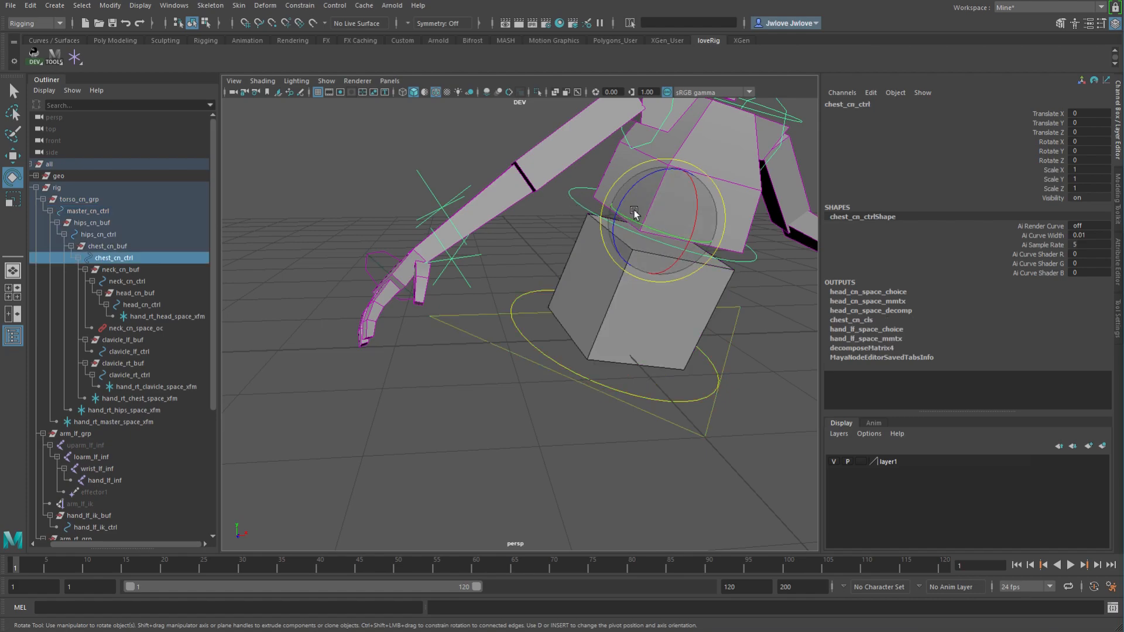
drag(633, 215, 468, 271)
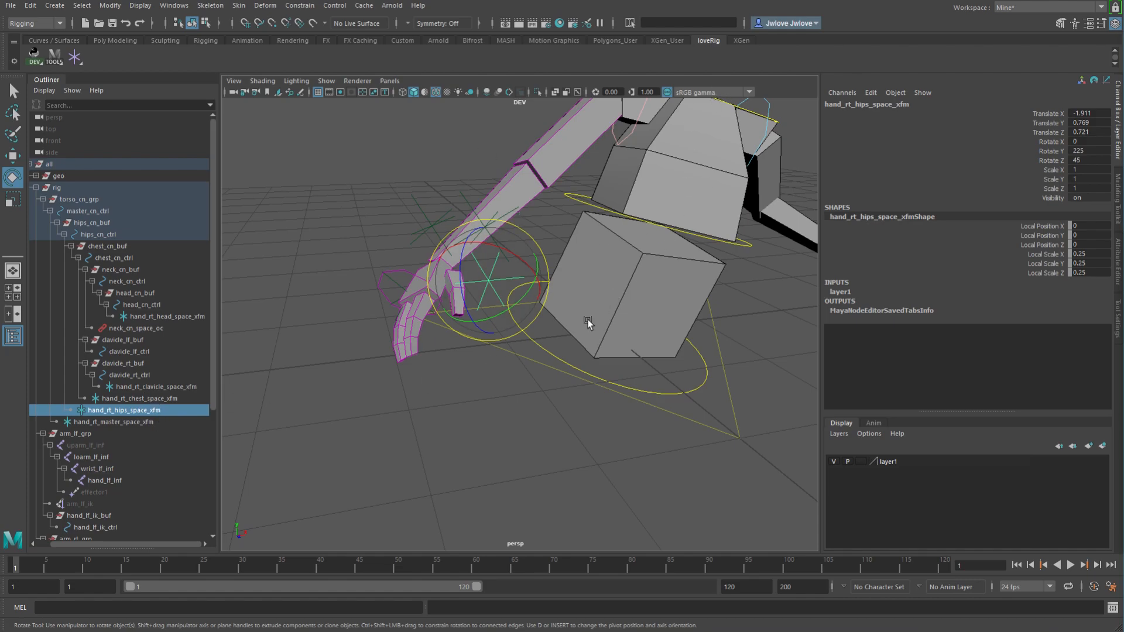
drag(588, 322, 577, 396)
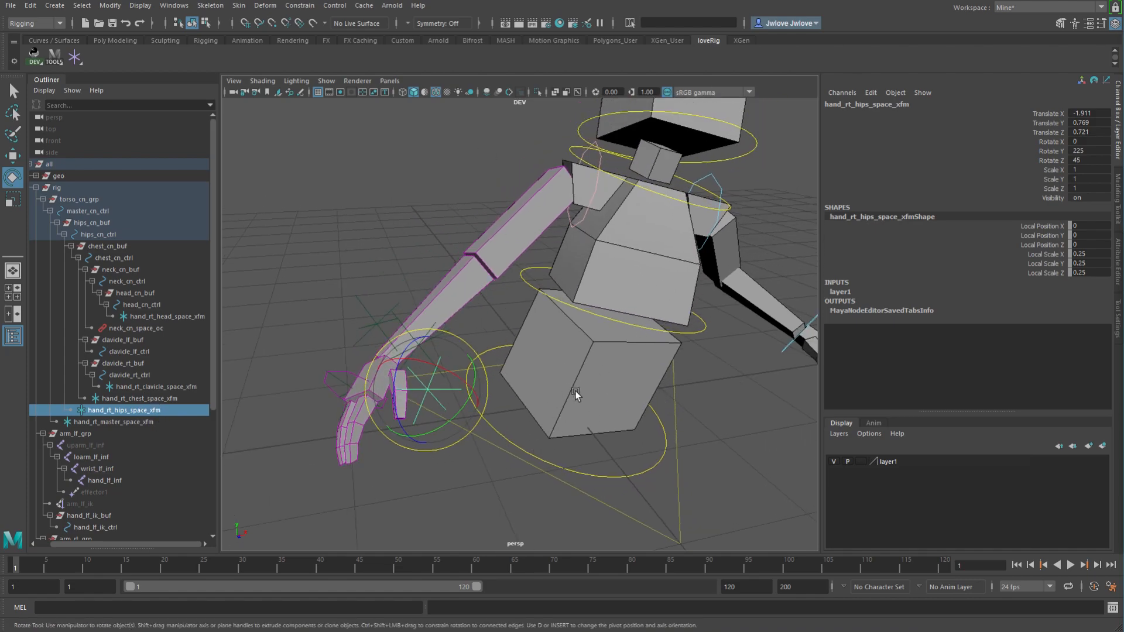
drag(578, 397, 228, 392)
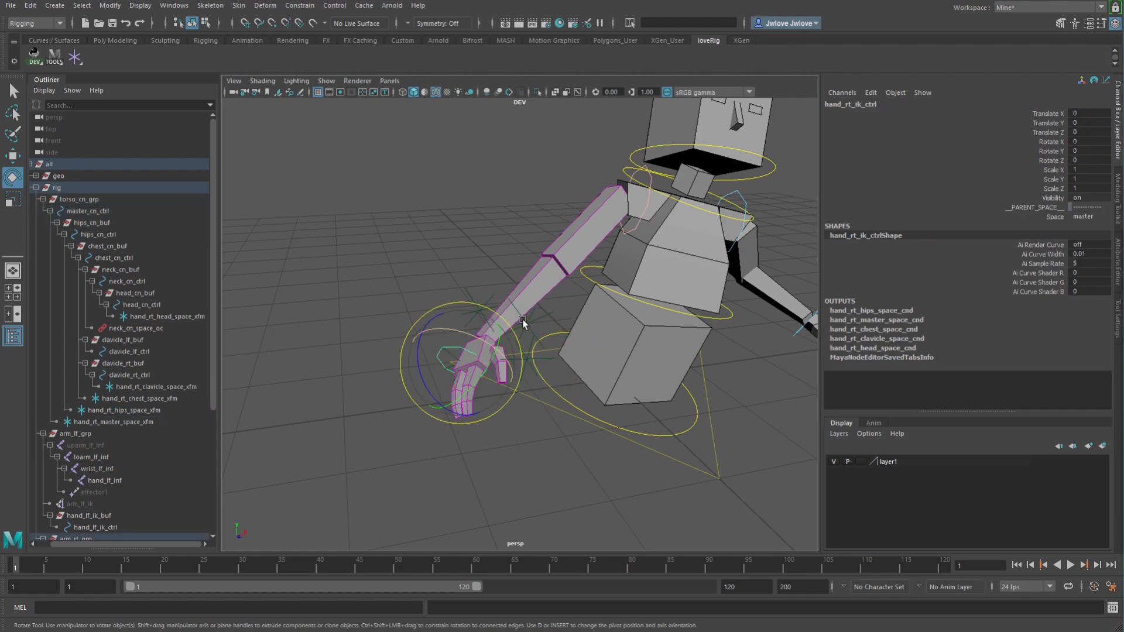
click(1087, 217)
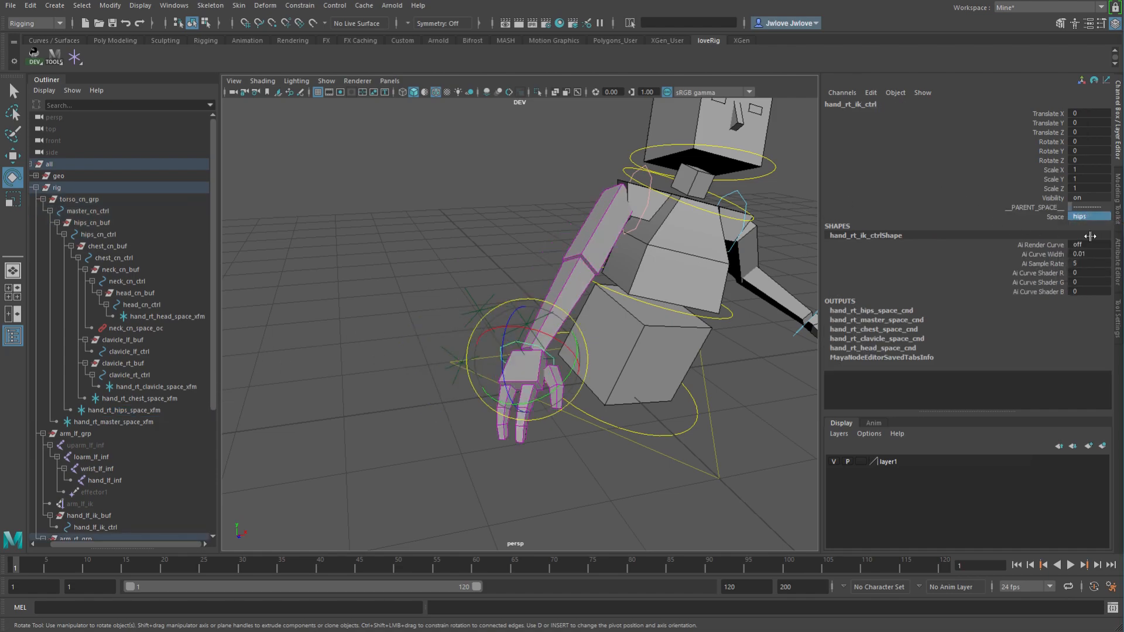
click(1089, 217)
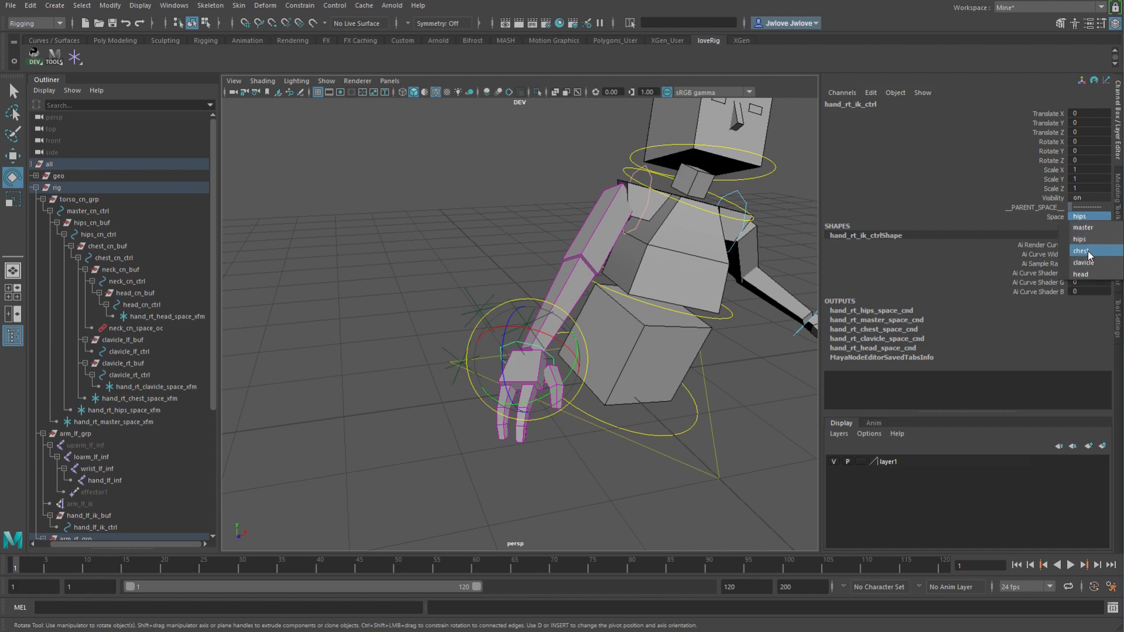
click(1080, 274)
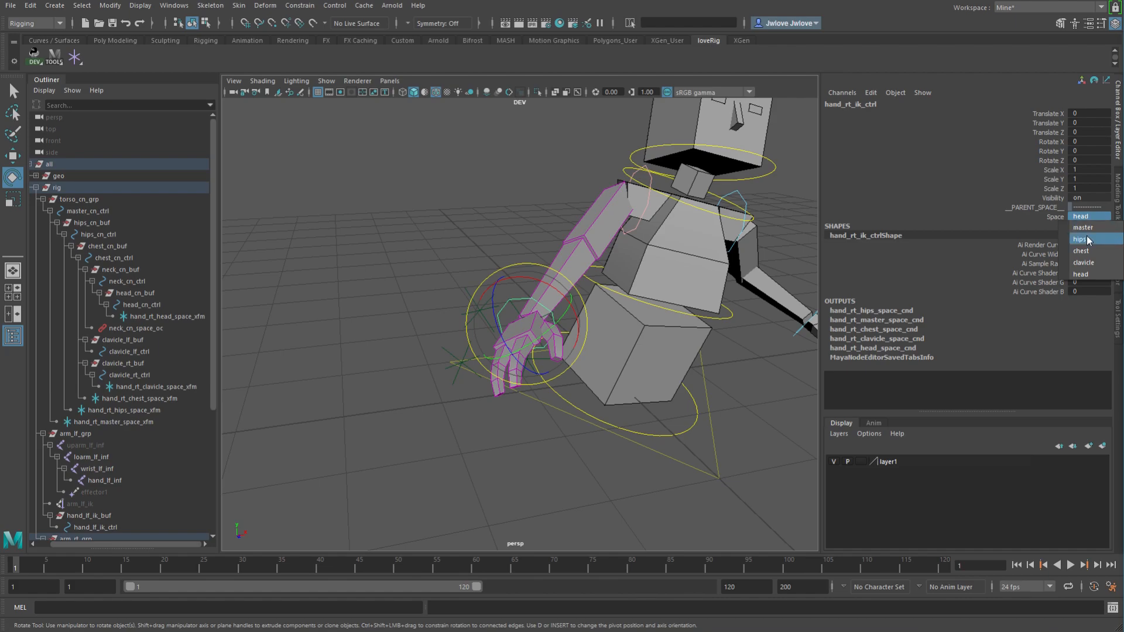
click(1085, 227)
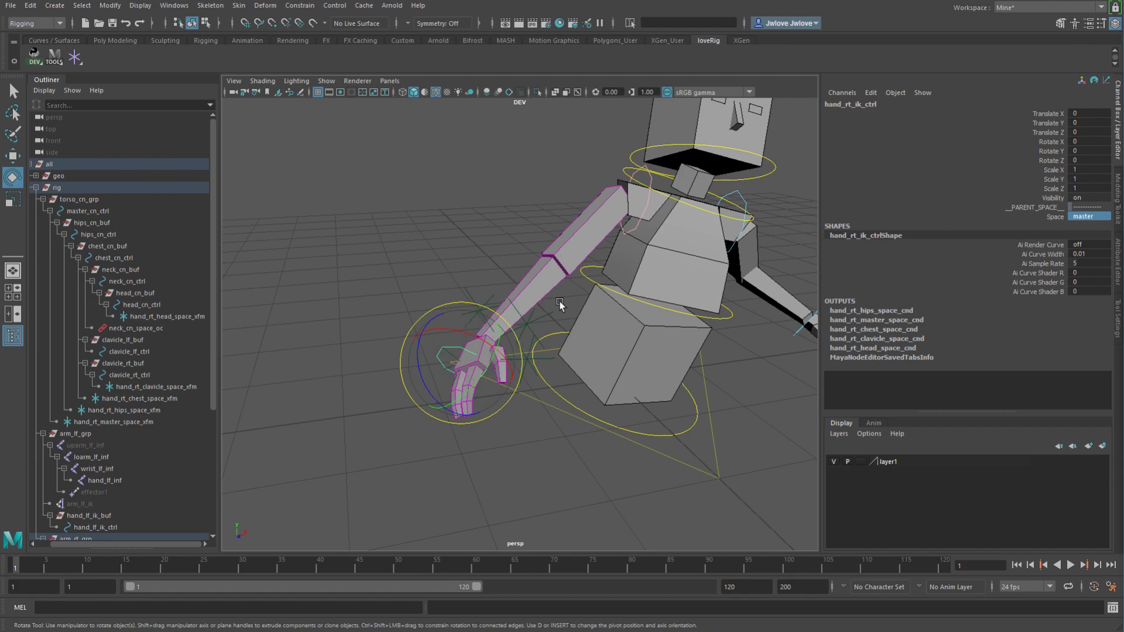
mouse_move(547, 314)
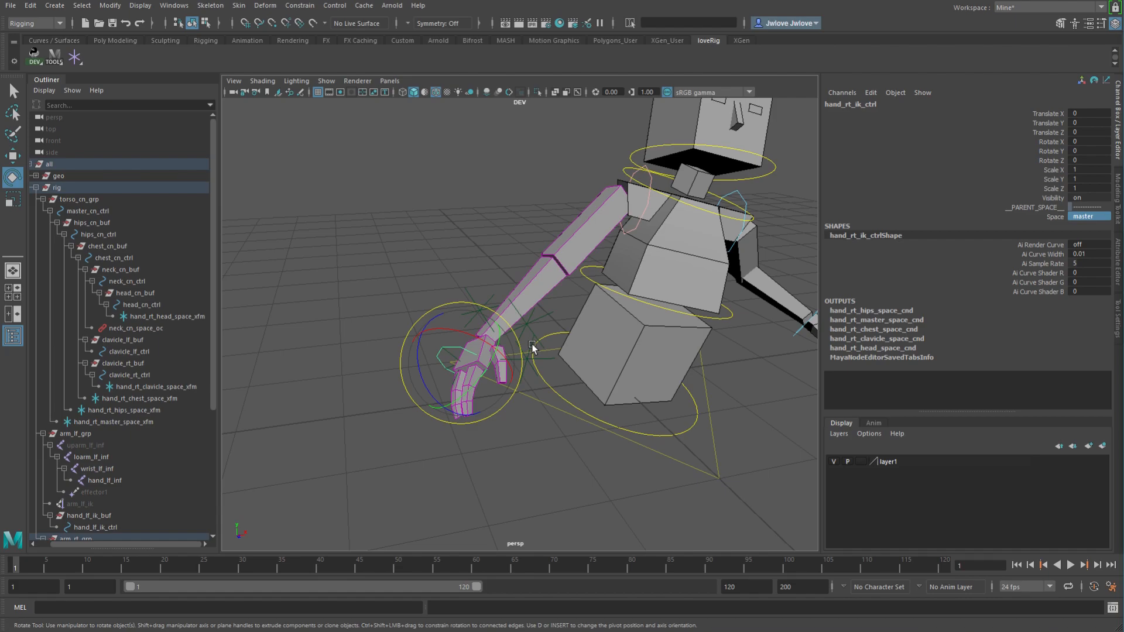
drag(533, 349, 658, 404)
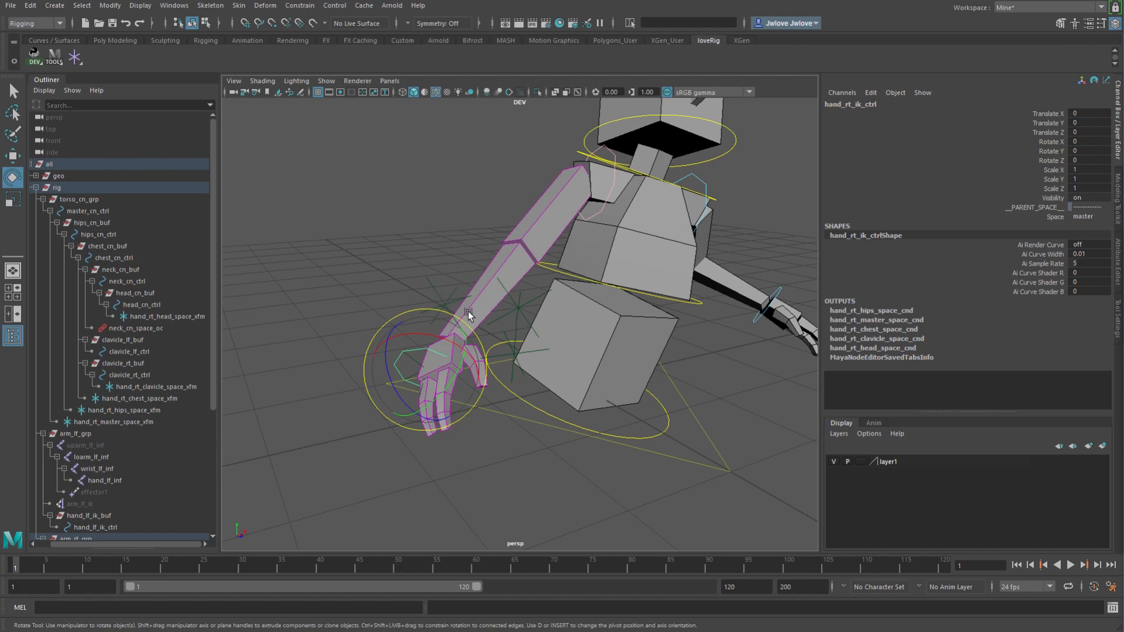
drag(468, 316, 400, 408)
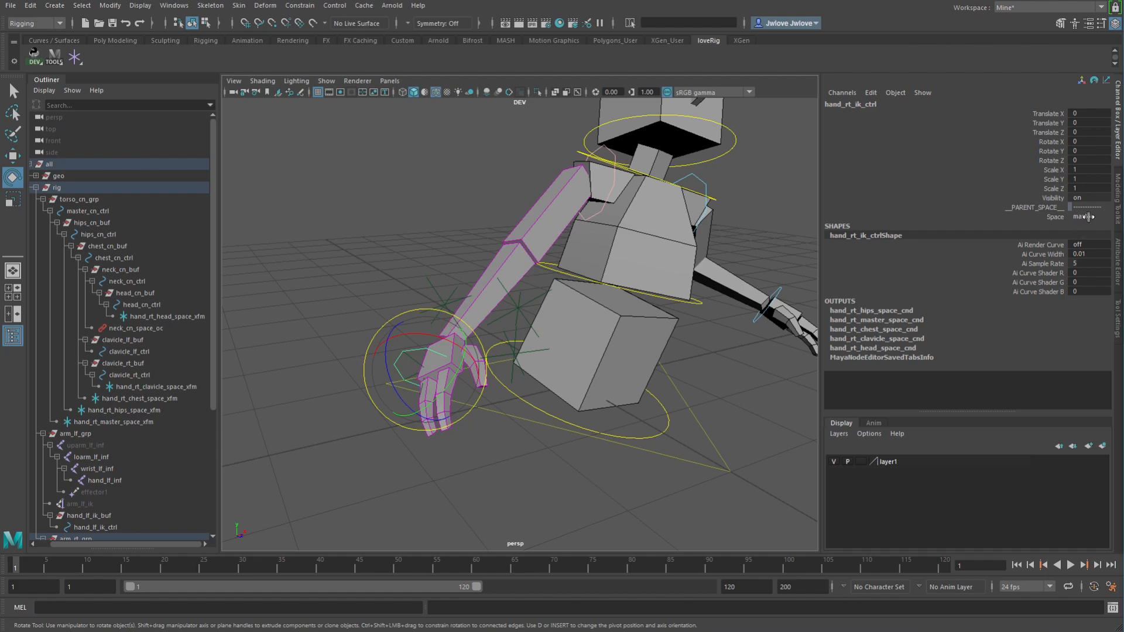
click(1090, 217)
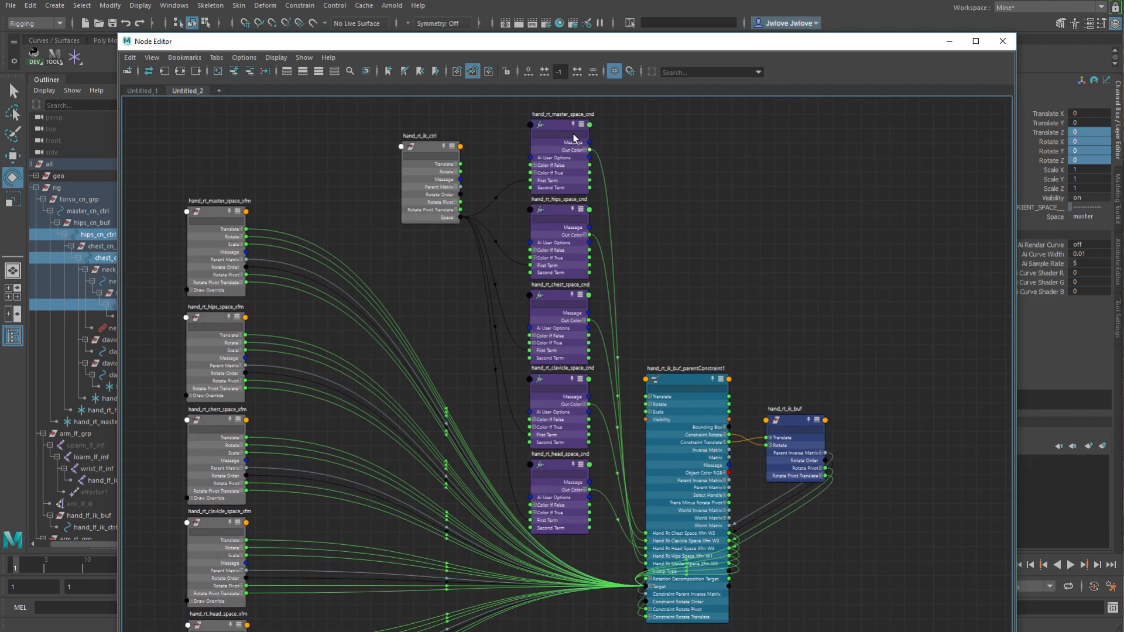
mouse_move(693, 348)
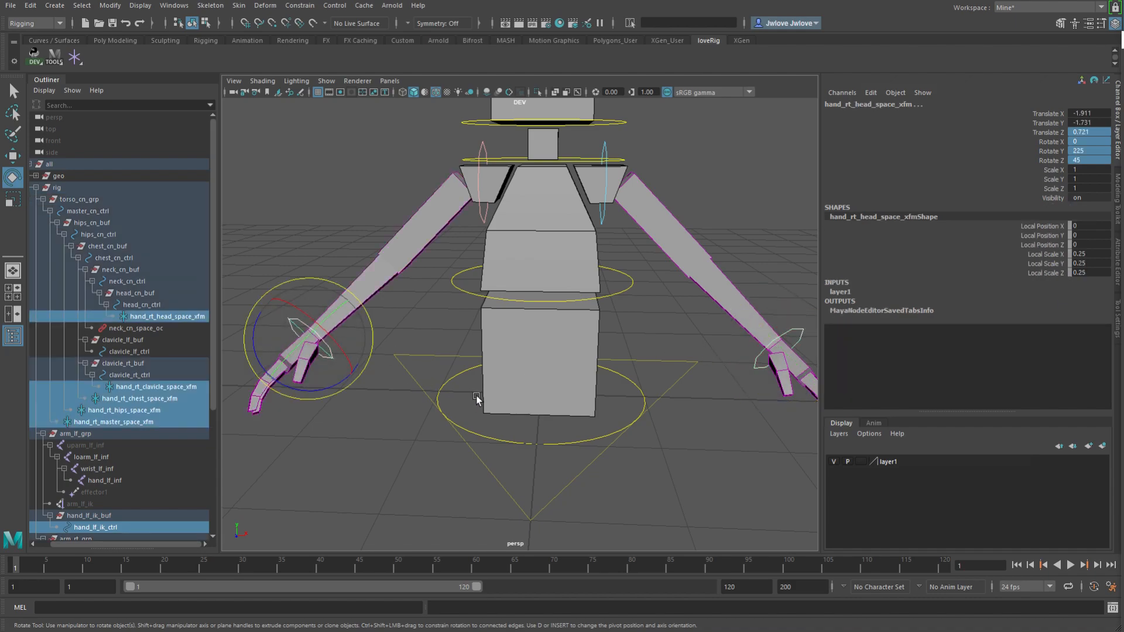
- Keep hand_lf_ik_ctrl's Space on master and rotate chest_cn_ctrl back and forth
click(779, 352)
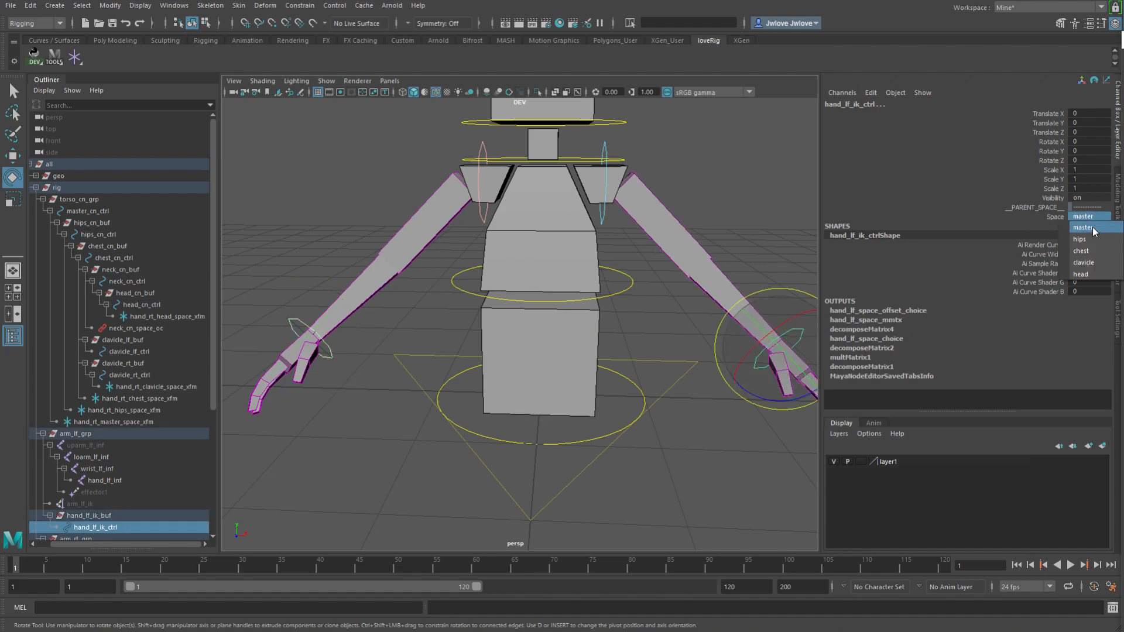
click(1082, 251)
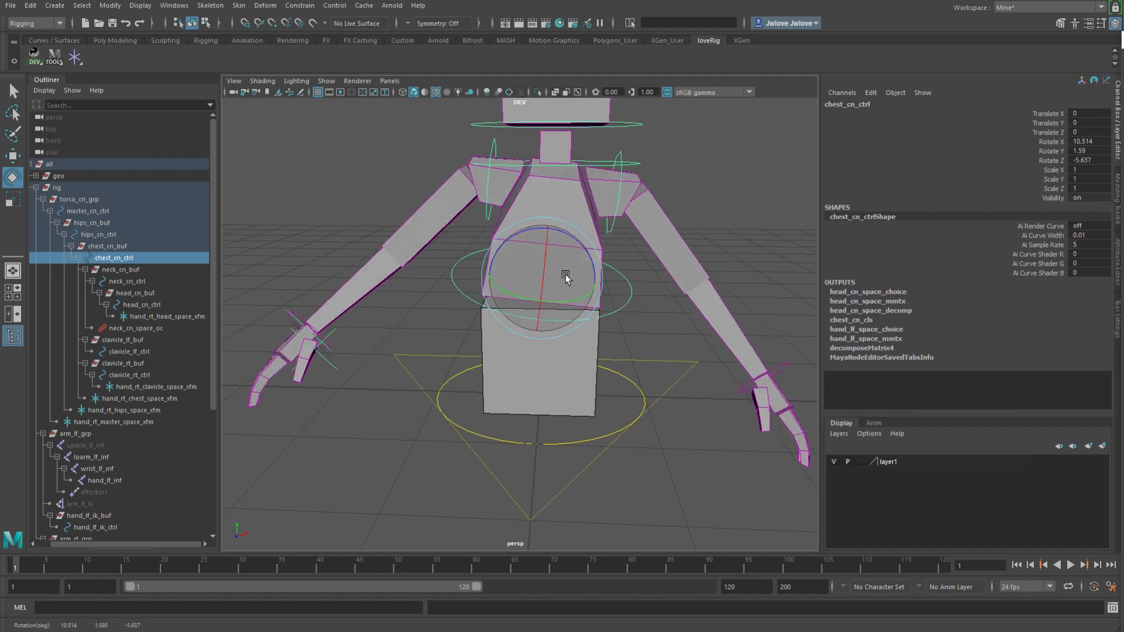
drag(565, 276, 581, 262)
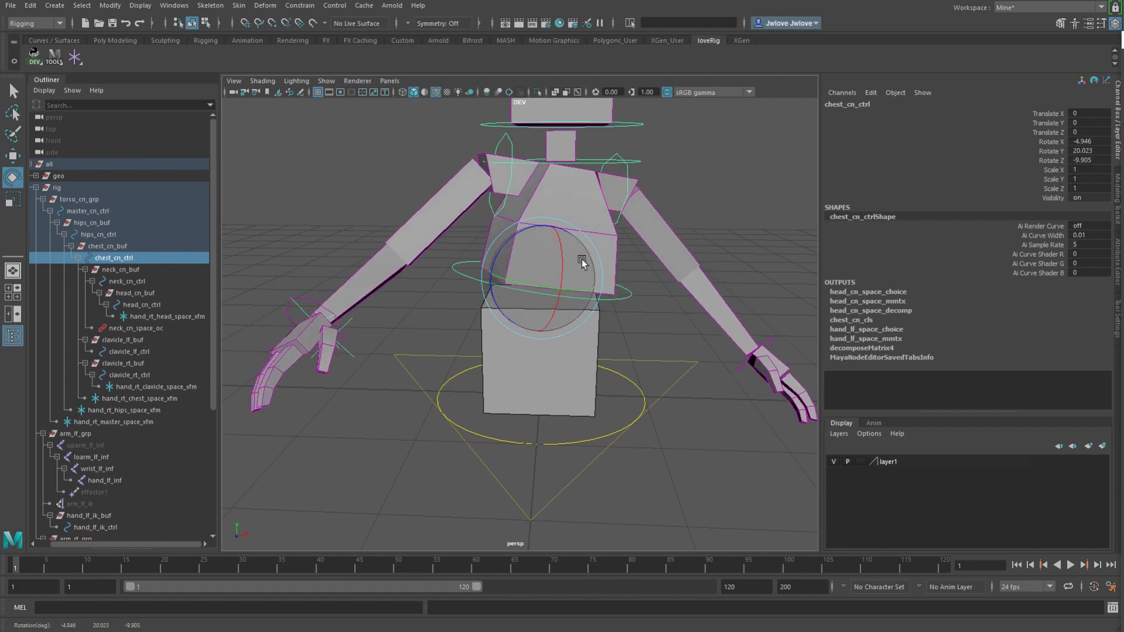
drag(581, 261, 547, 258)
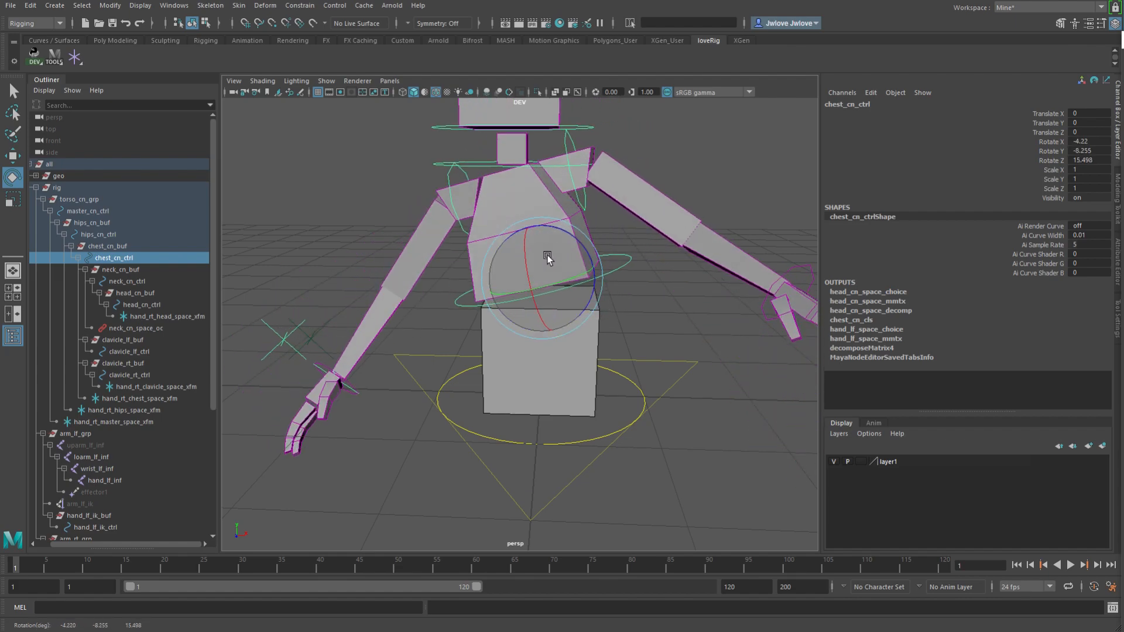
click(141, 304)
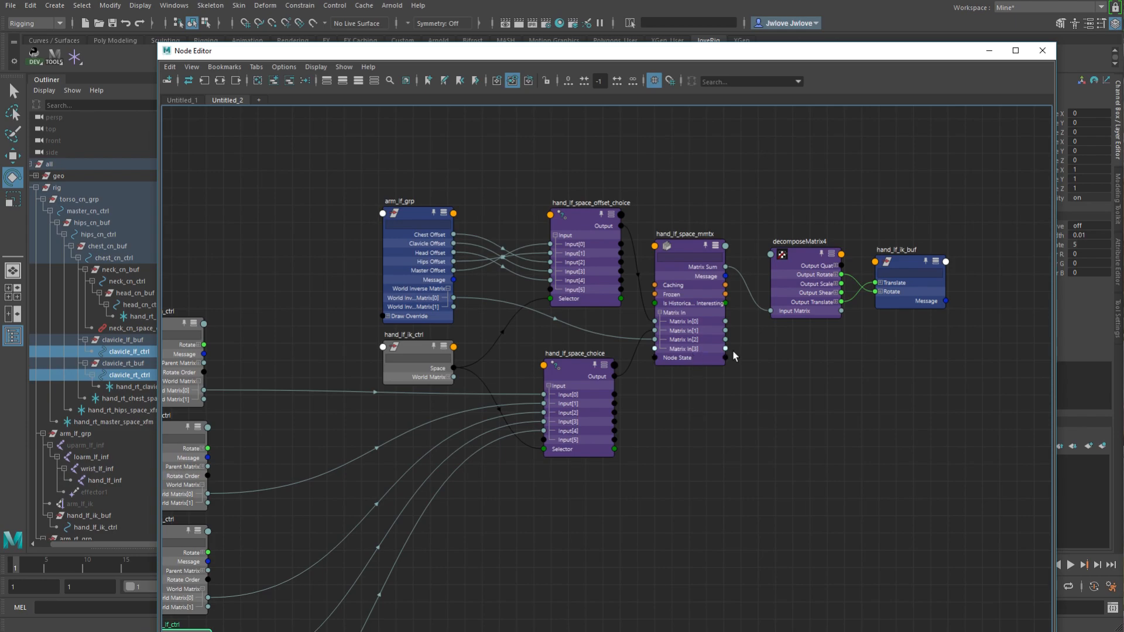
mouse_move(710, 341)
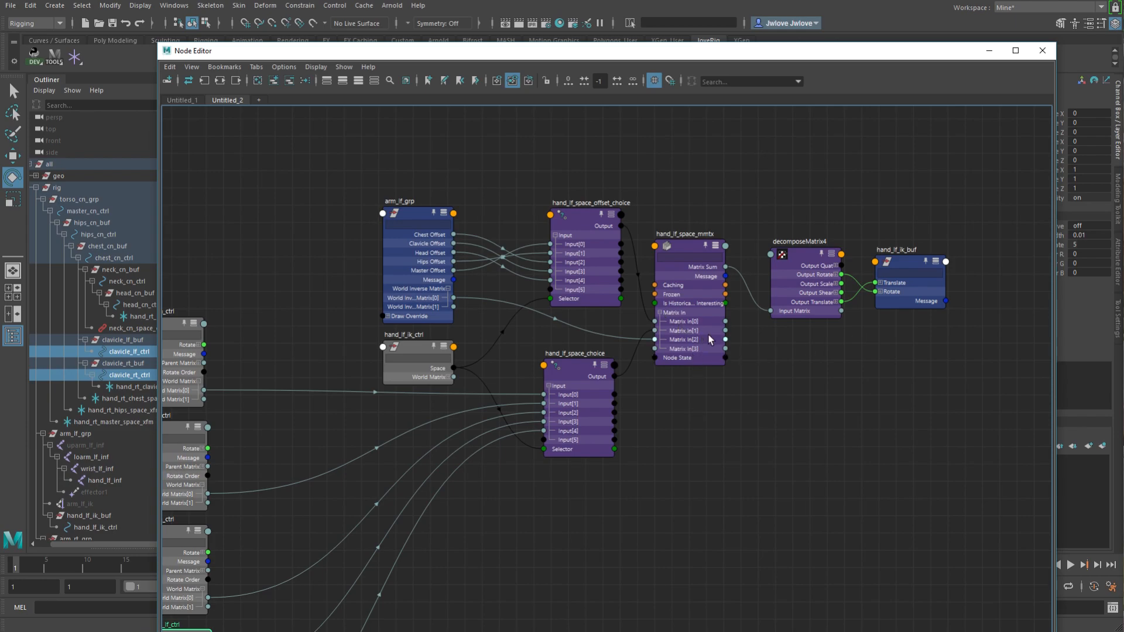
mouse_move(694, 346)
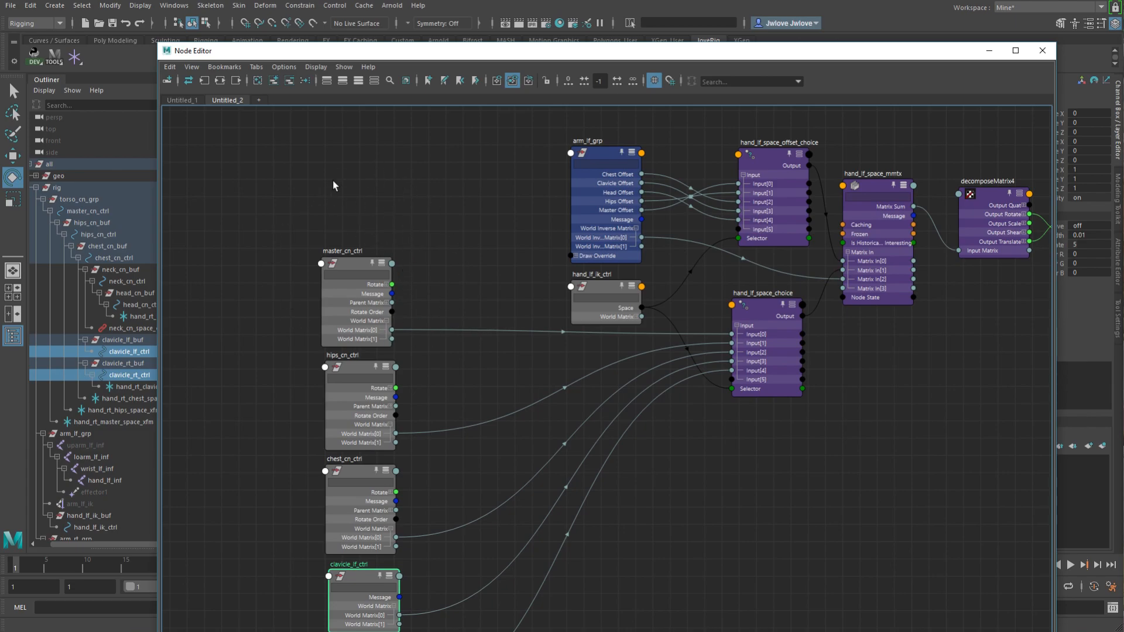
mouse_move(385, 309)
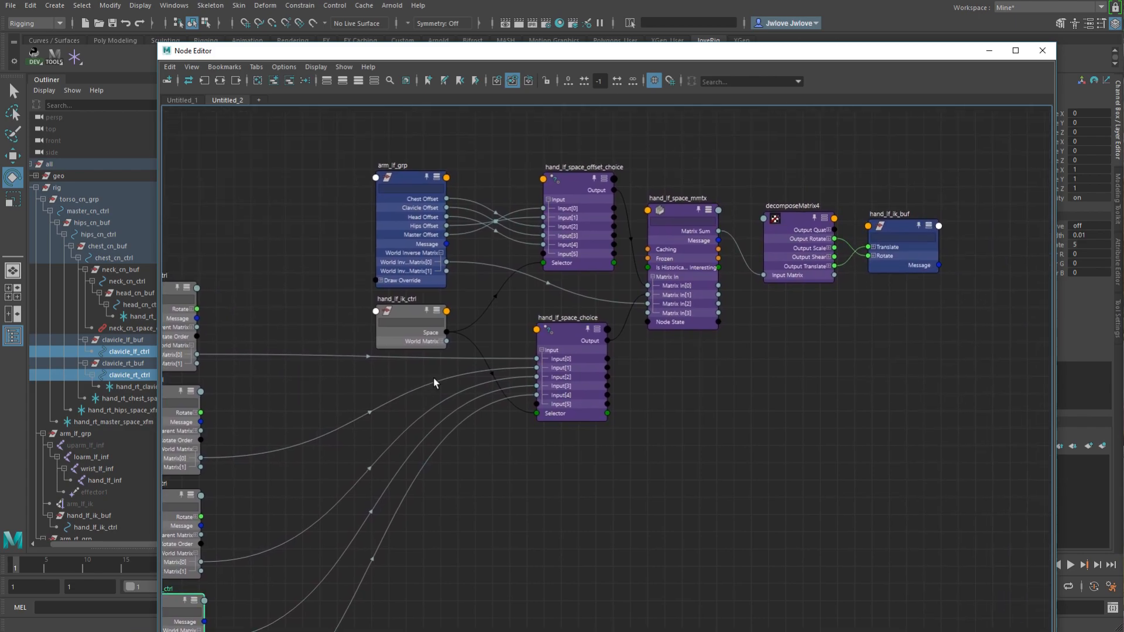
mouse_move(579, 211)
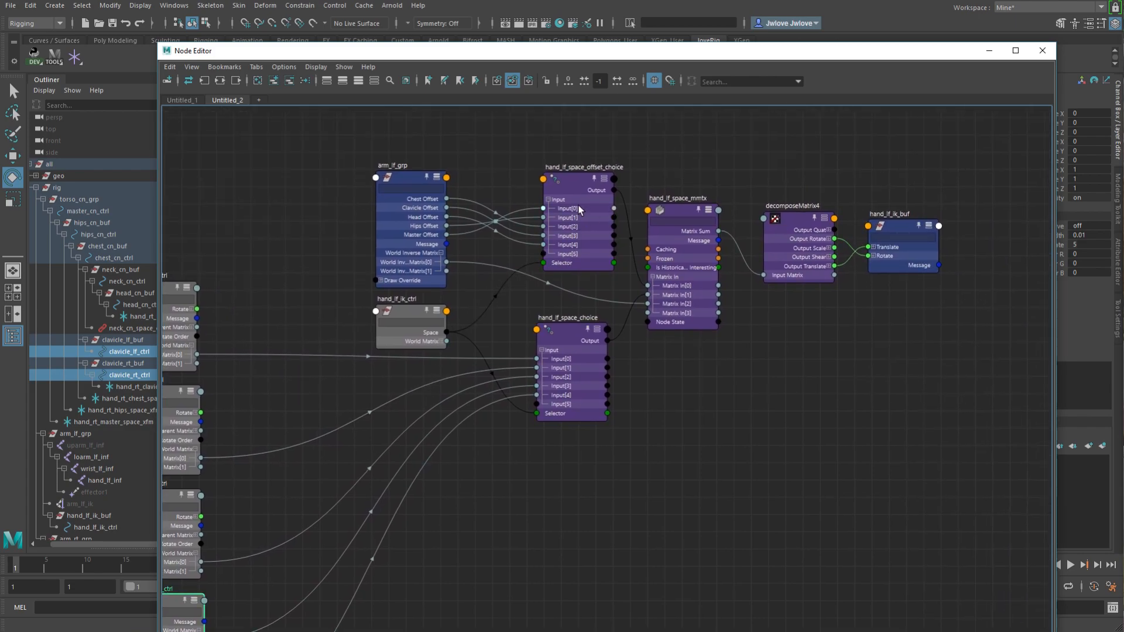
mouse_move(695, 288)
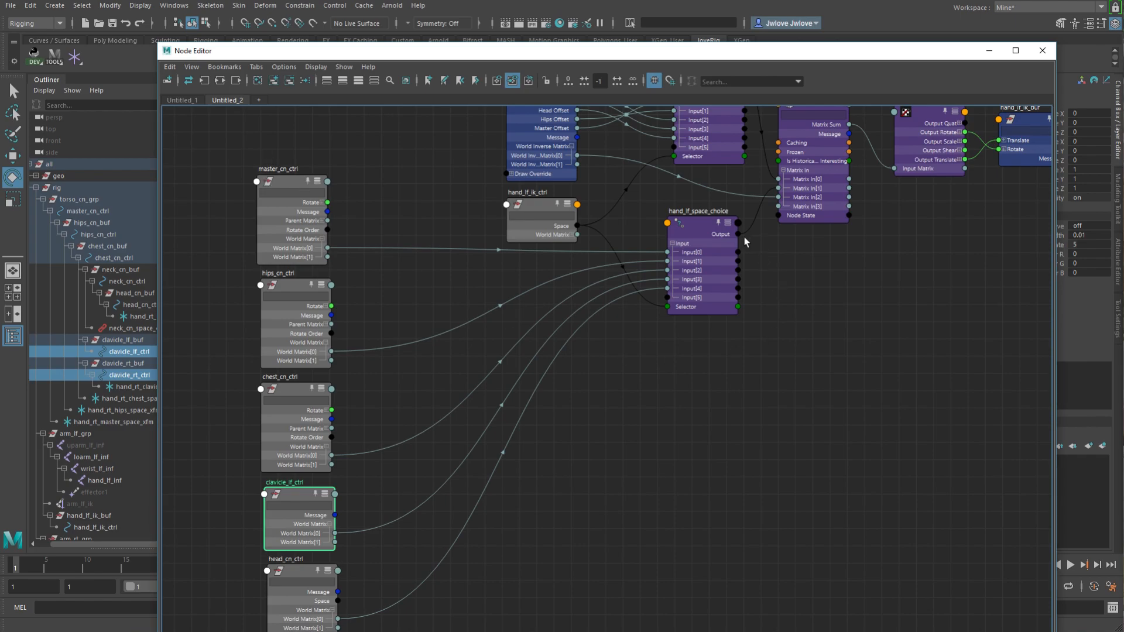
mouse_move(814, 207)
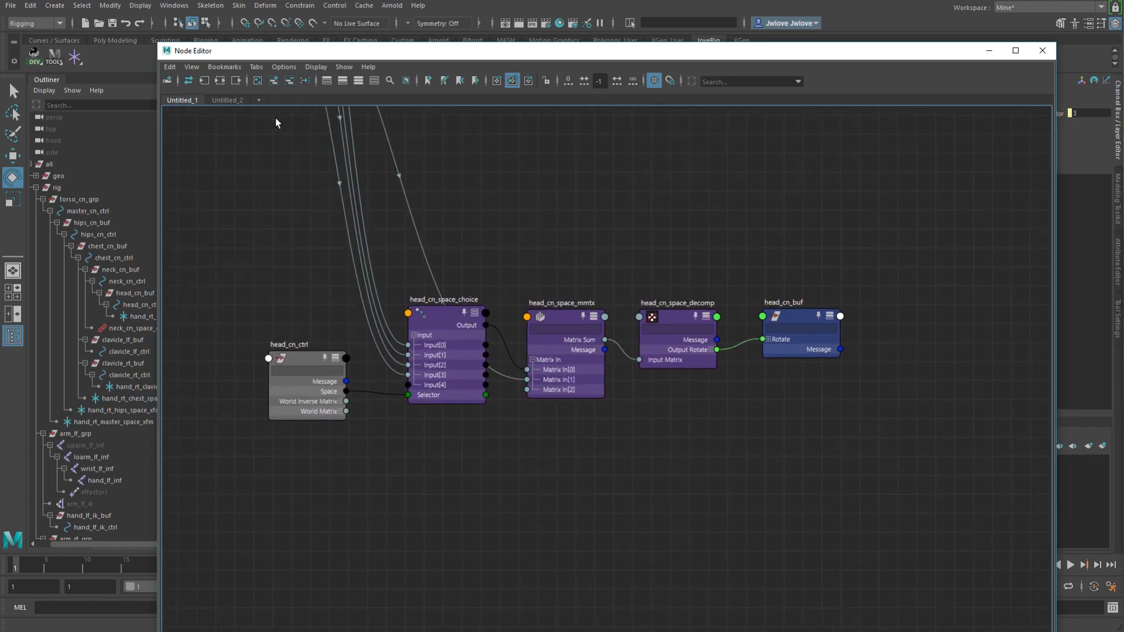
click(227, 99)
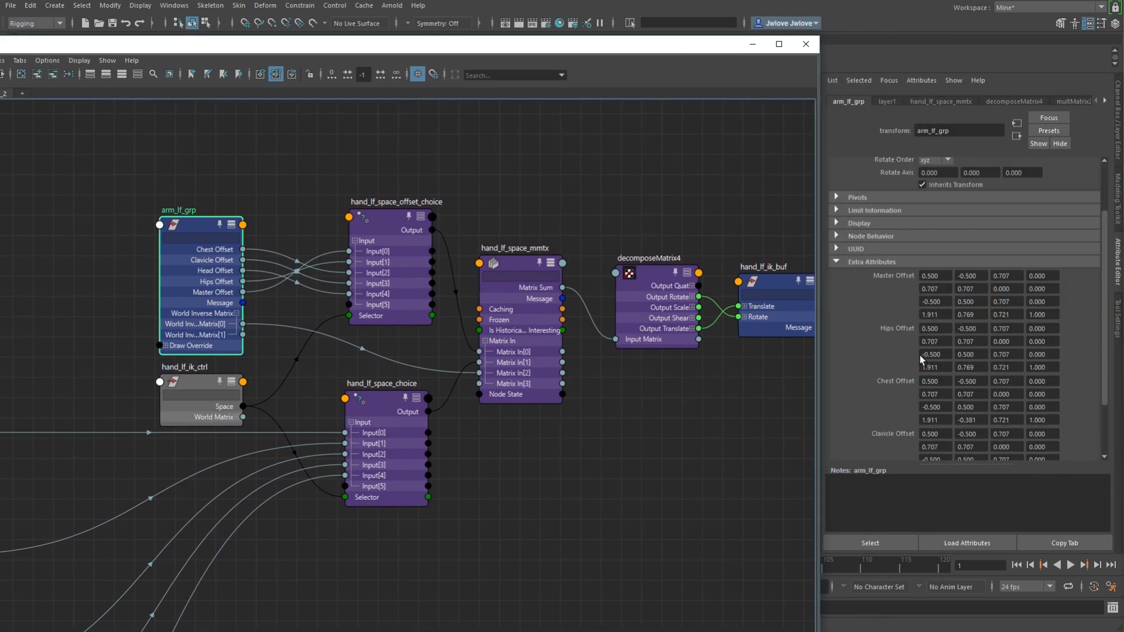
- Select hand_lf_ik_ctrl to show its channels with Space set to clavicle
click(869, 164)
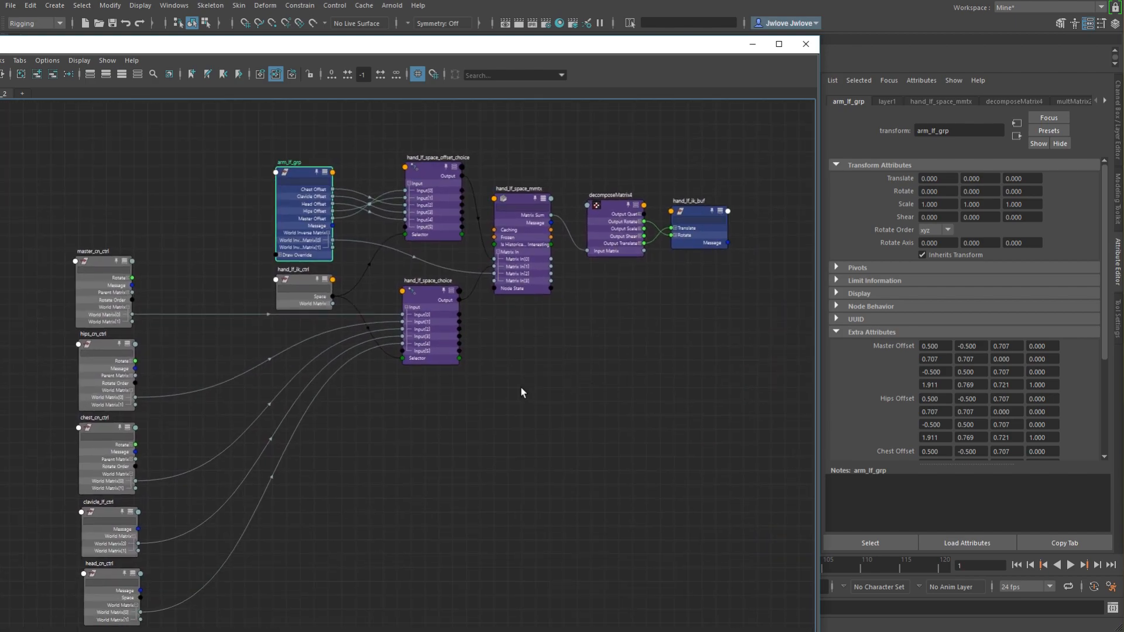
mouse_move(438, 204)
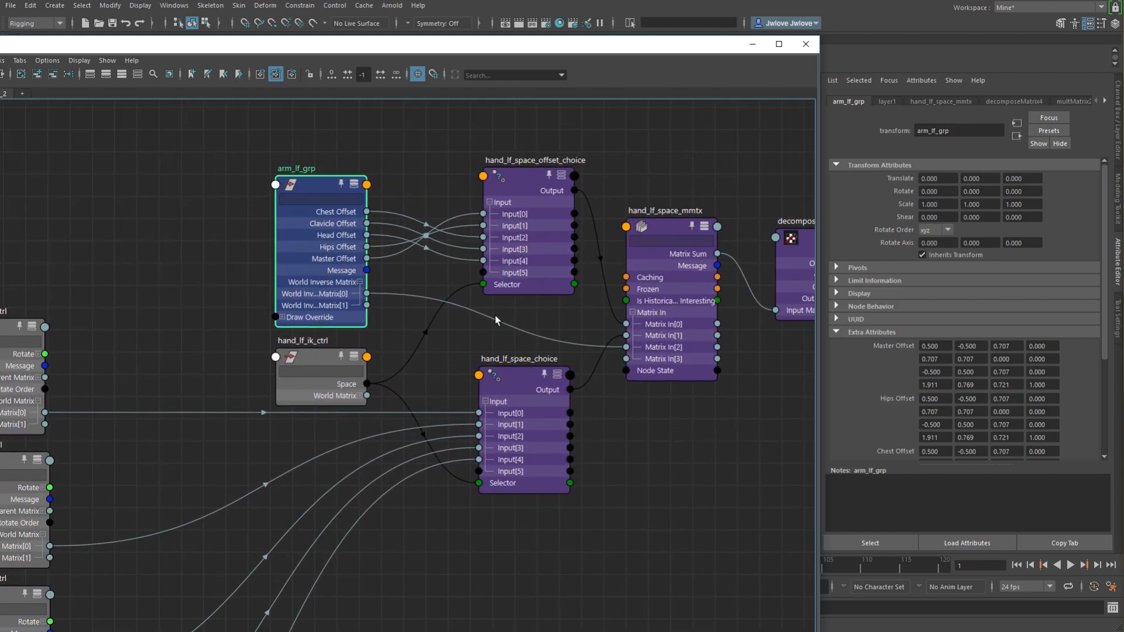
mouse_move(528, 206)
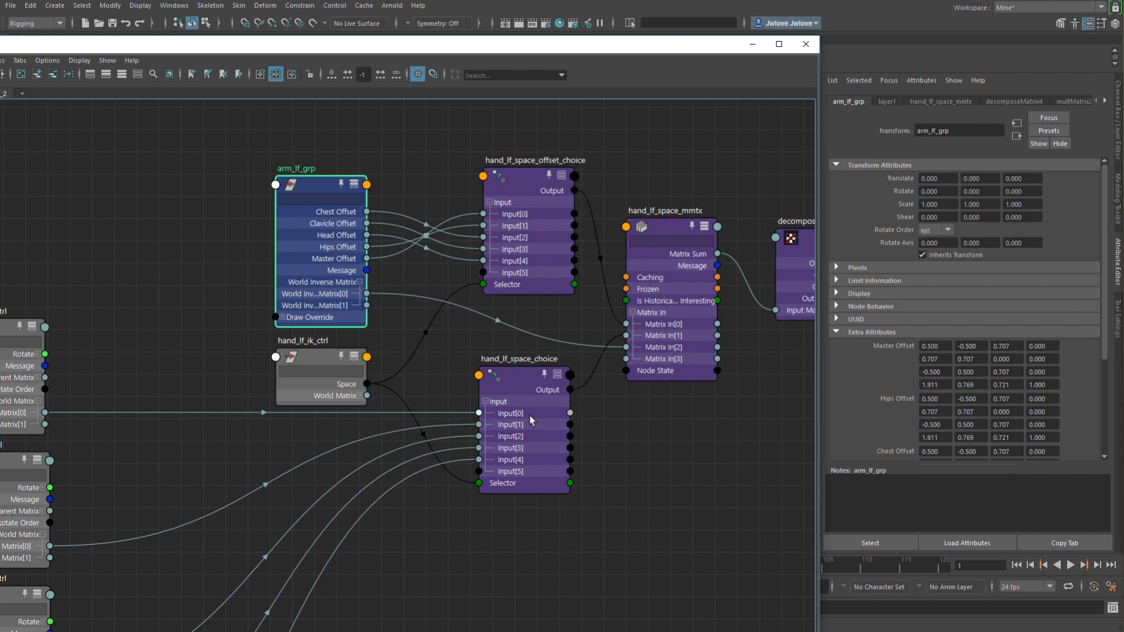
mouse_move(285, 418)
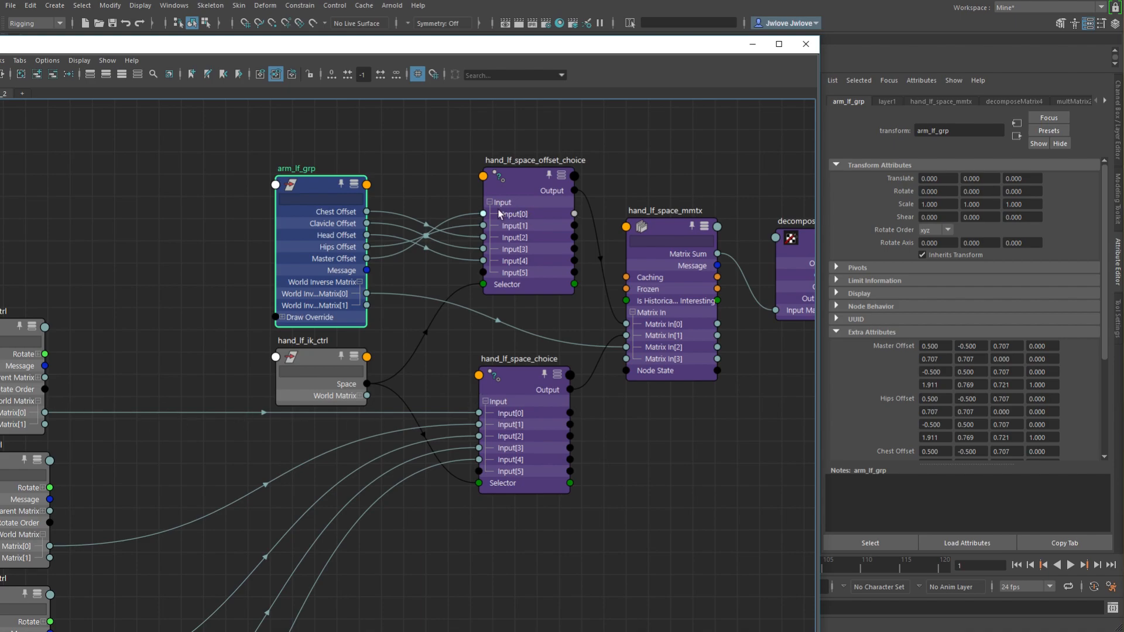
mouse_move(508, 197)
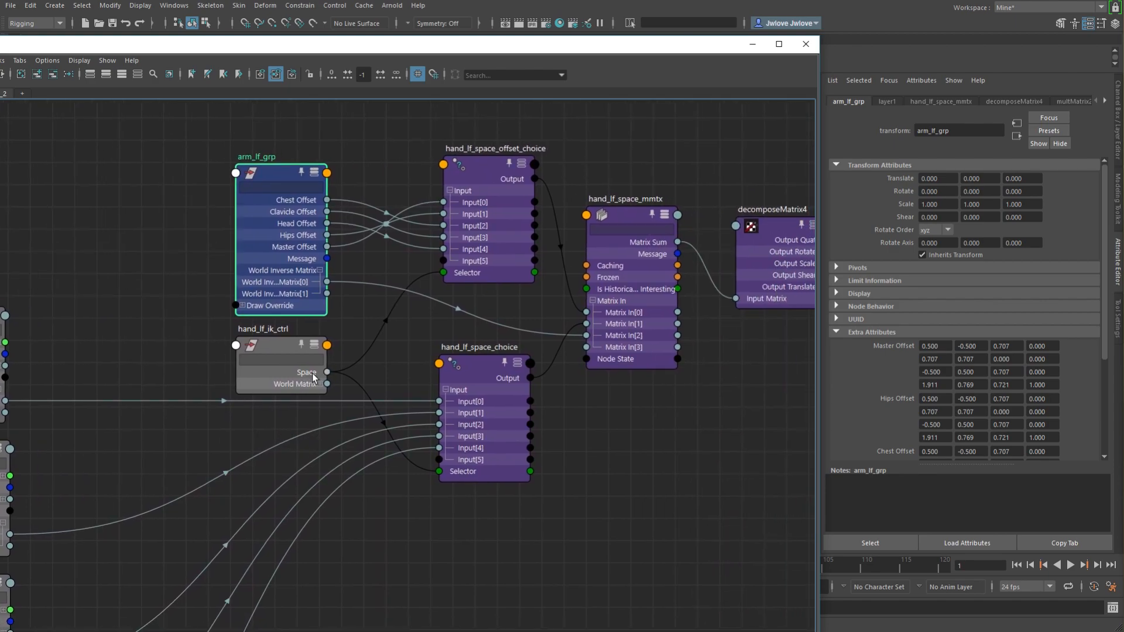
click(280, 366)
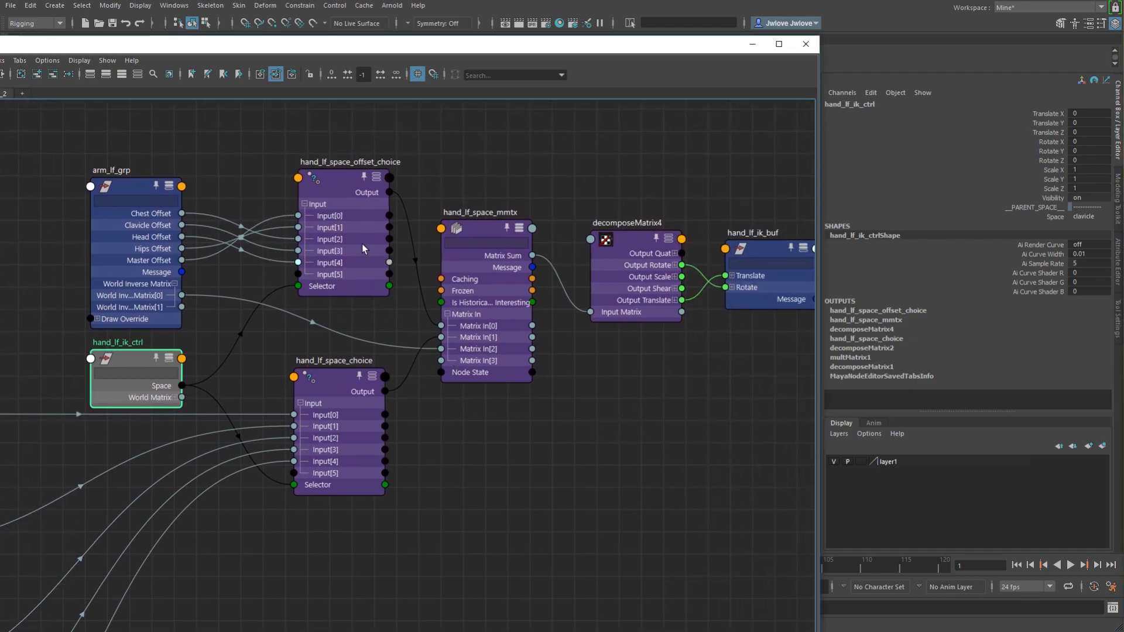
mouse_move(703, 438)
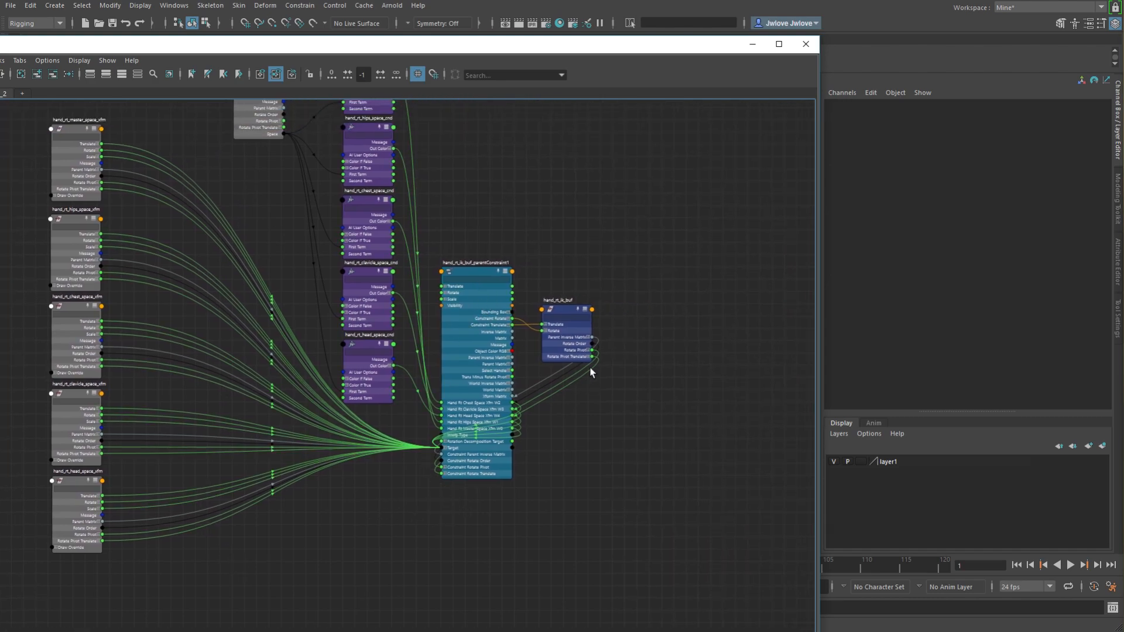
- Select hand_rt_ik_buf, then hand_rt_ik_buf_parentConstraint1 to read its space weights in the Channel Box
click(562, 300)
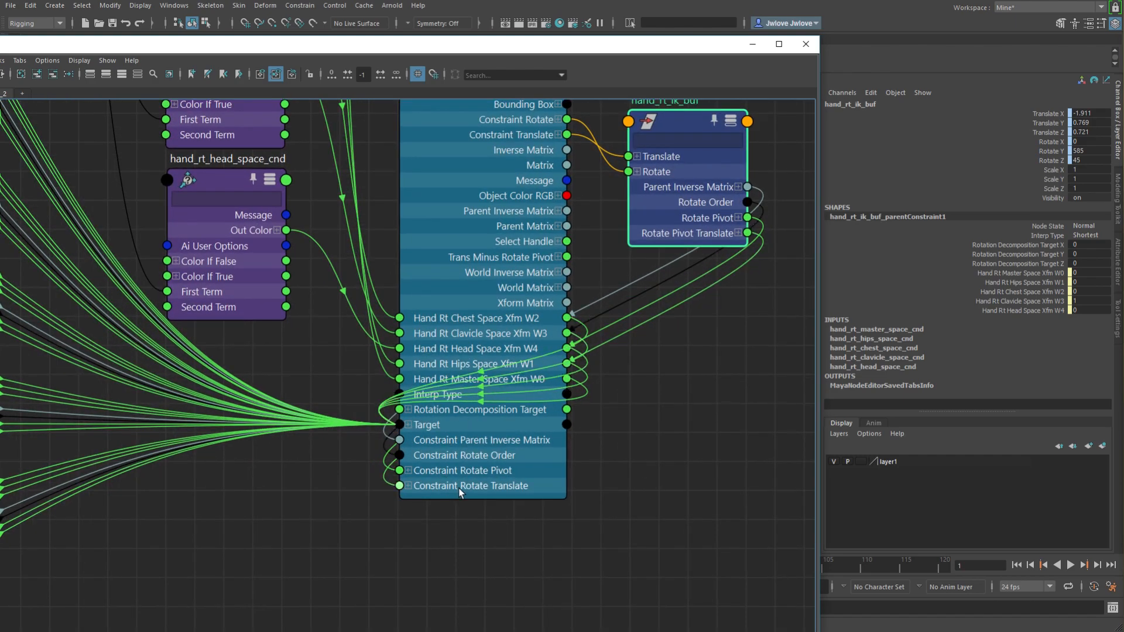
click(408, 424)
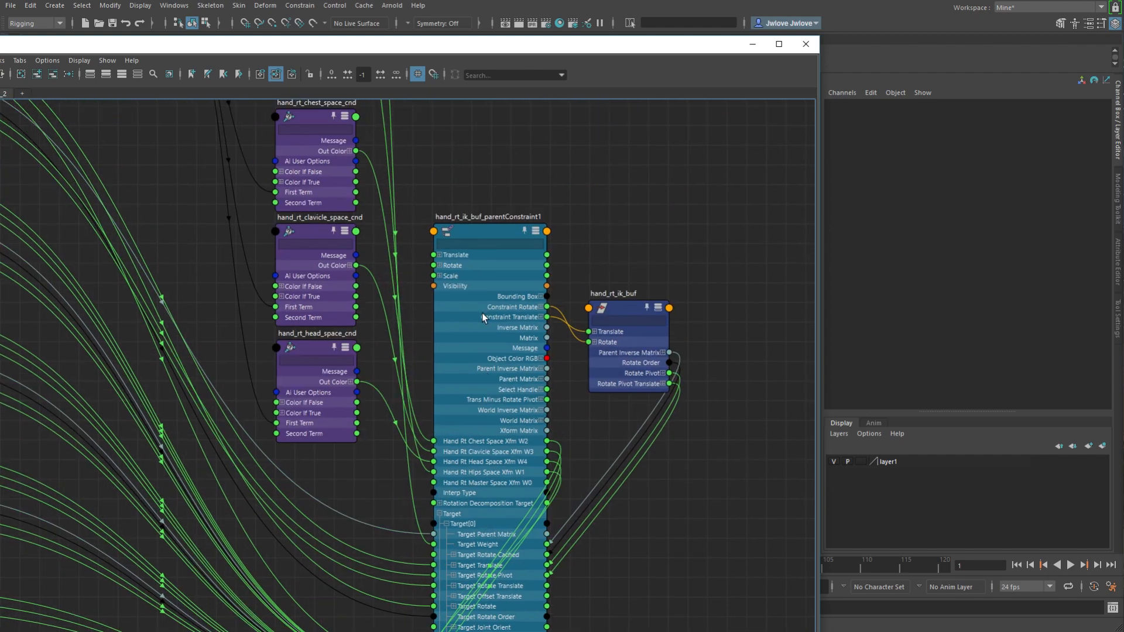
click(489, 231)
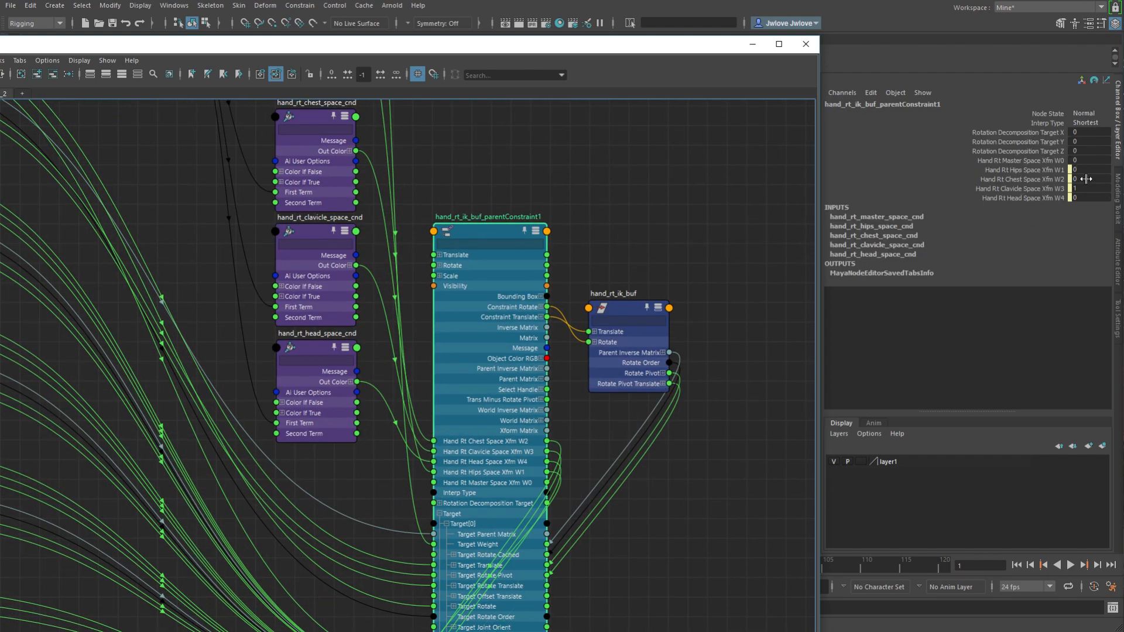
scroll(down, 3)
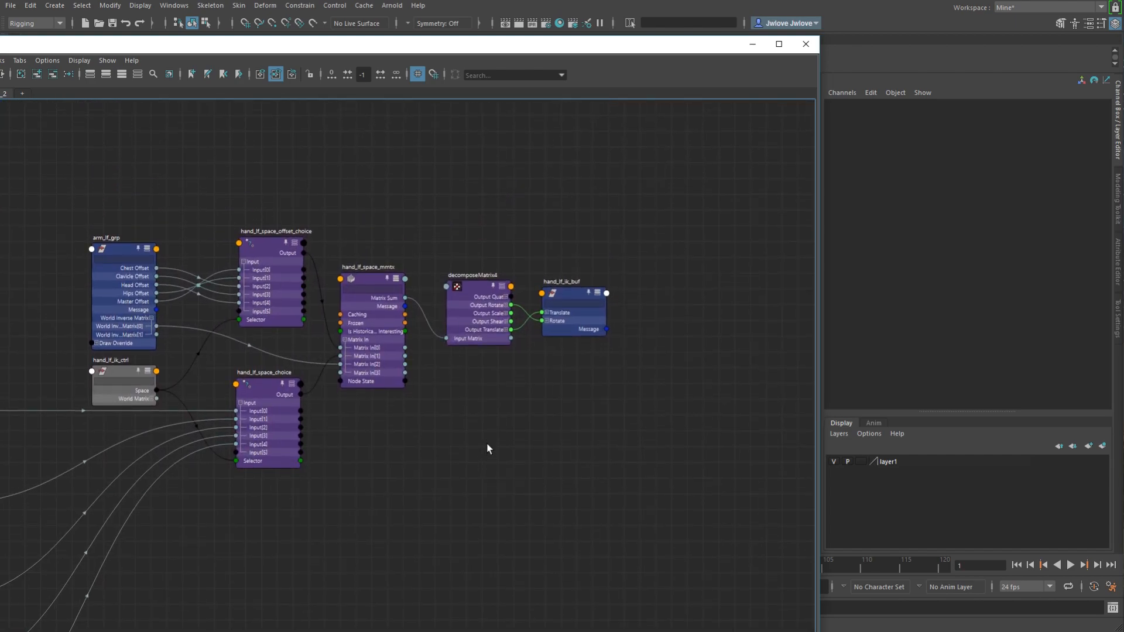
- Create wtAddMatrix1 beside the left hand's network and expand its Wt Matrix input
drag(488, 449, 446, 436)
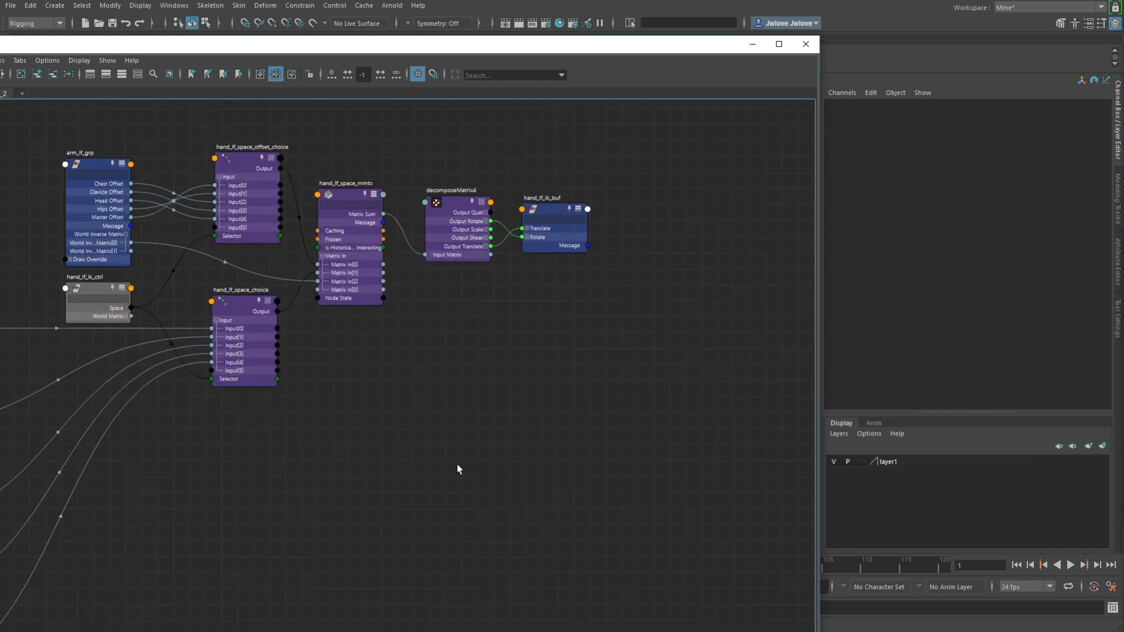
text(wt)
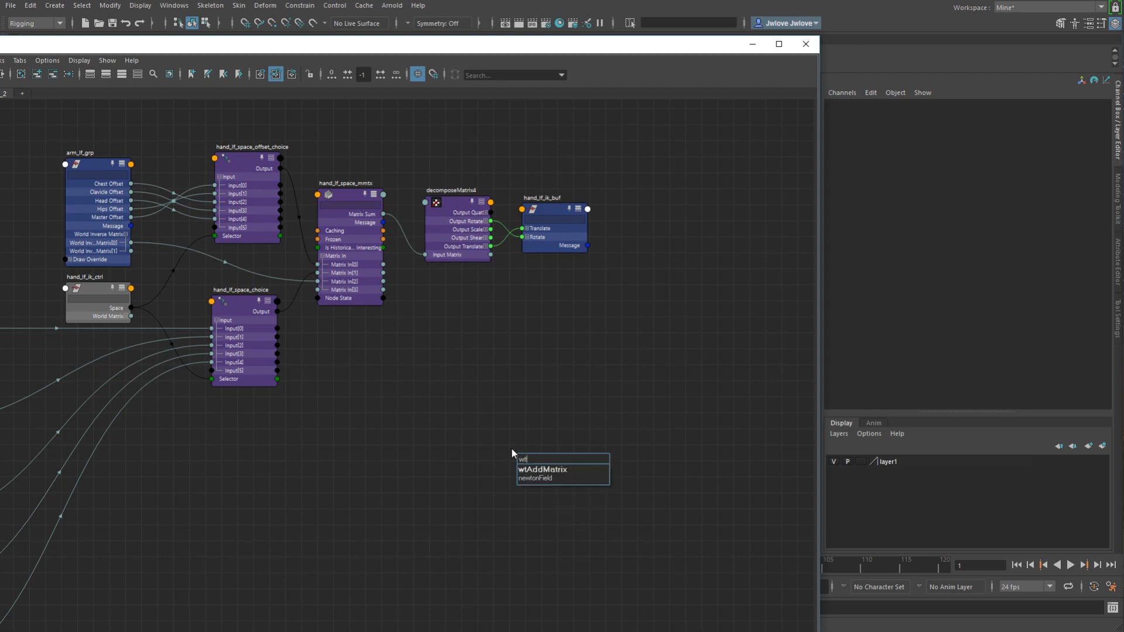
click(543, 470)
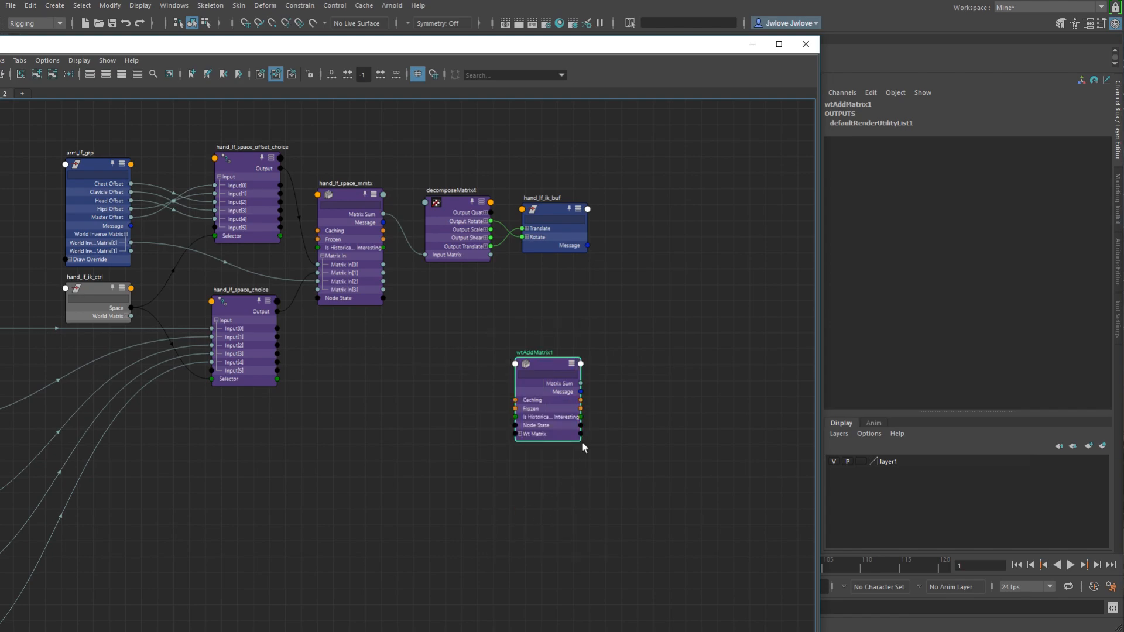
click(523, 434)
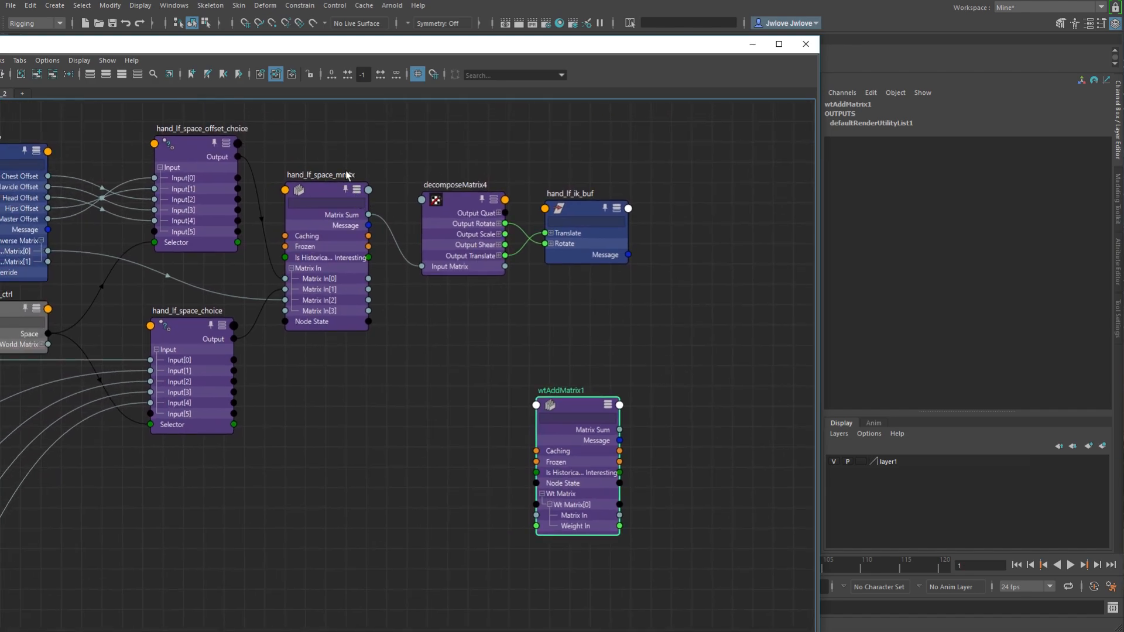
mouse_move(339, 237)
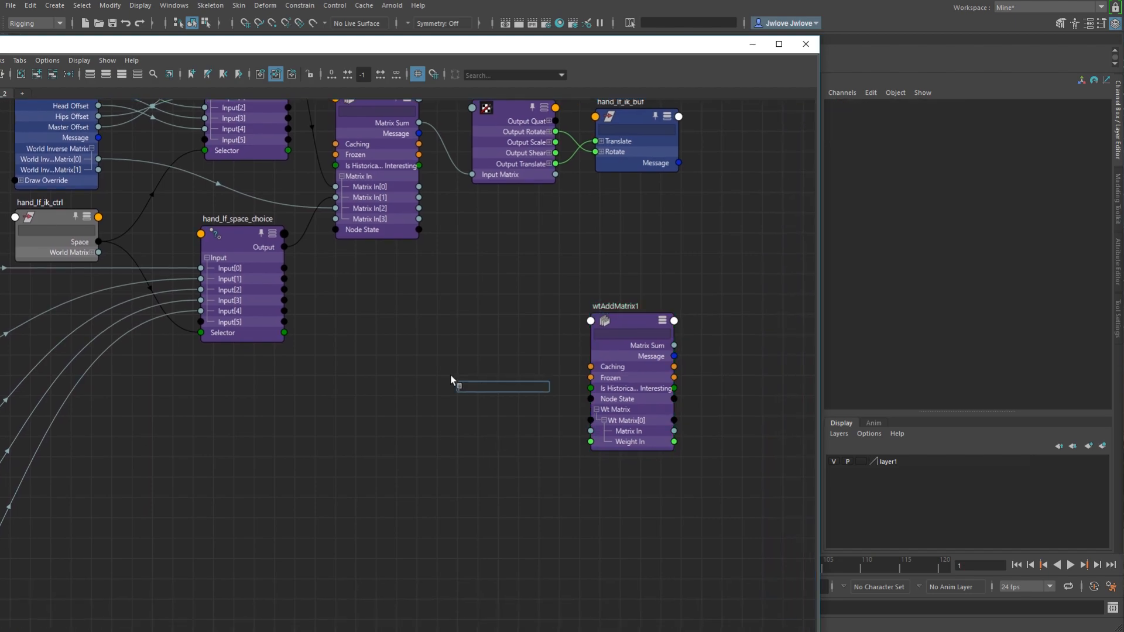
- Create a multMatrix3 node with its Matrix In inputs expanded
text(mul)
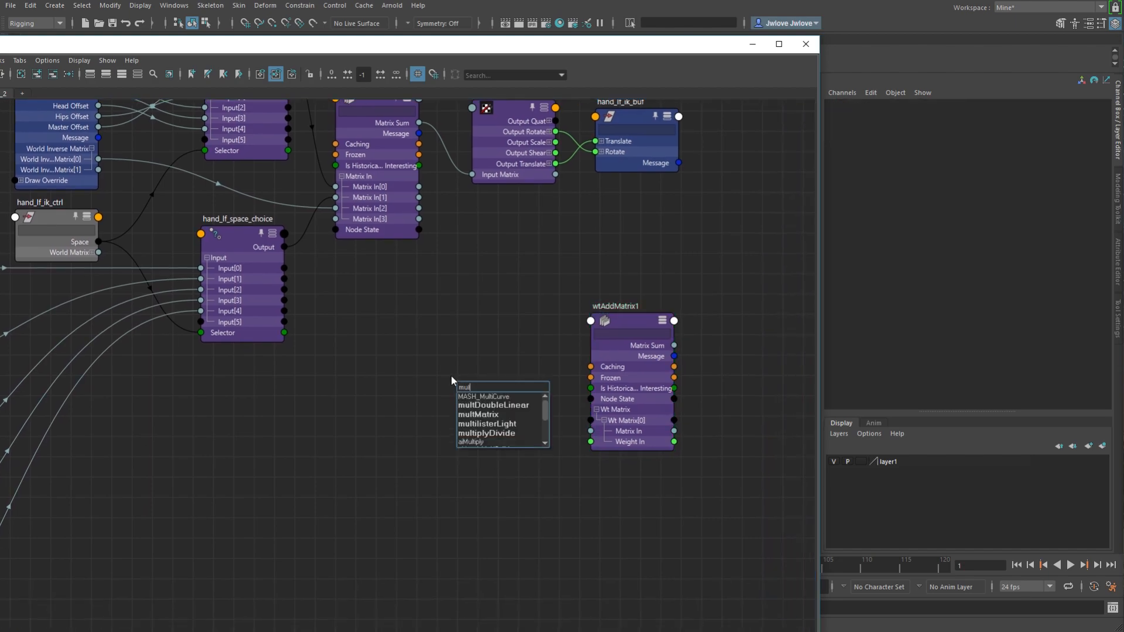
click(477, 414)
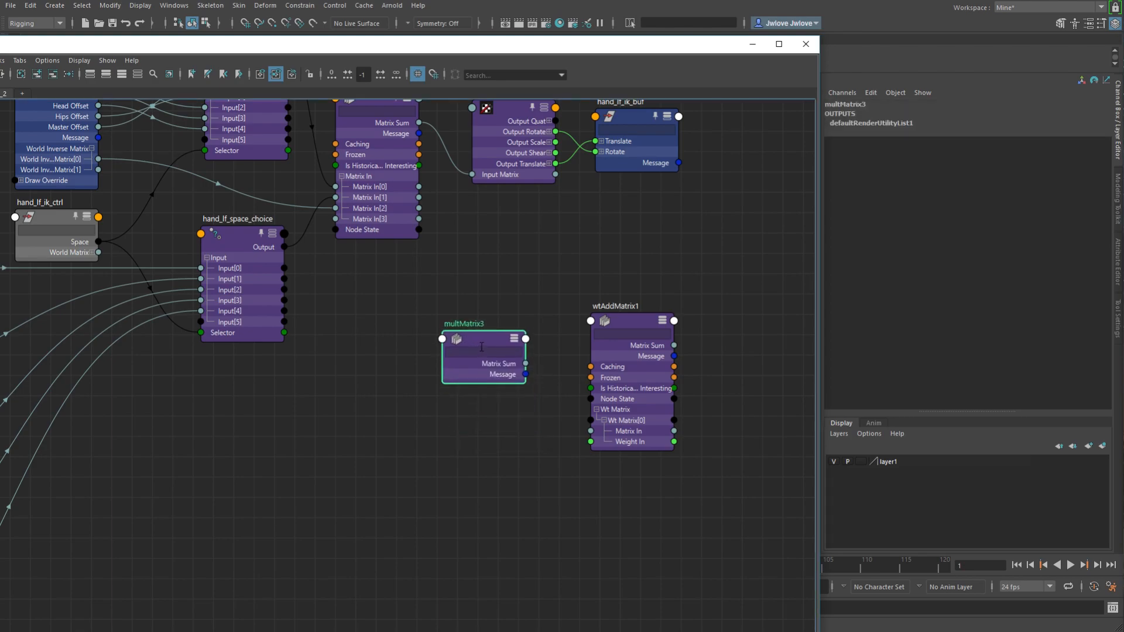
click(514, 337)
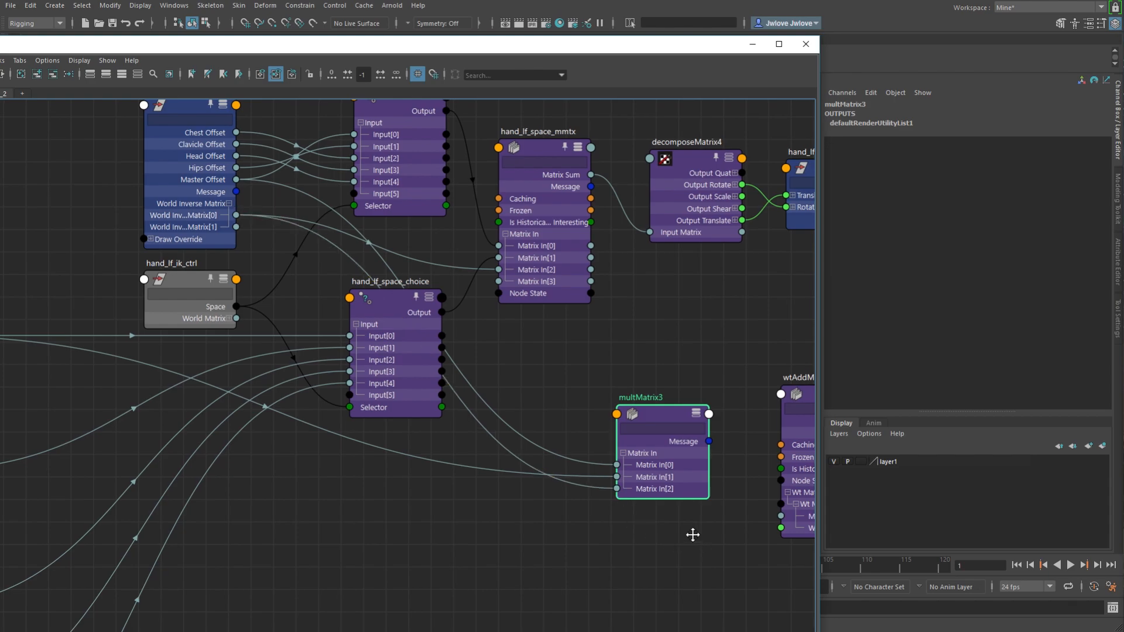
- Plug multMatrix3's Matrix Sum into wtAddMatrix1's Wt Matrix[0] Matrix In, then reposition both nodes
drag(693, 535, 441, 370)
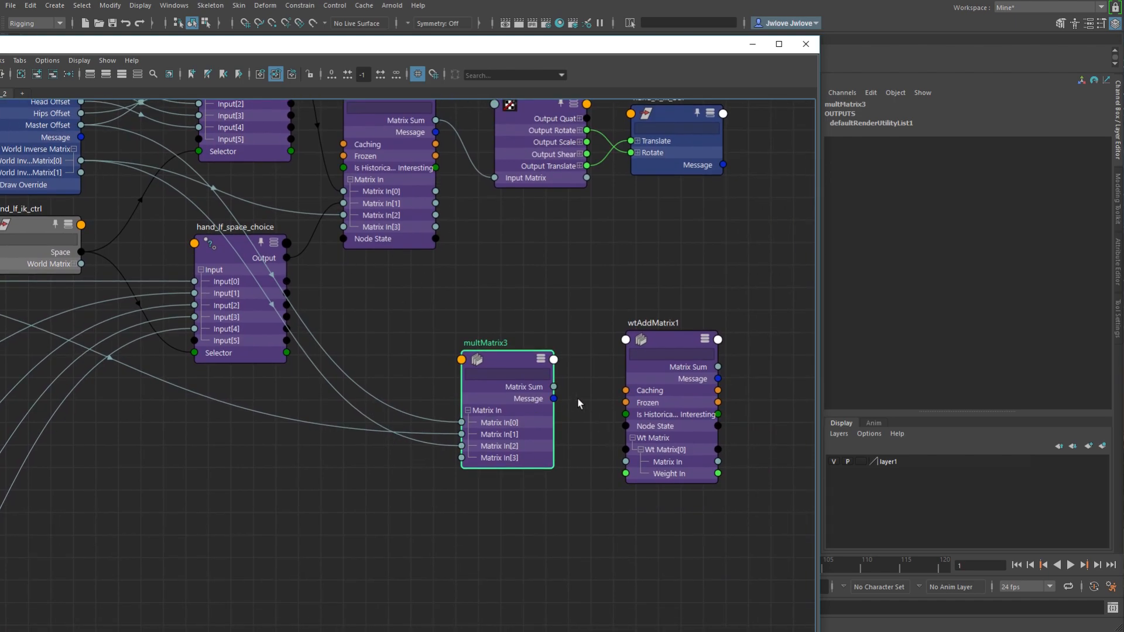
drag(554, 387, 623, 462)
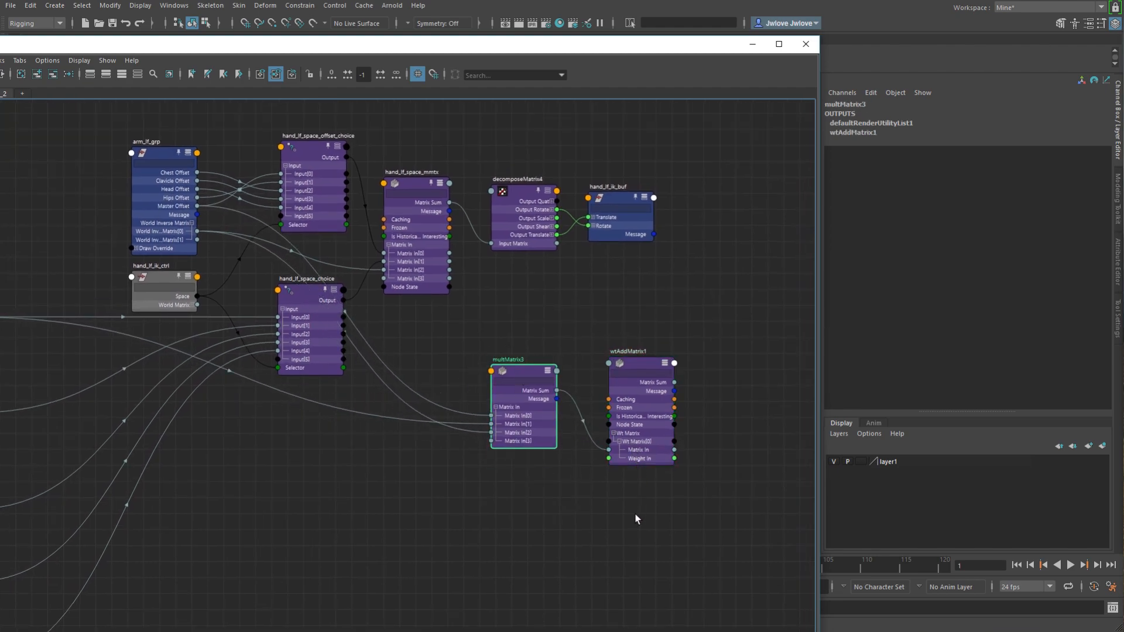
click(665, 366)
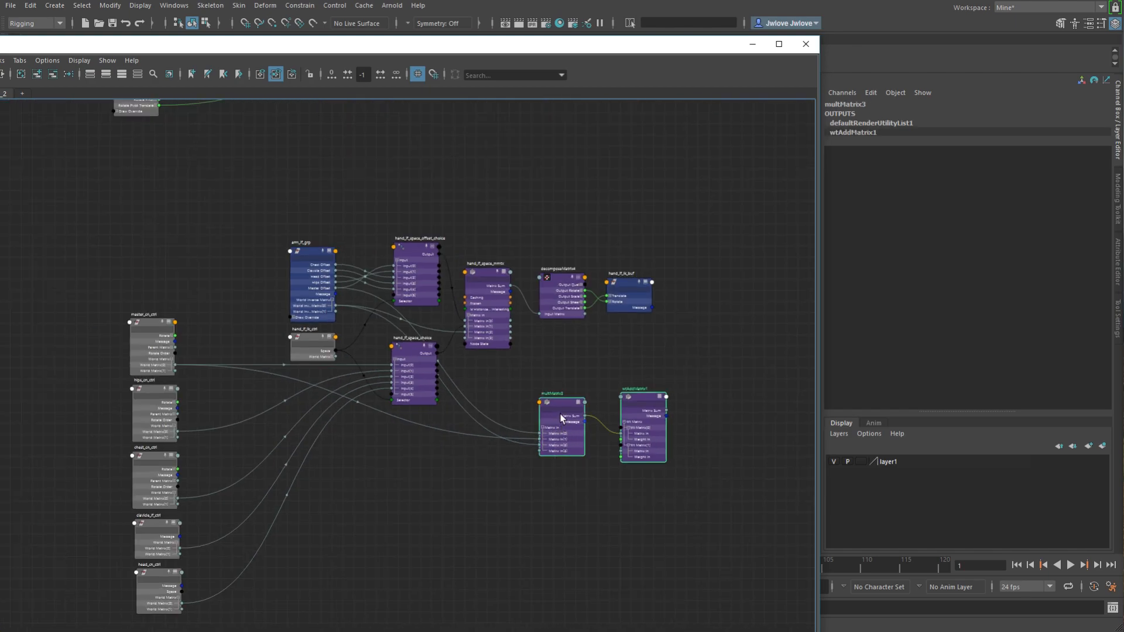
drag(562, 418, 561, 484)
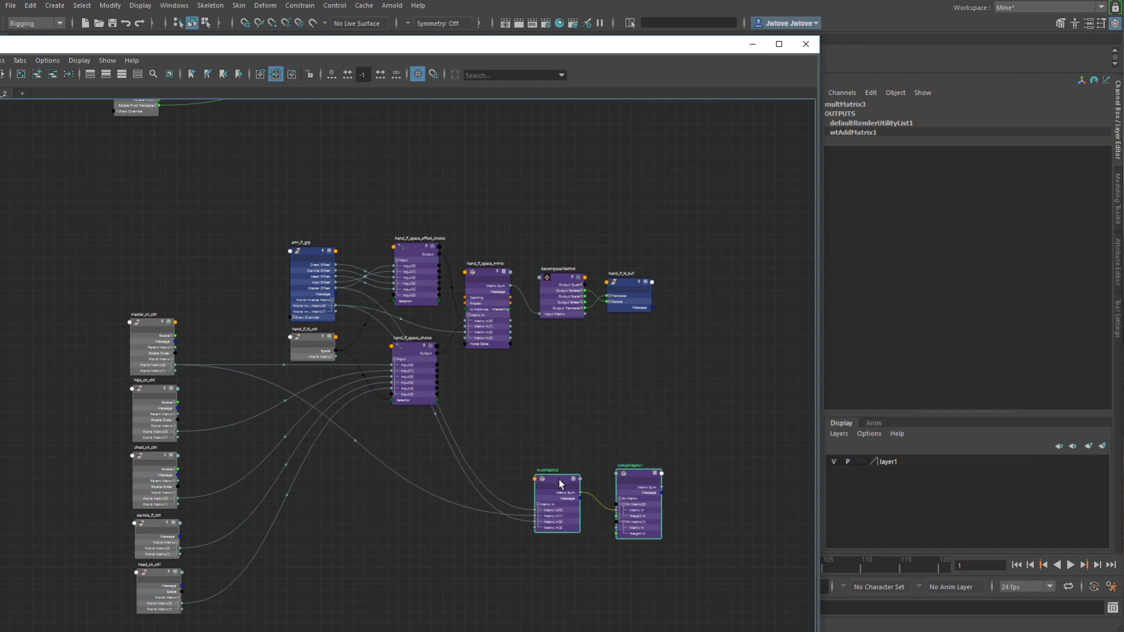
mouse_move(594, 438)
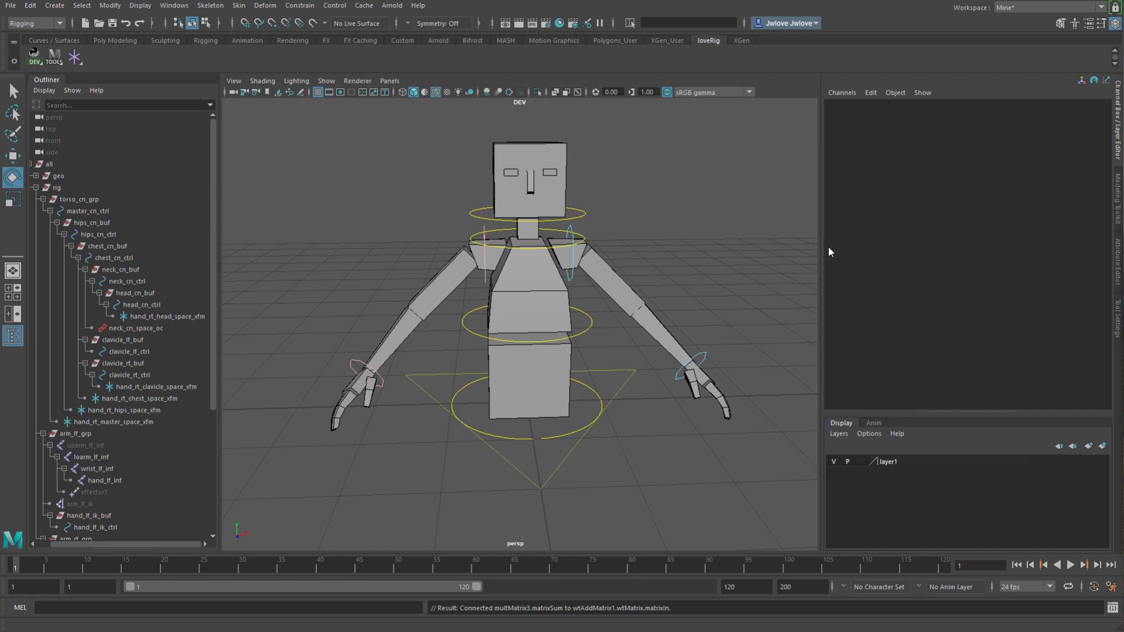
mouse_move(807, 250)
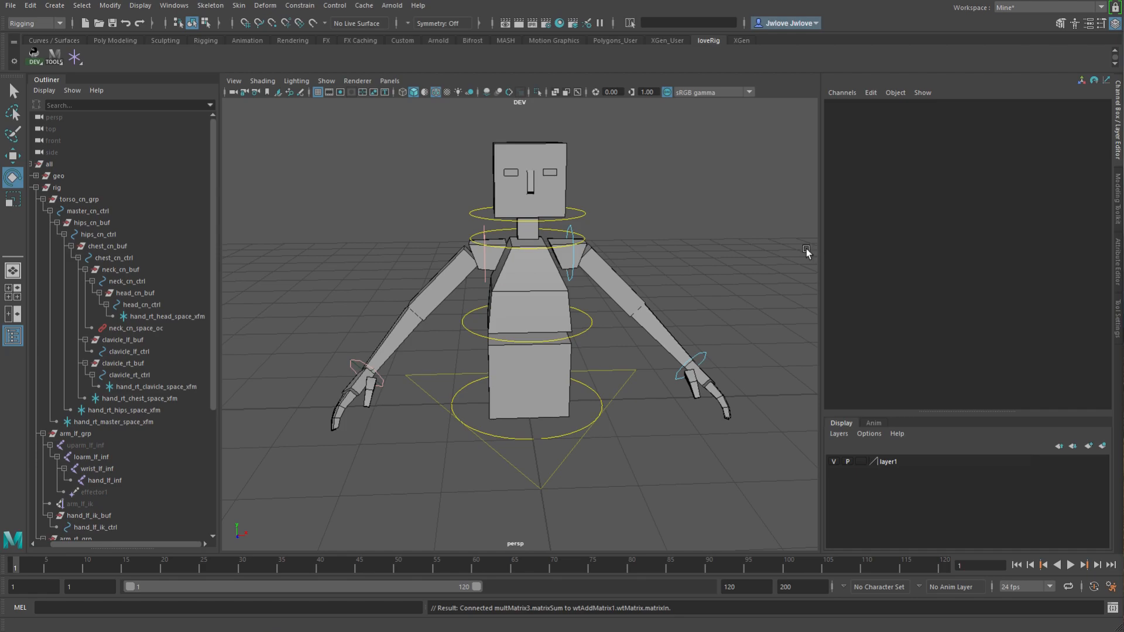